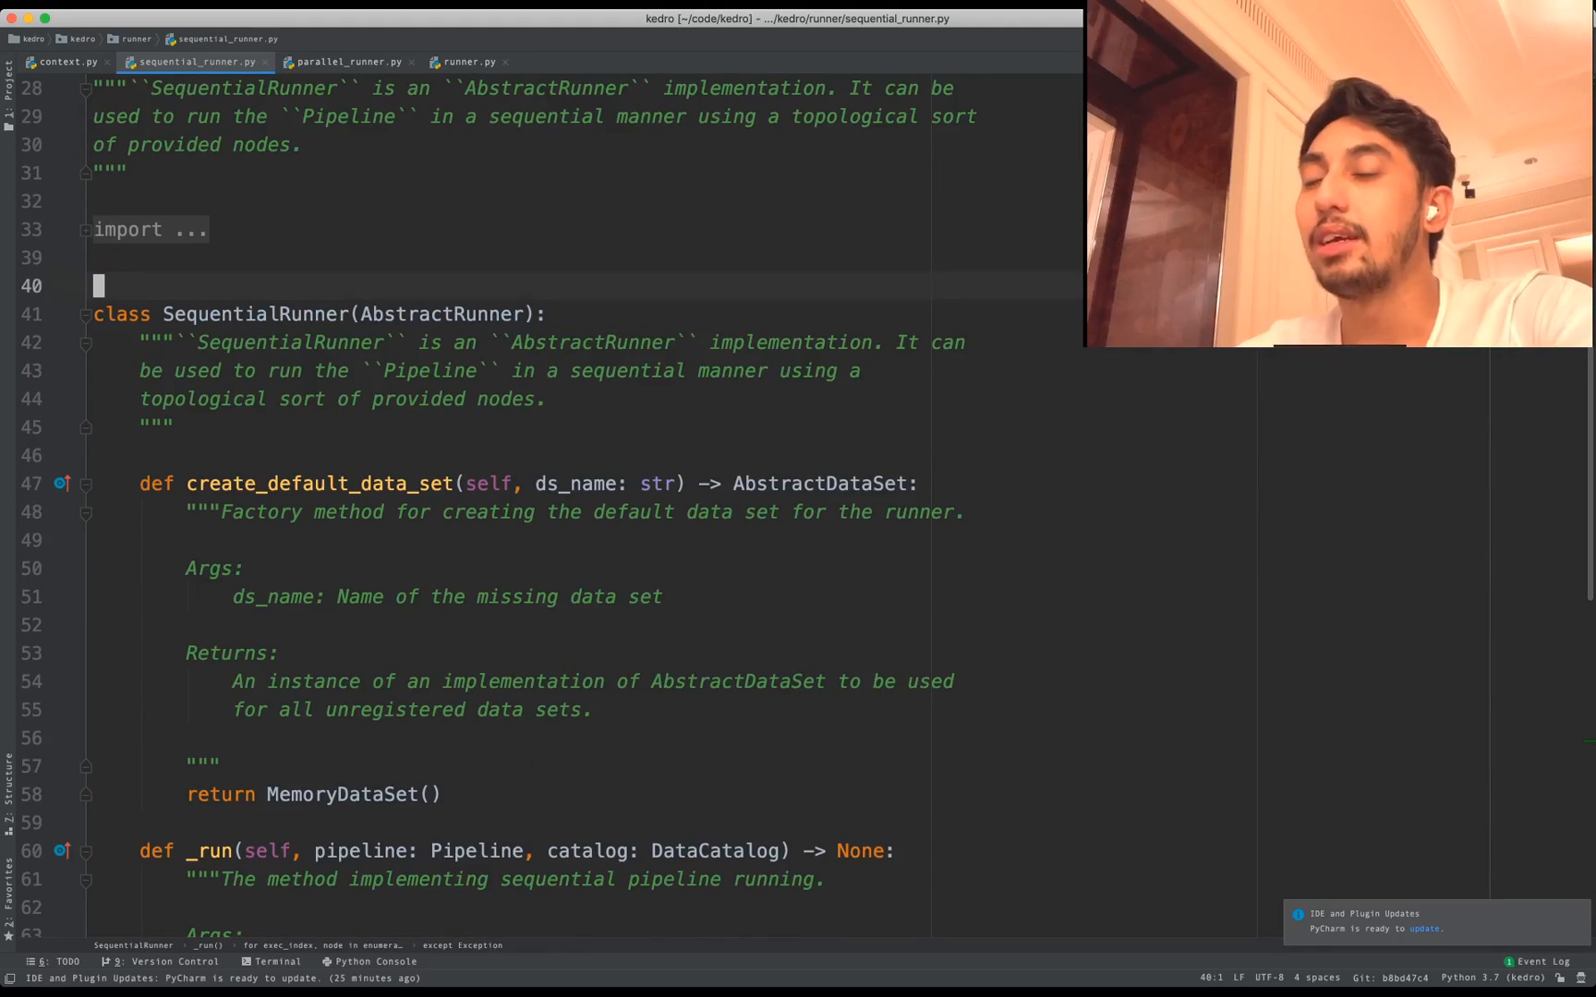
- Write the comment '# from kedro.runner.sequential_runner import SequentialRunner' above the class
text(# from)
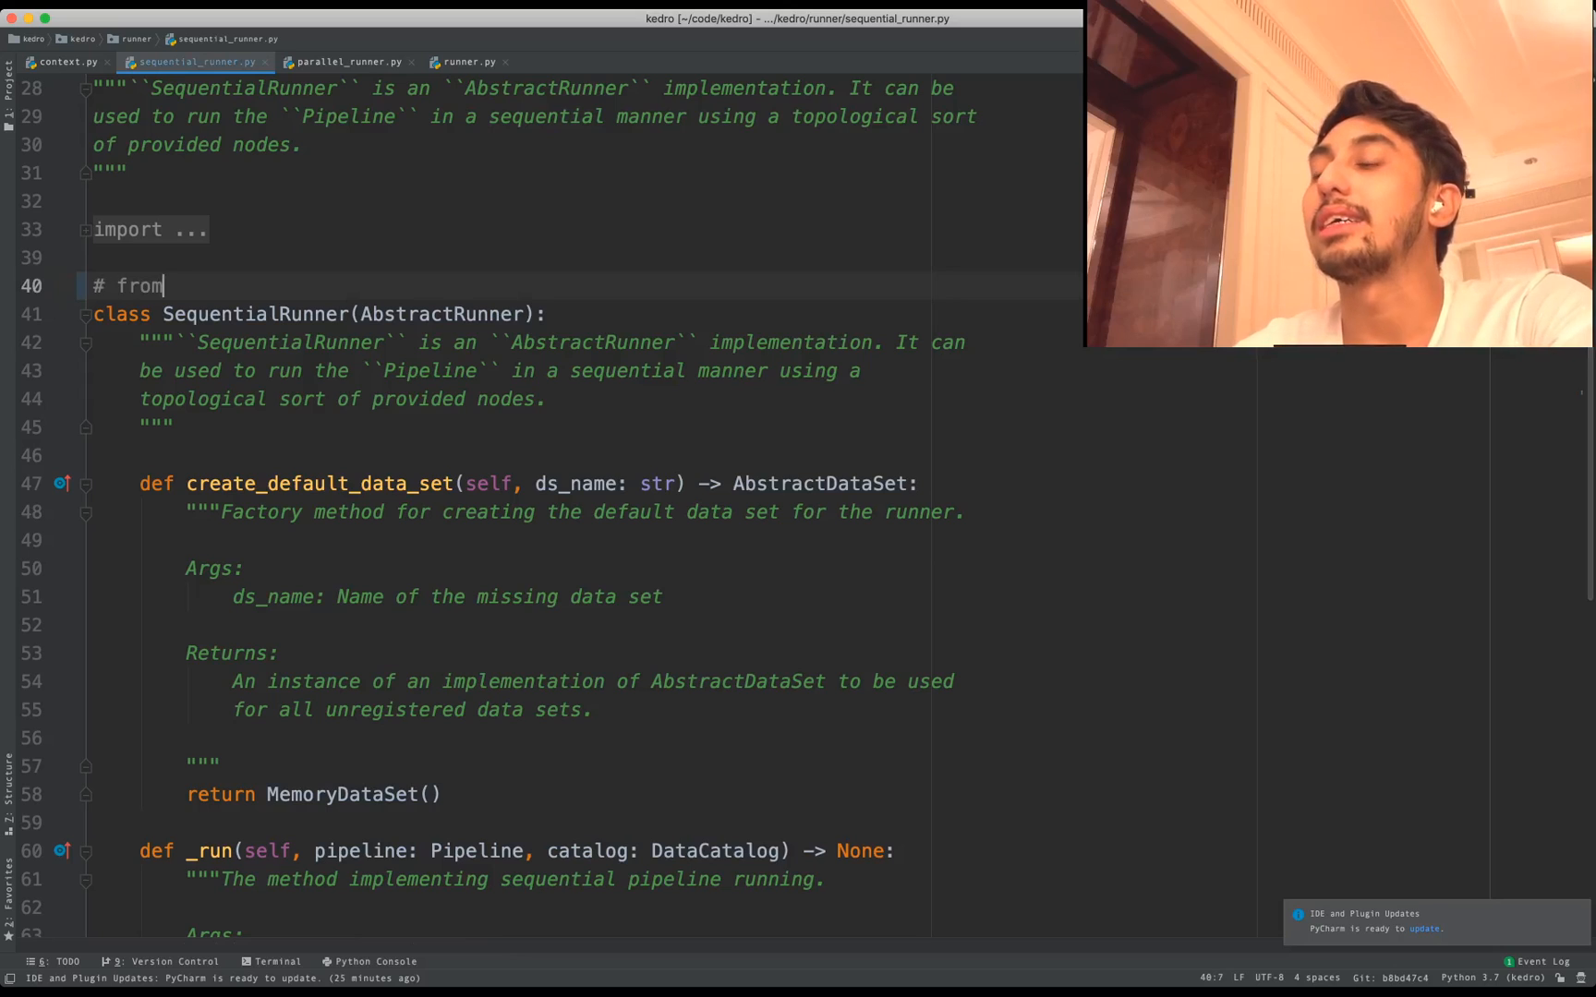
text(kedr)
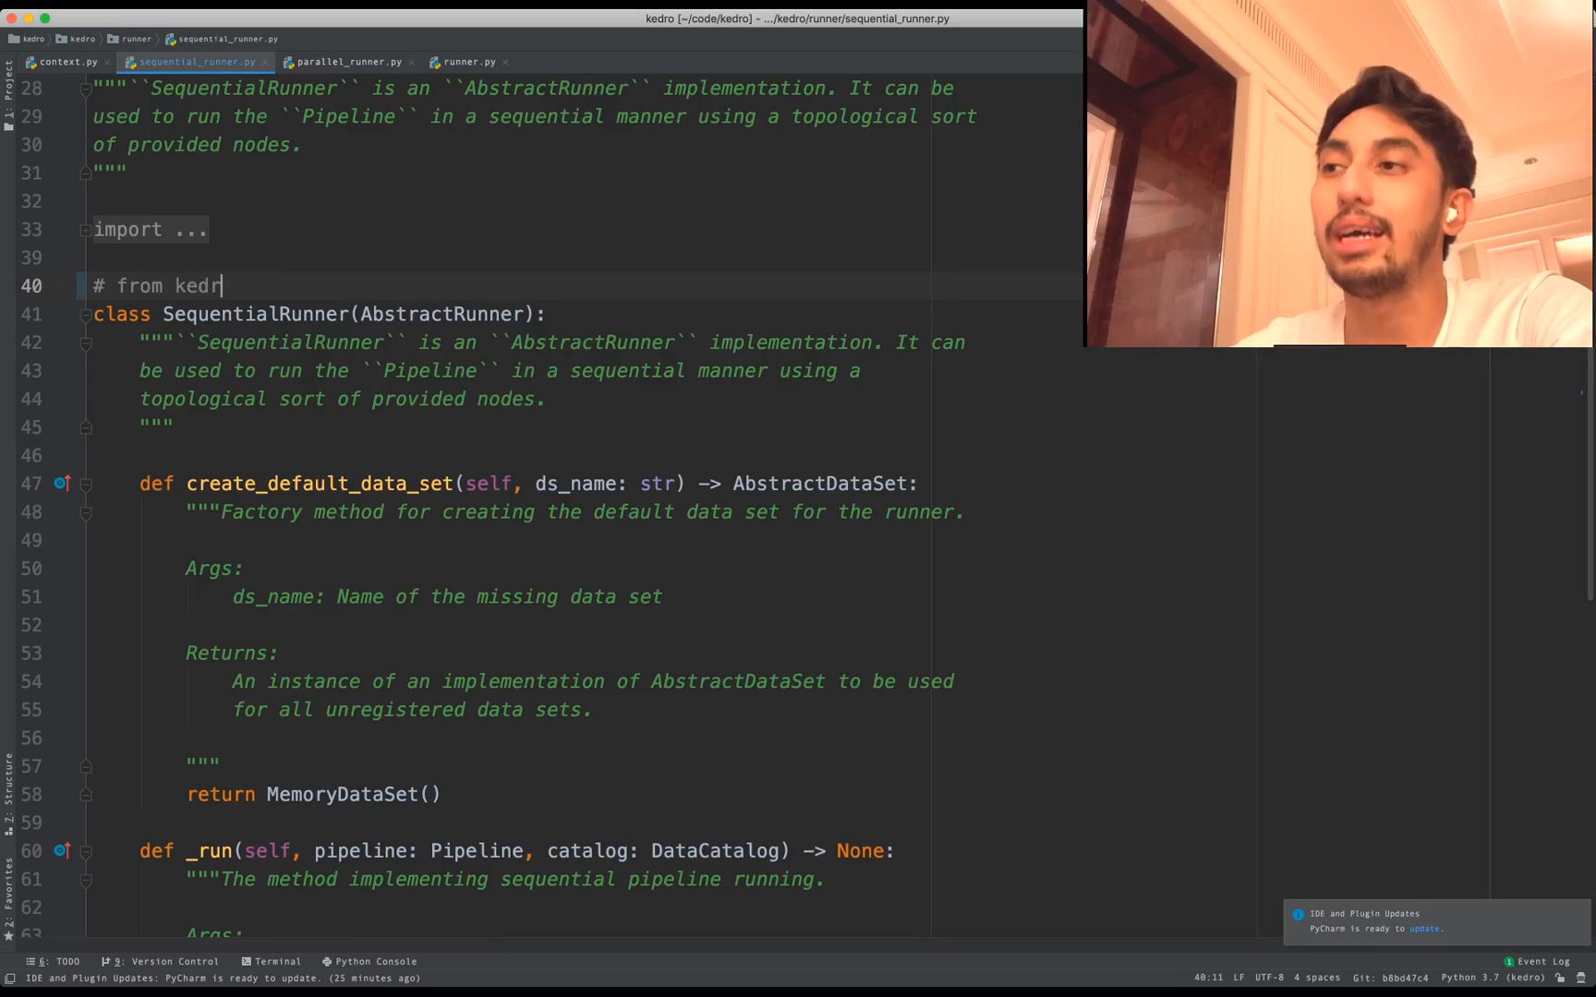
text(.runner)
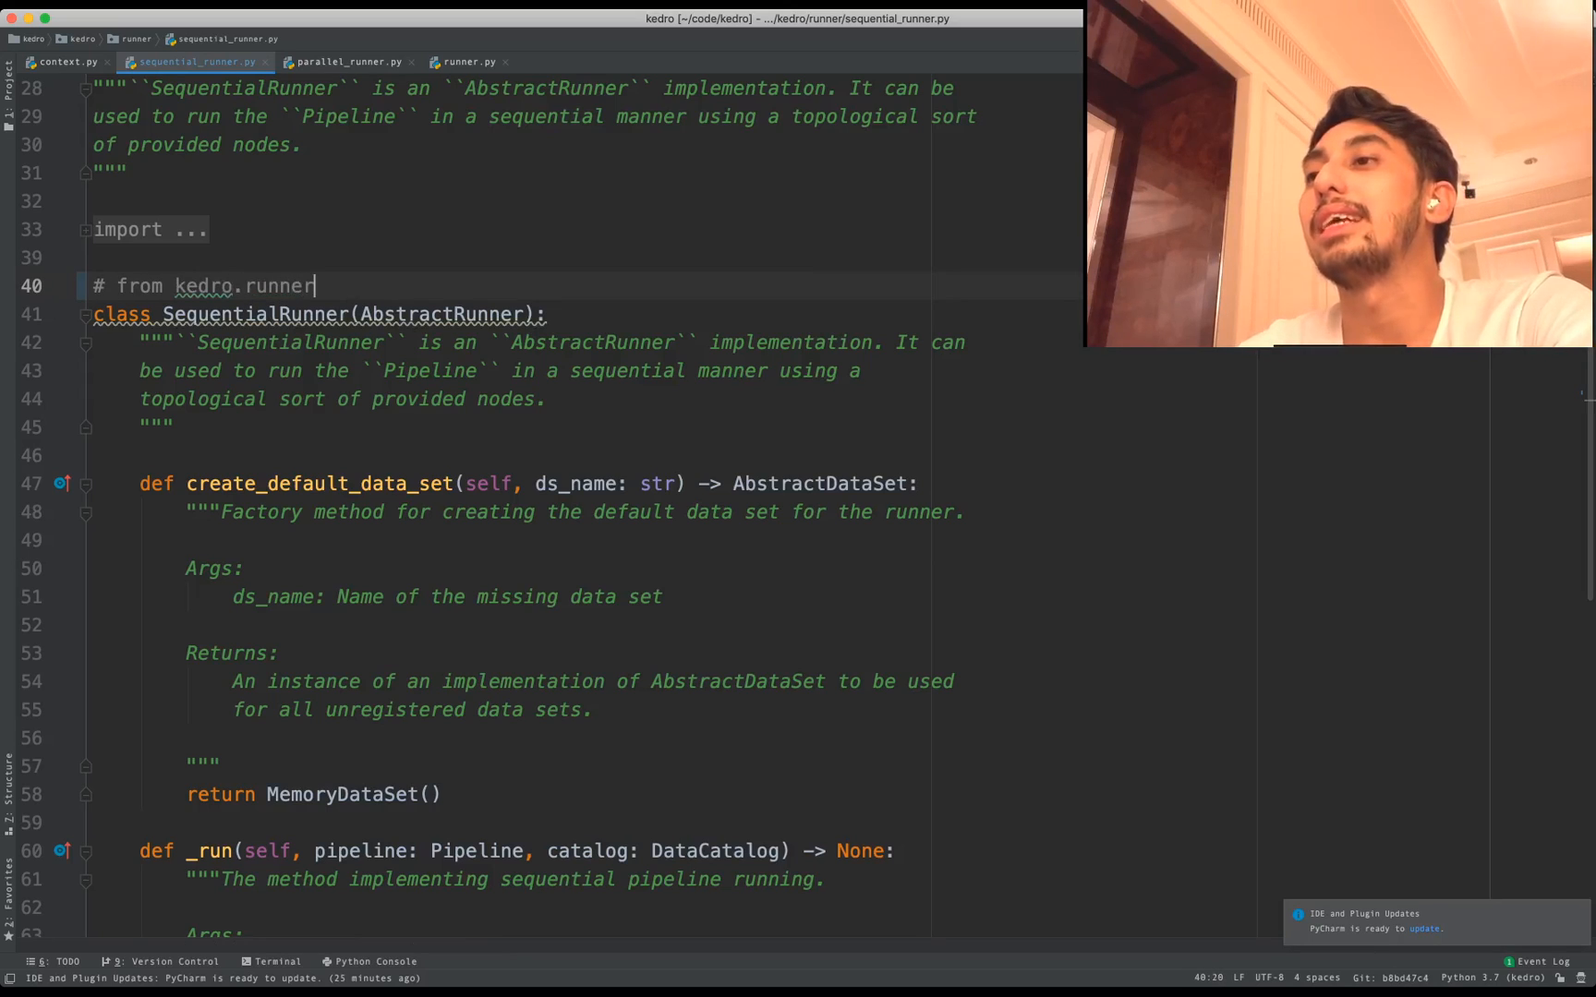
text(.sequential_runner import)
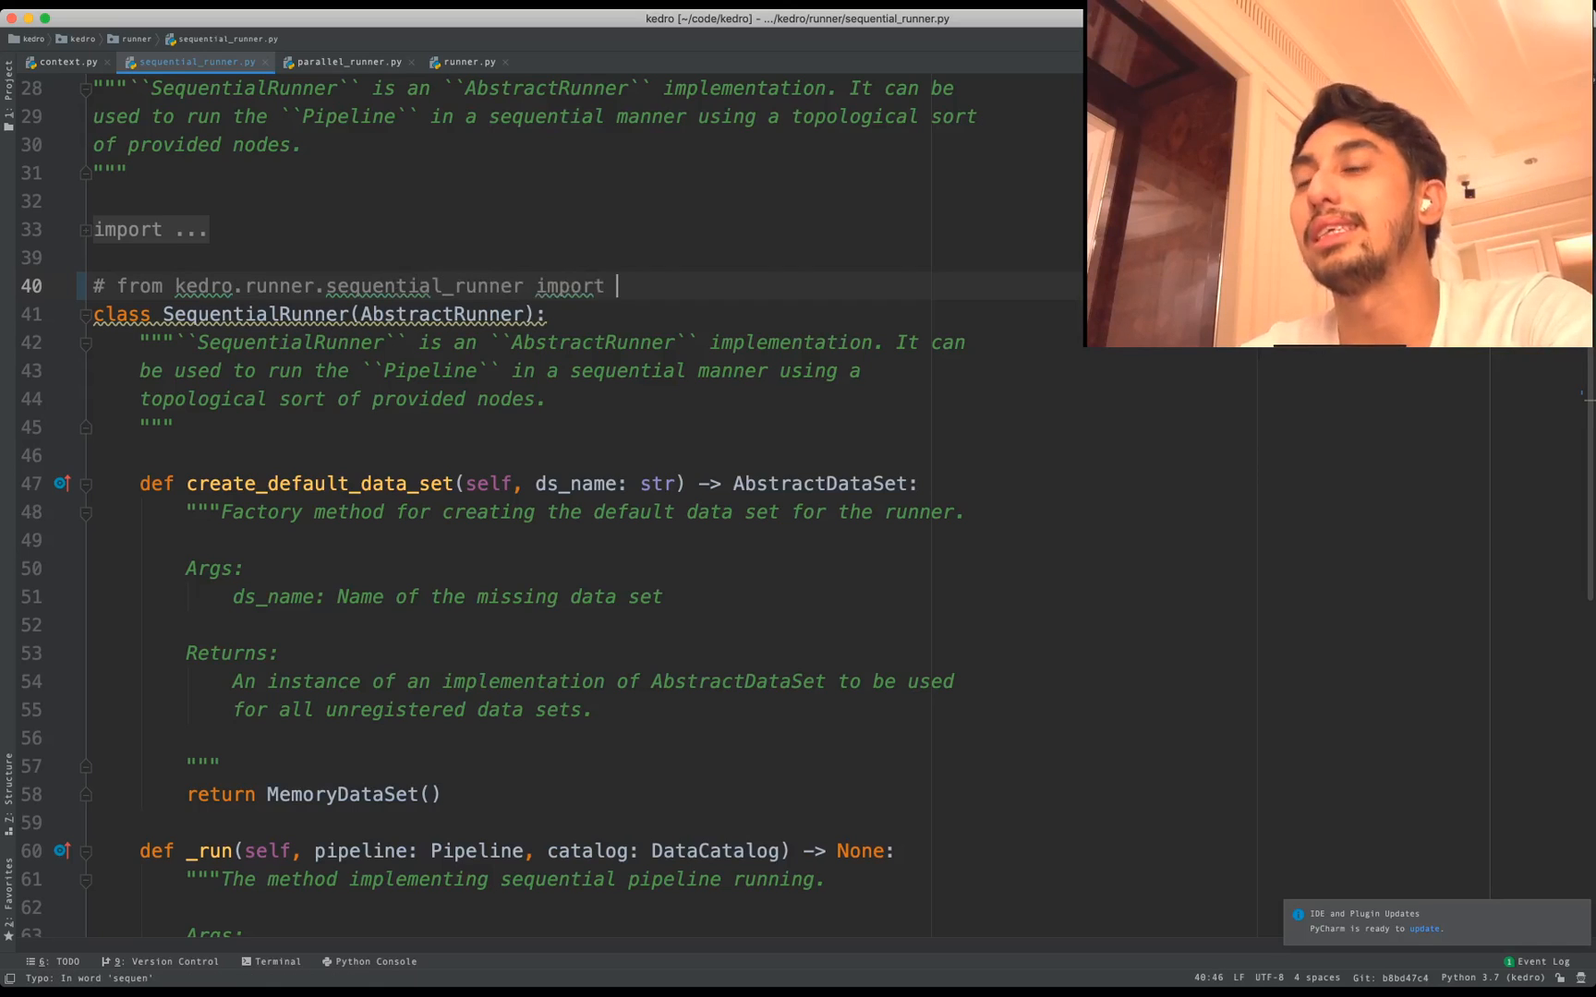
text(SequentialRunner)
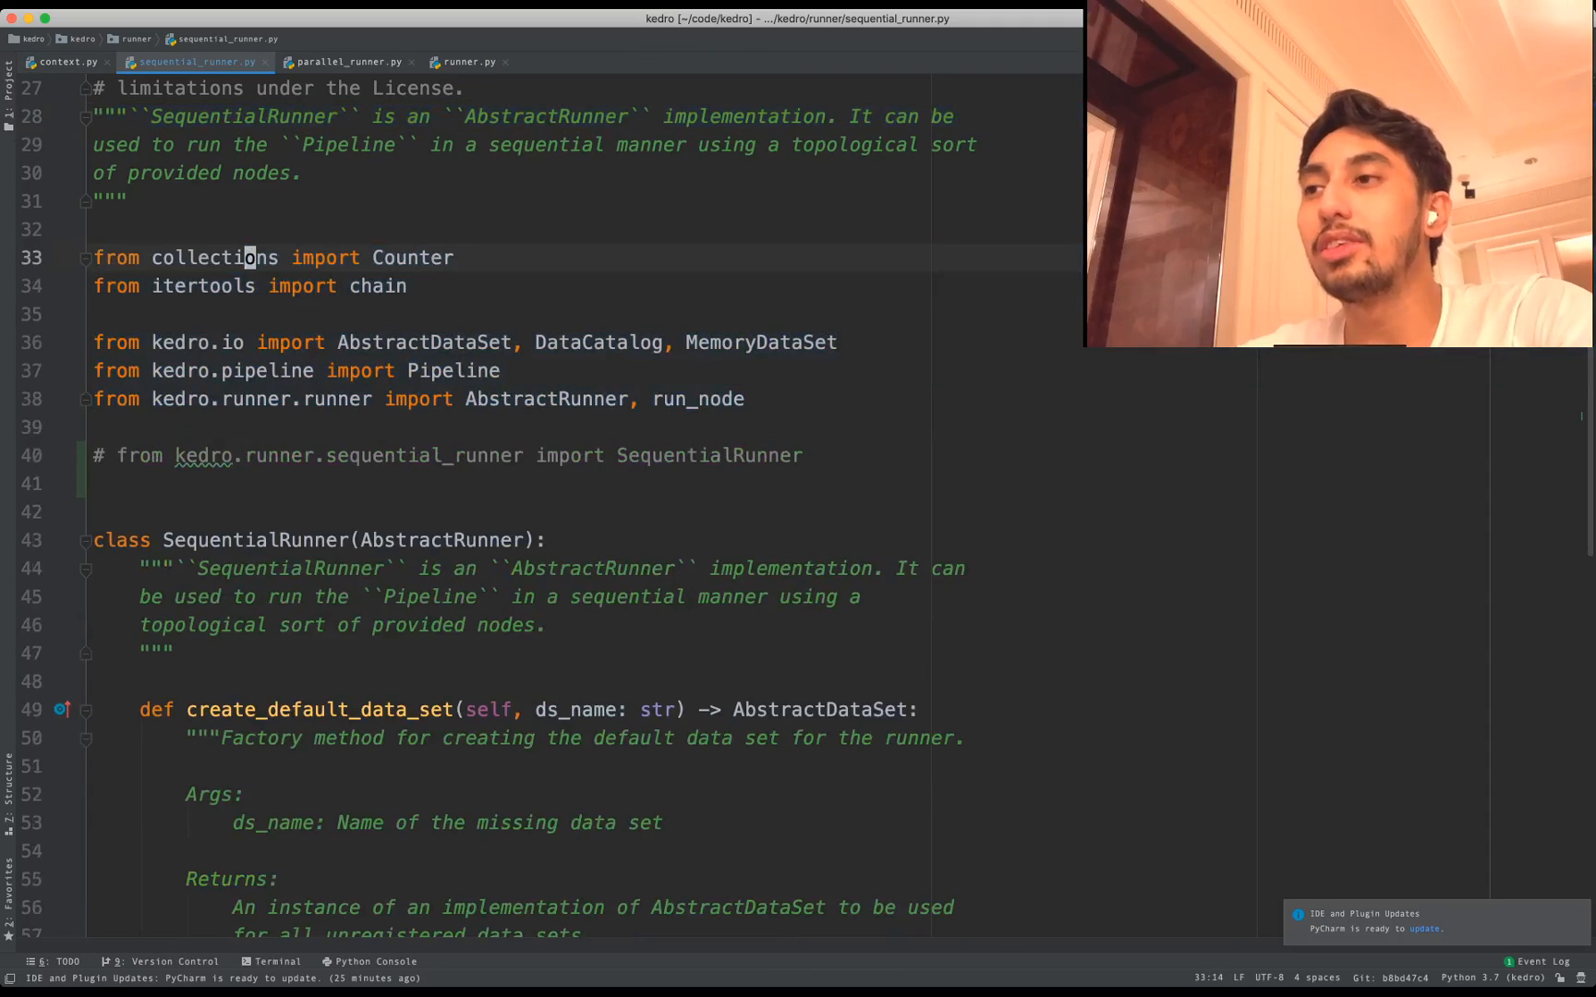
scroll(down, 3)
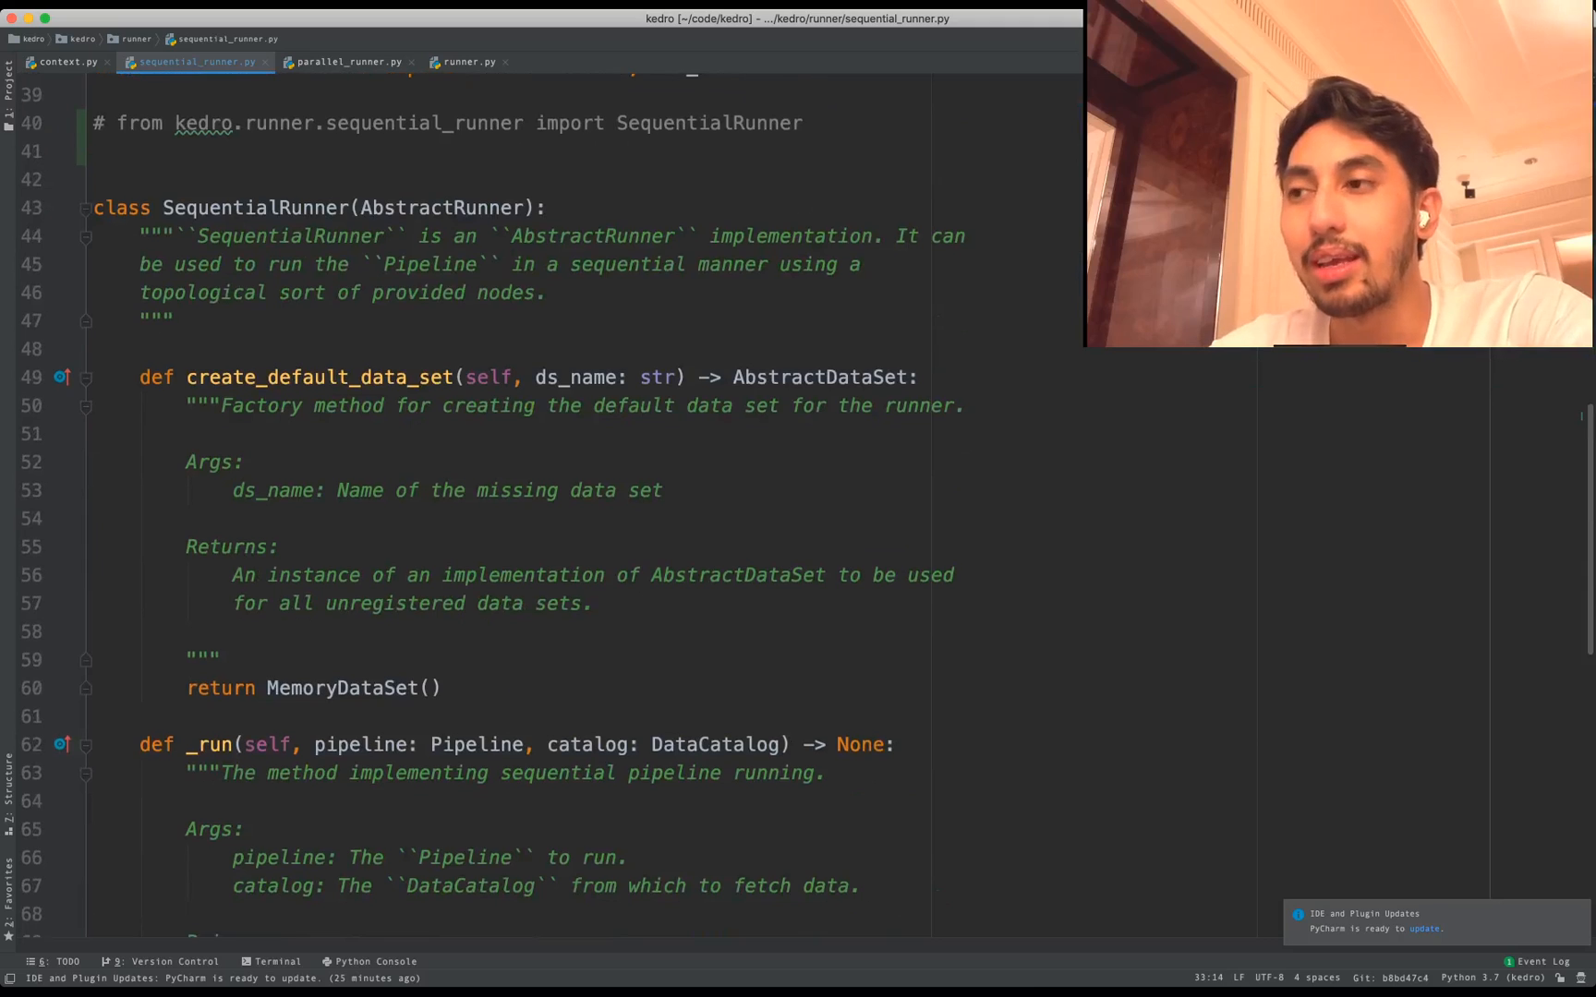
scroll(down, 3)
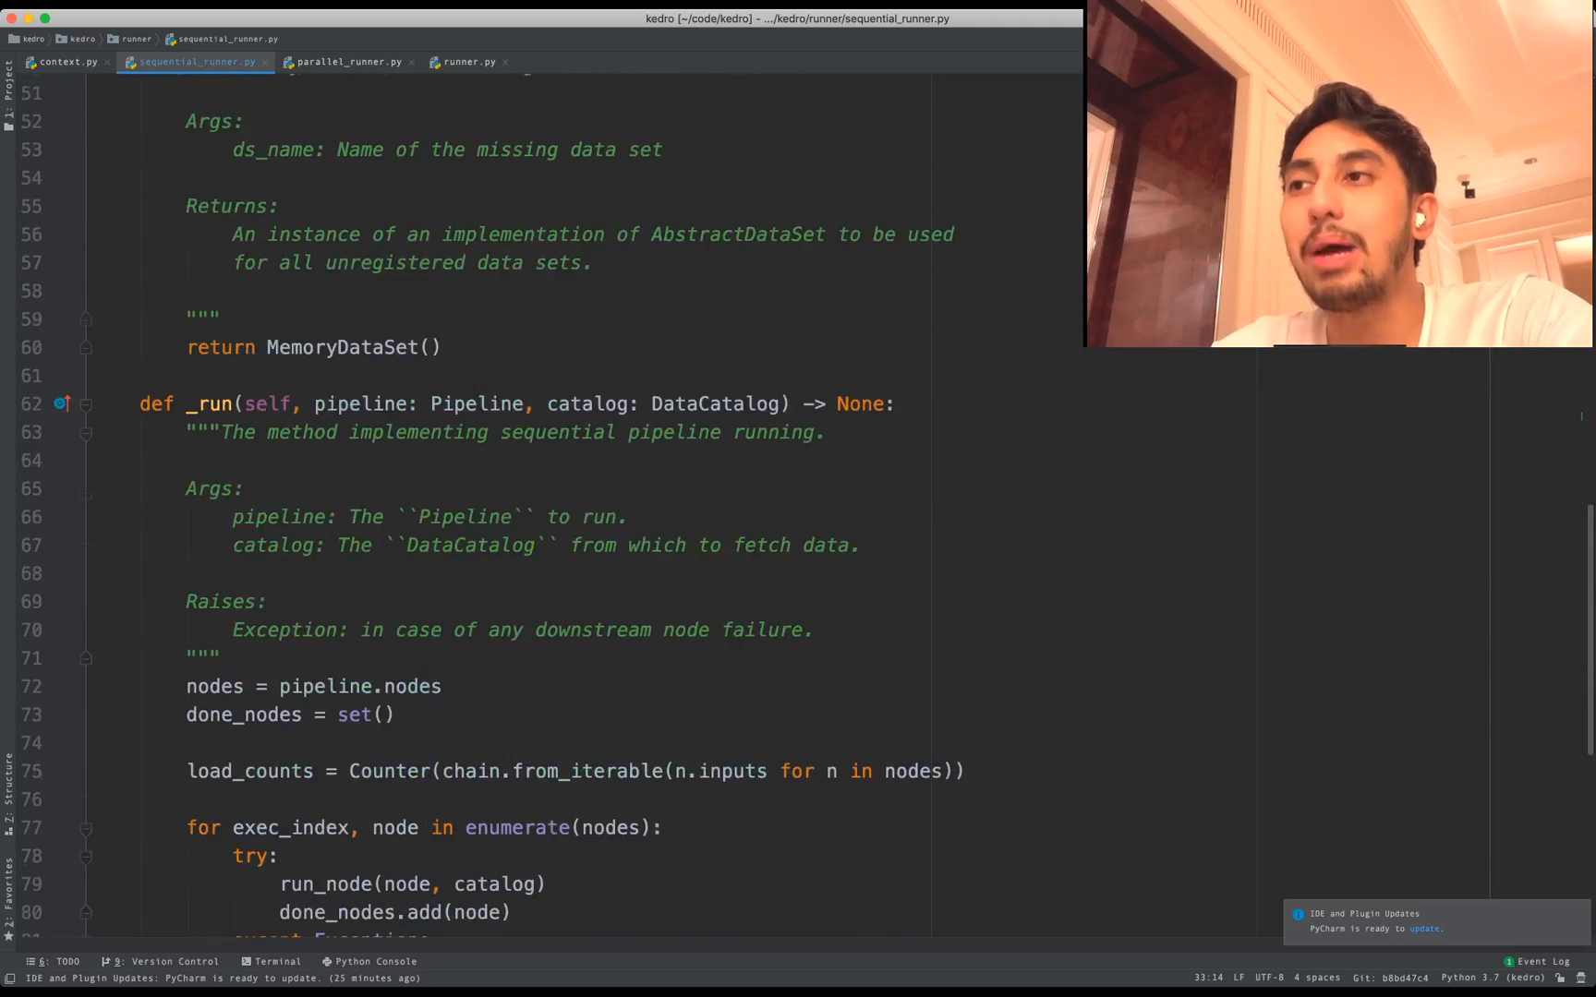
scroll(down, 3)
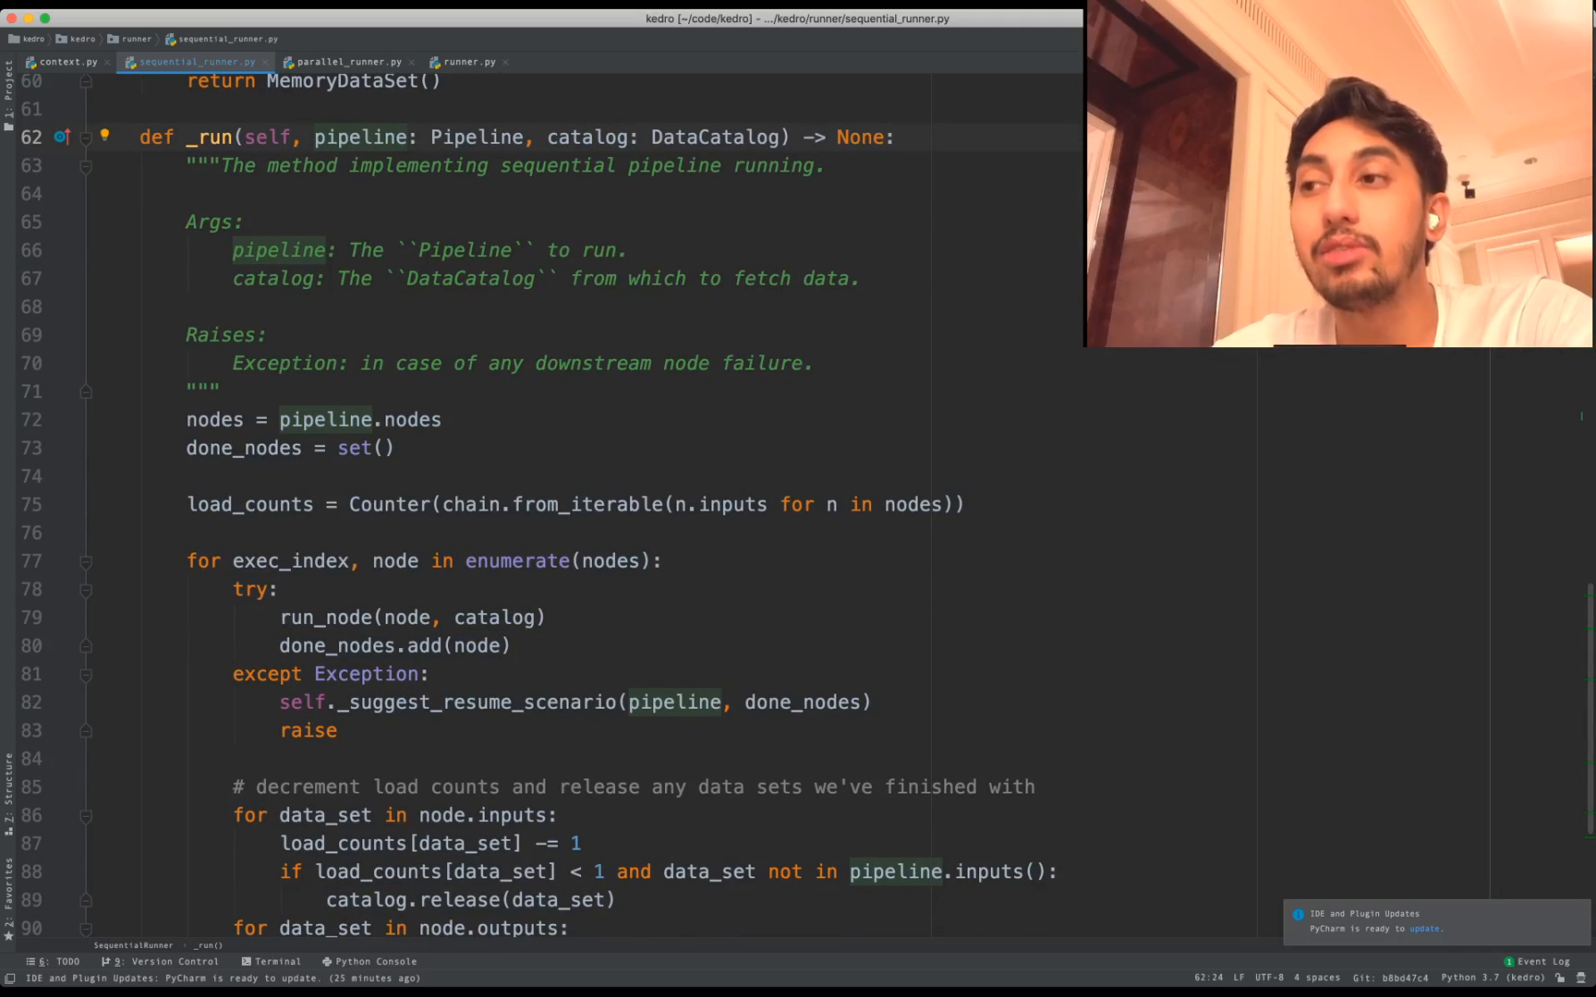
scroll(down, 3)
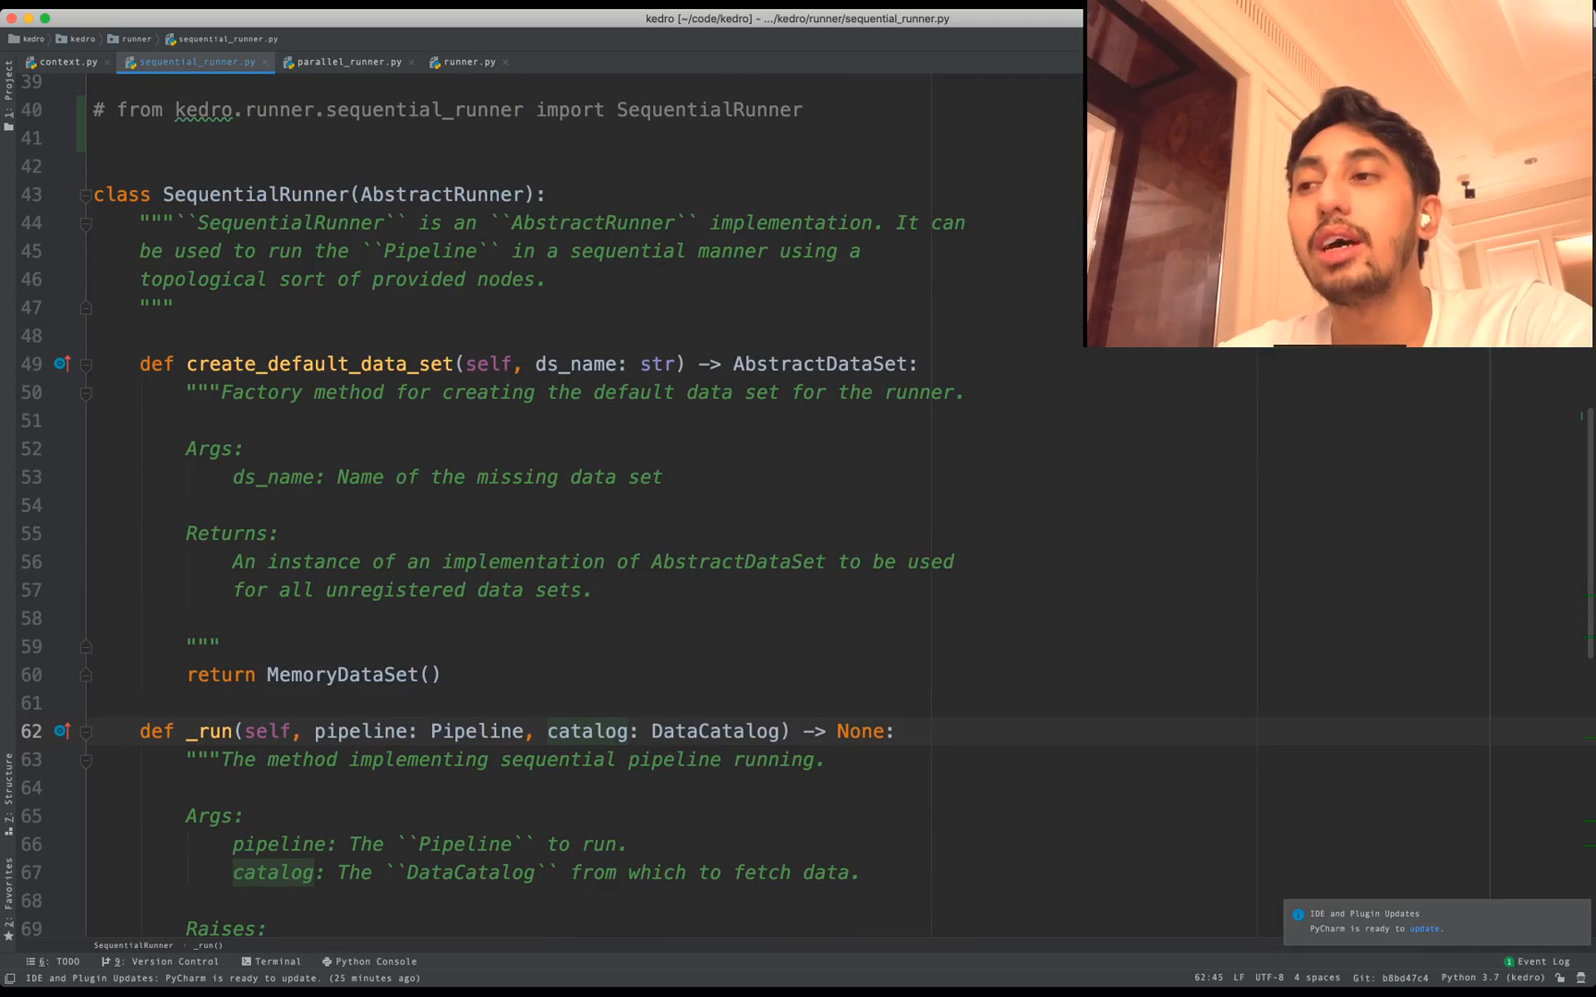
drag(138, 364, 442, 674)
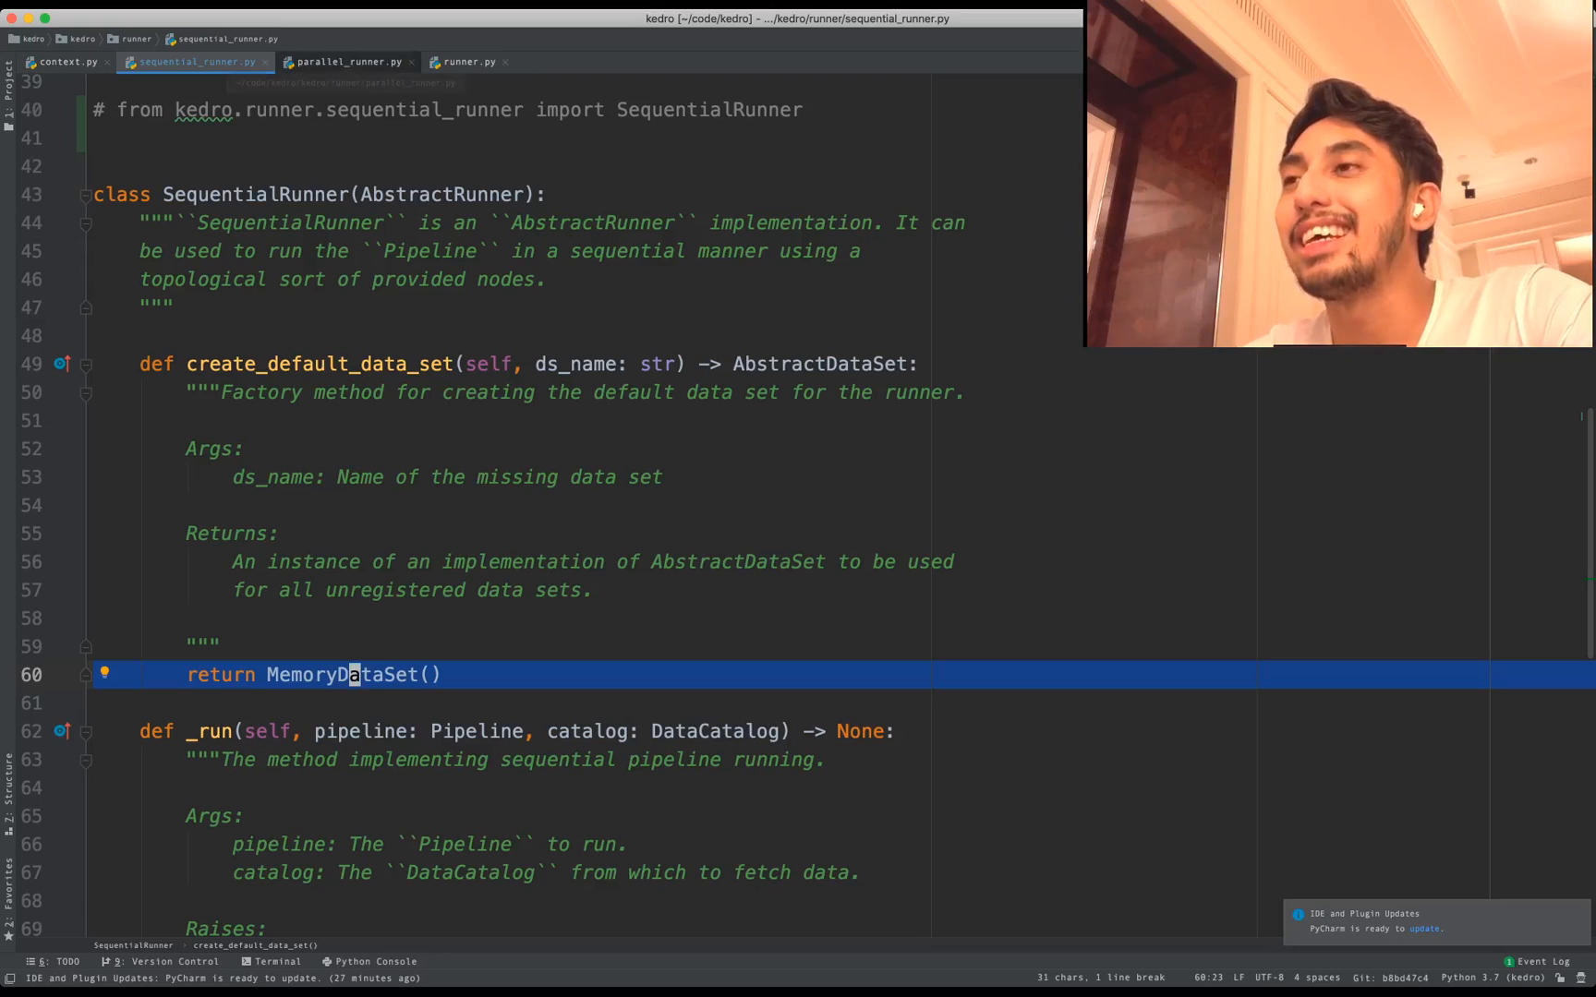
- Compare the runners and land on parallel_runner.py's create_default_data_set returning _SharedMemoryDataSet(self.manager)
click(344, 63)
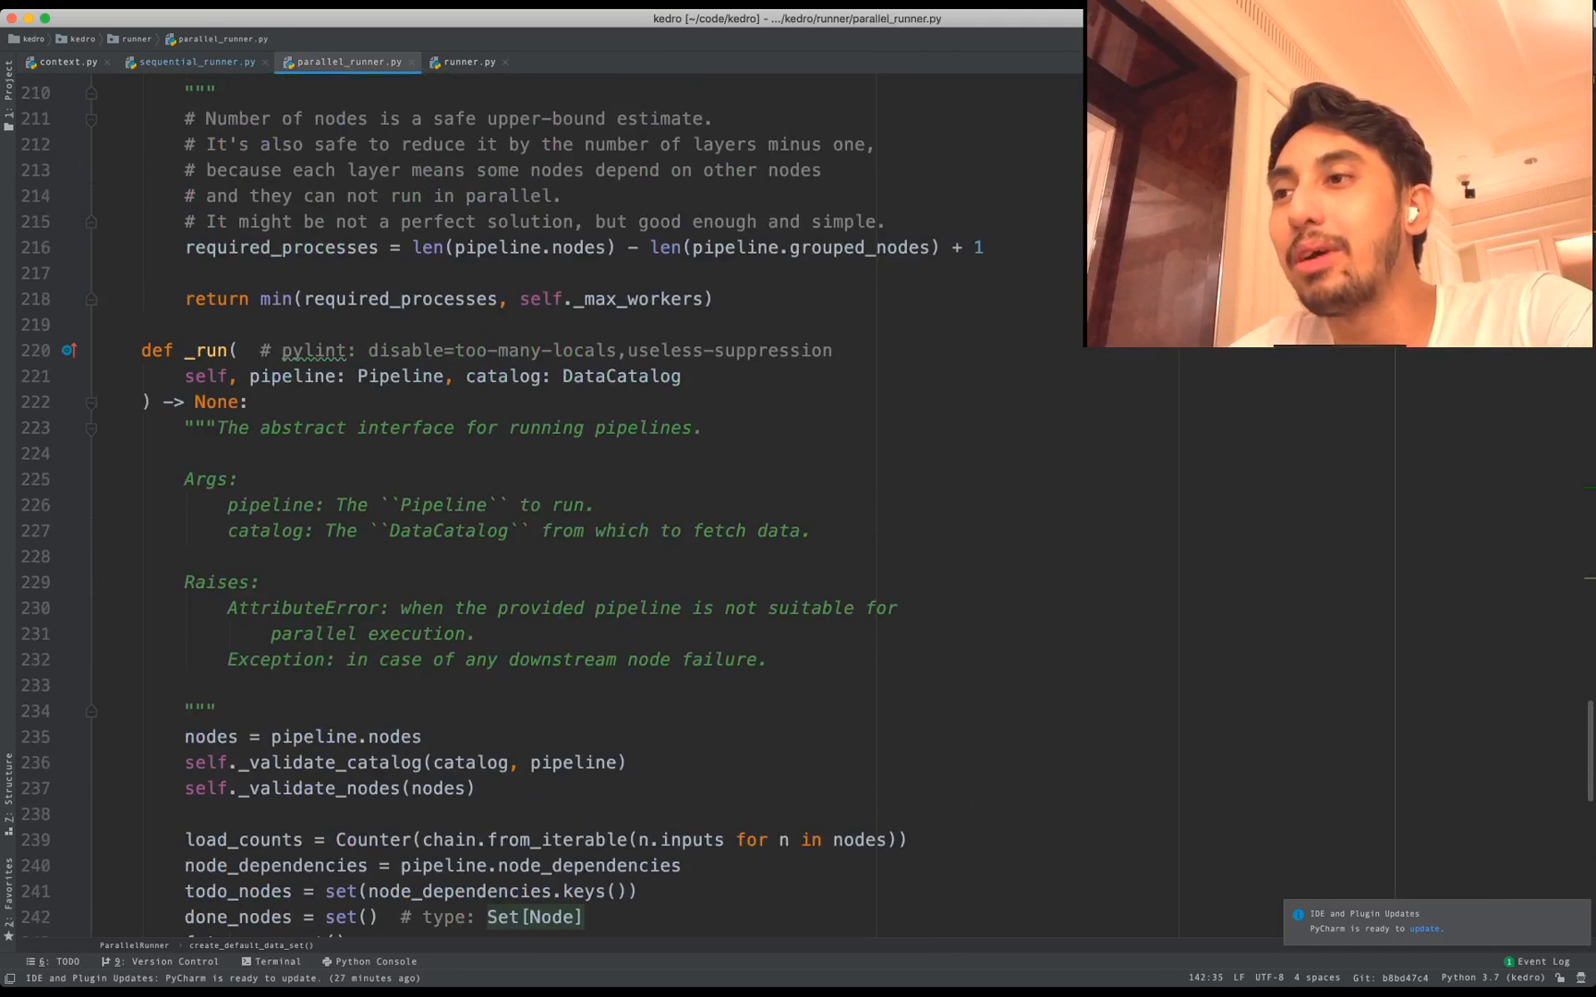
click(199, 65)
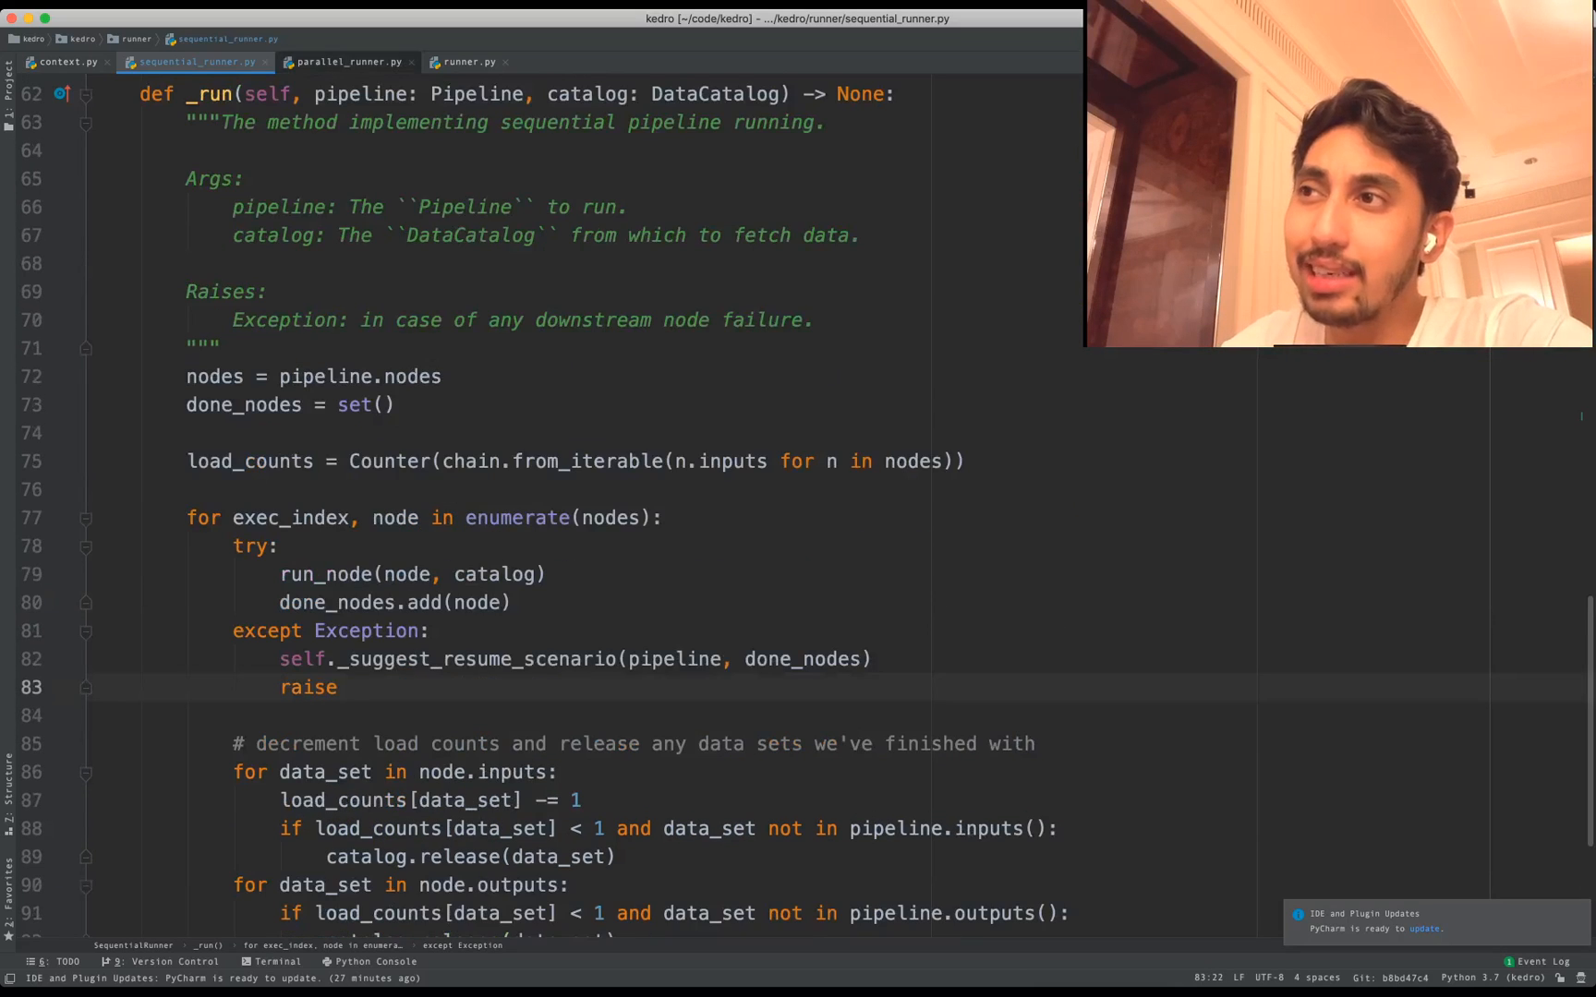
click(344, 63)
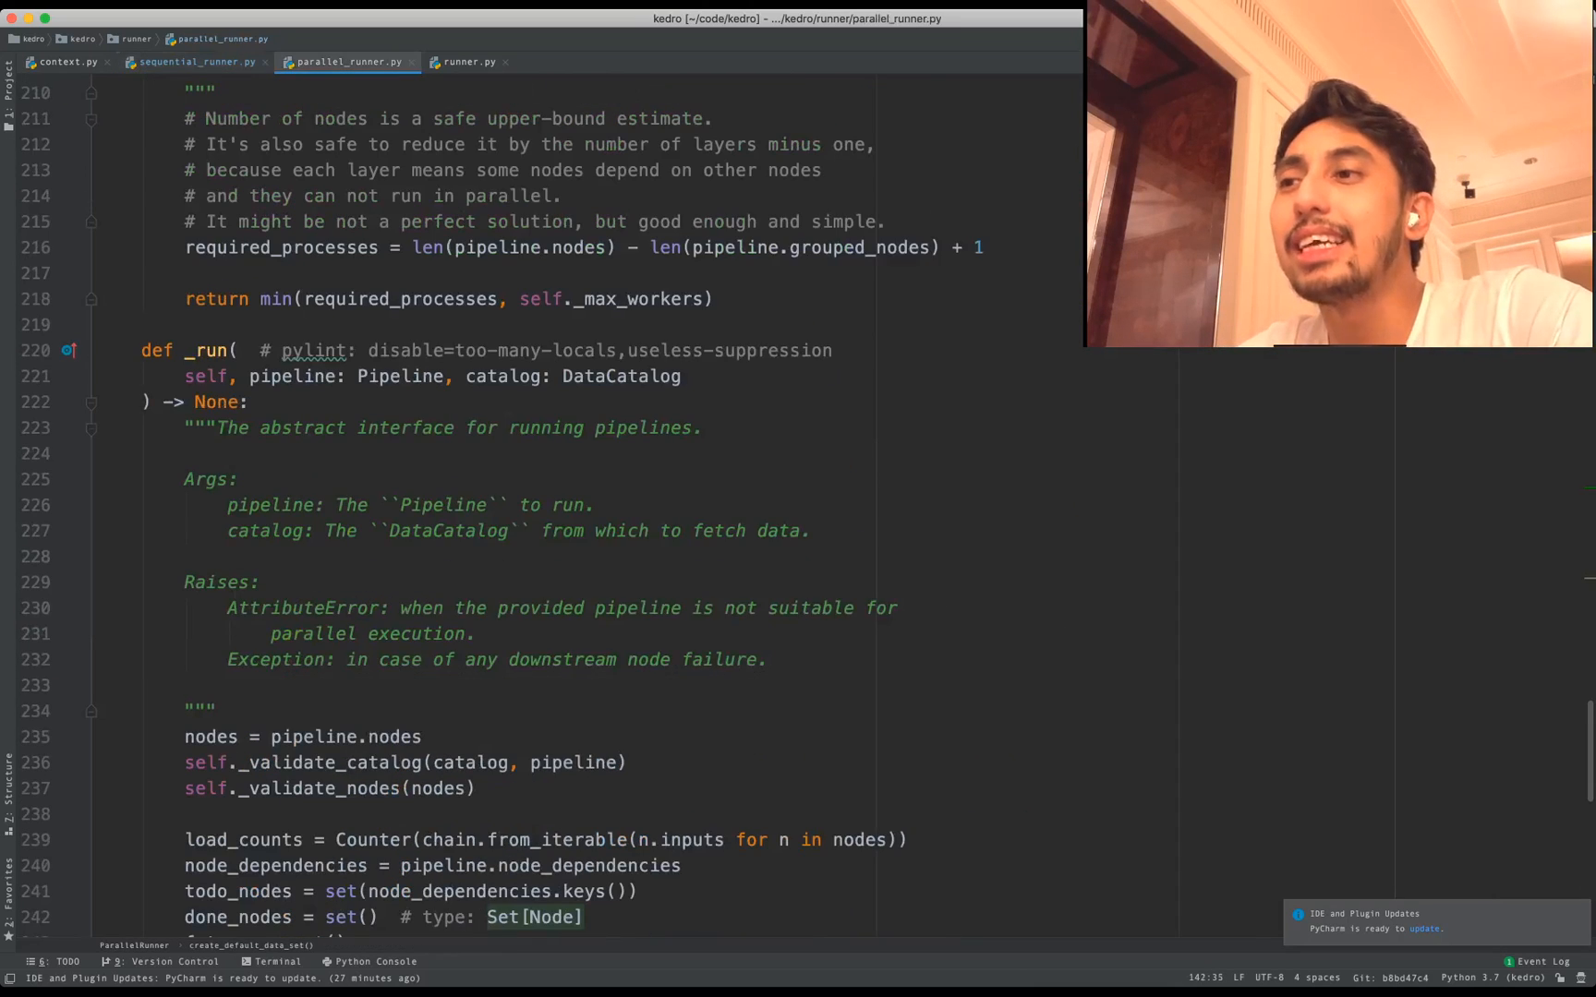
scroll(down, 3)
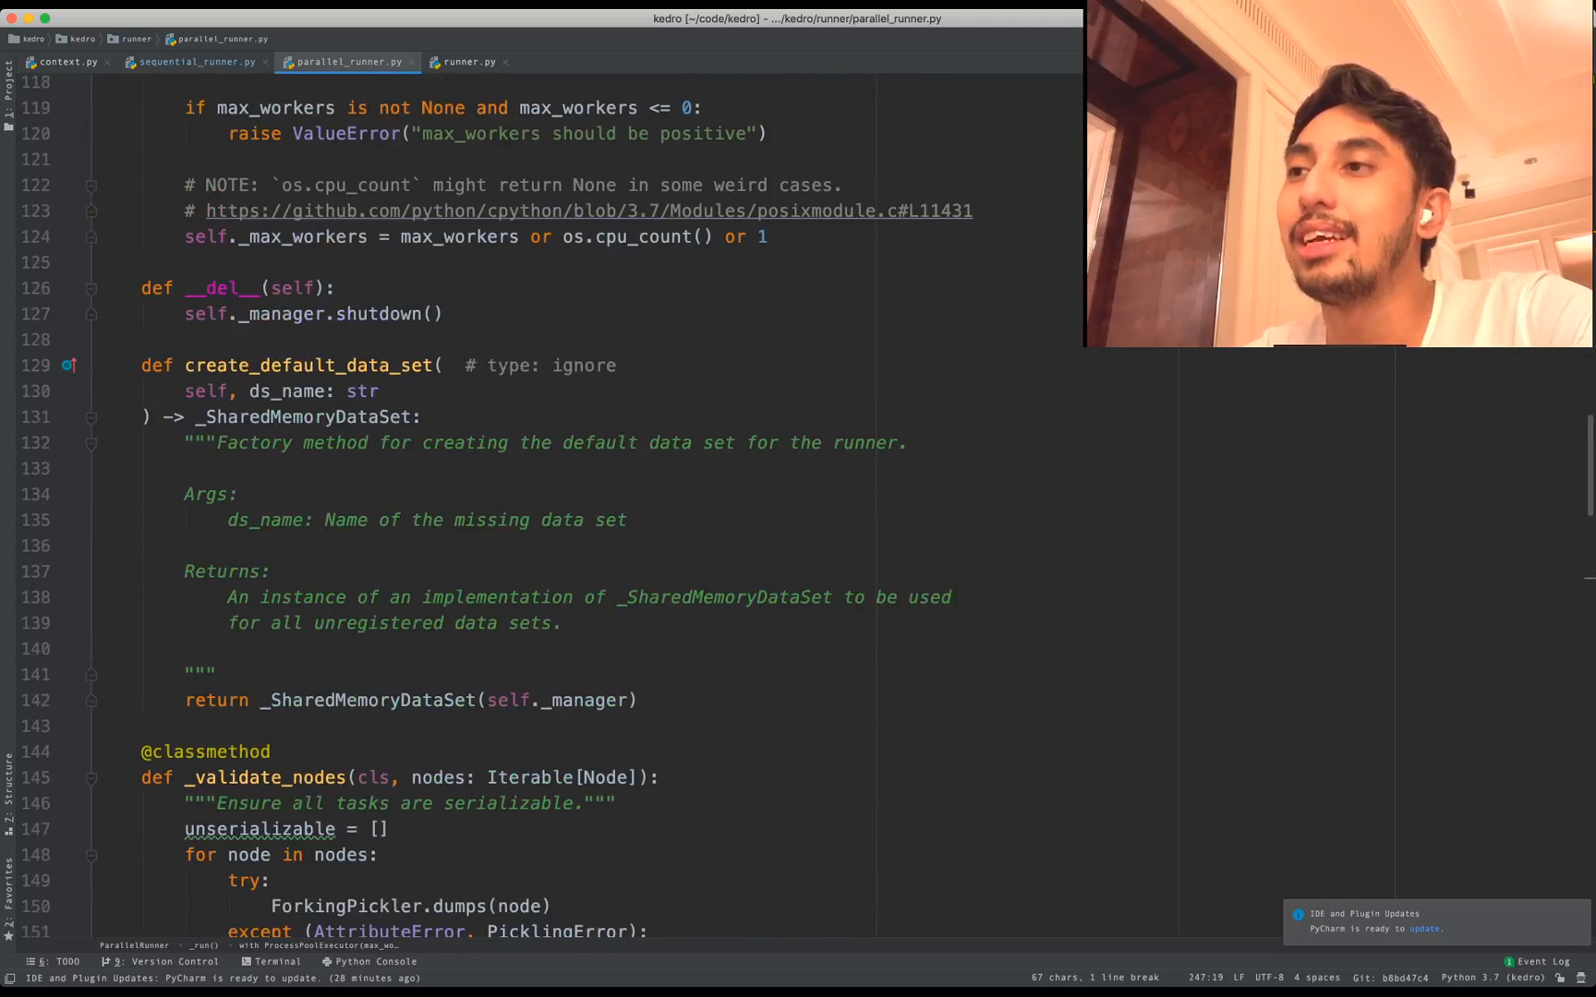
click(356, 700)
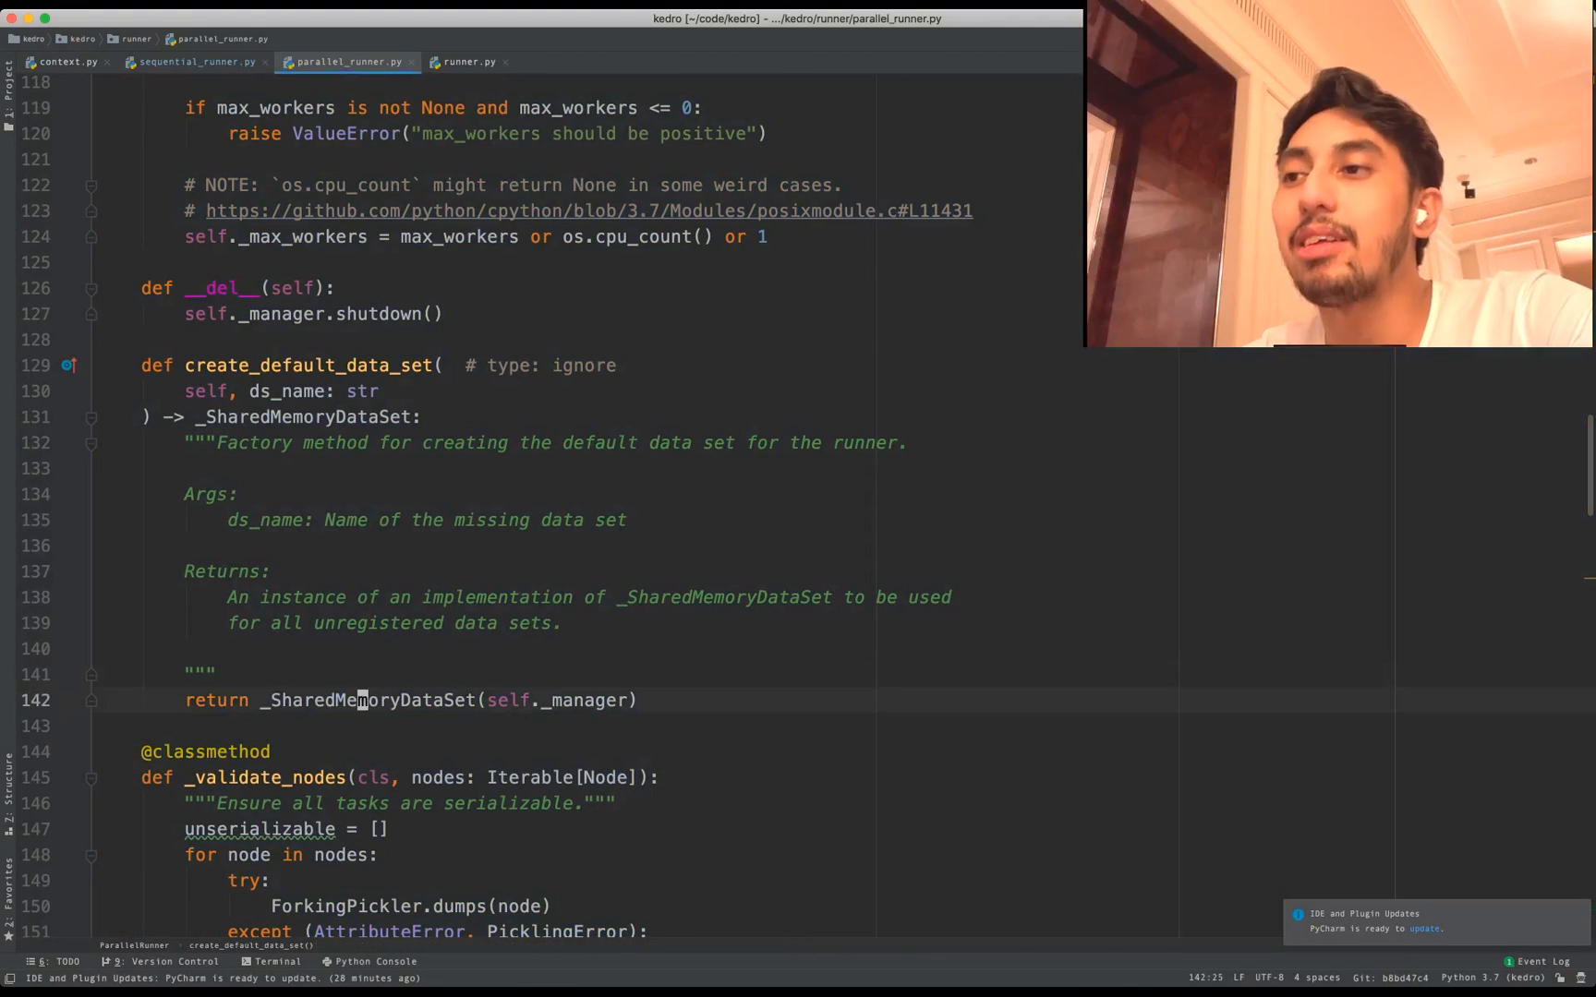
double_click(367, 700)
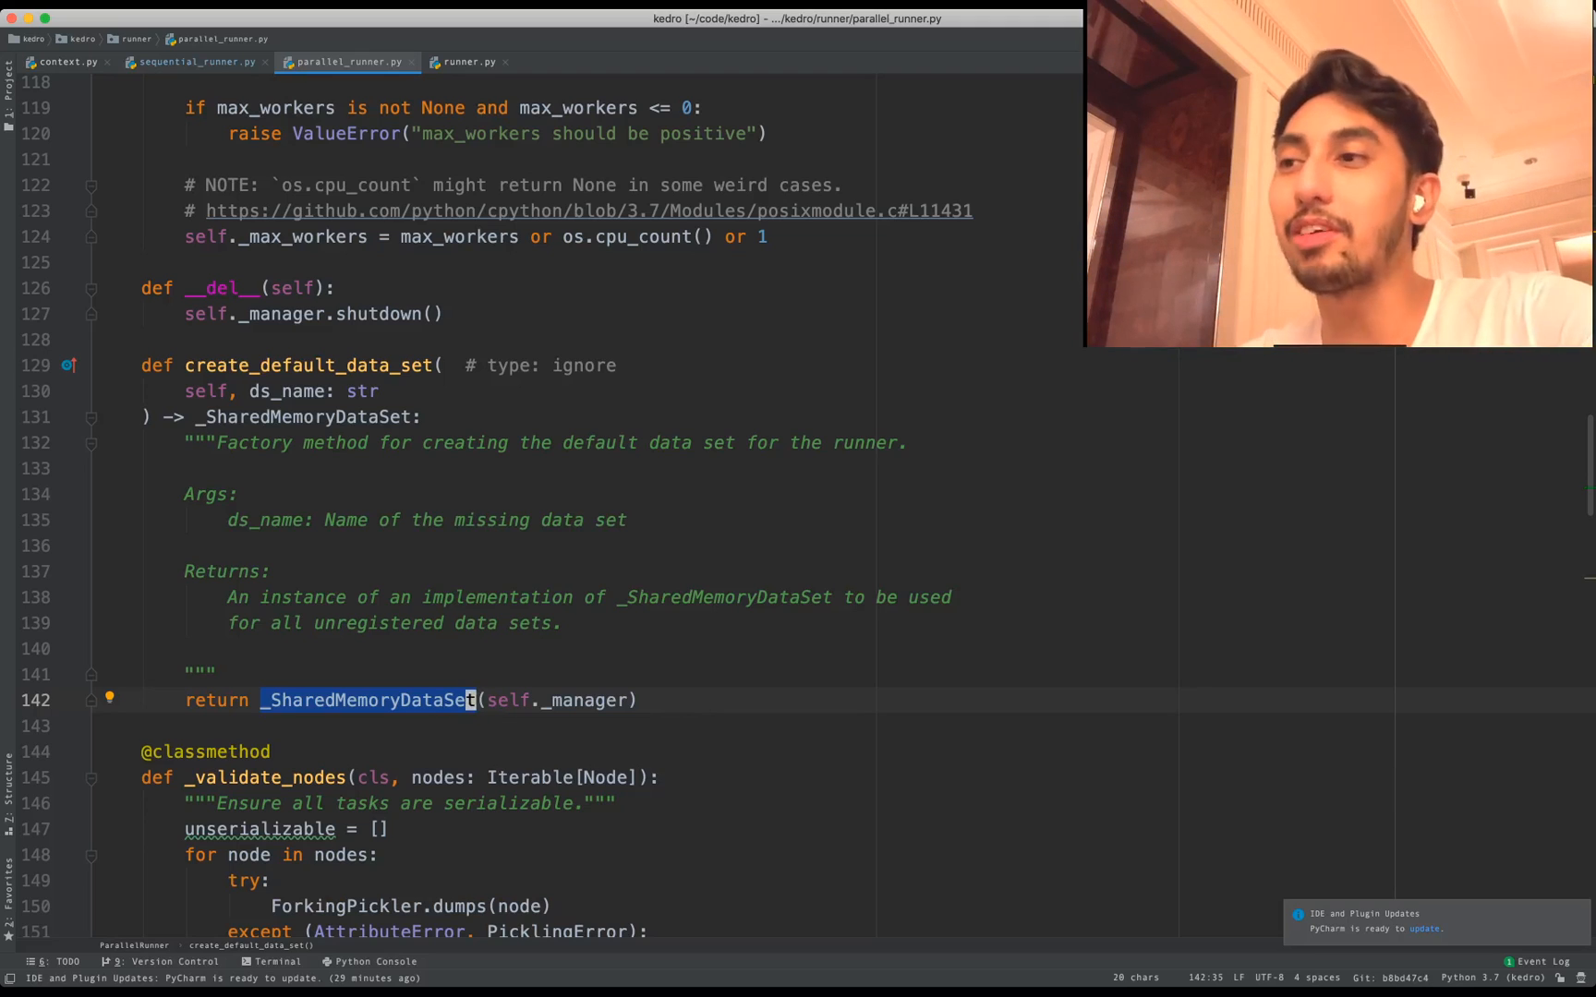
scroll(down, 3)
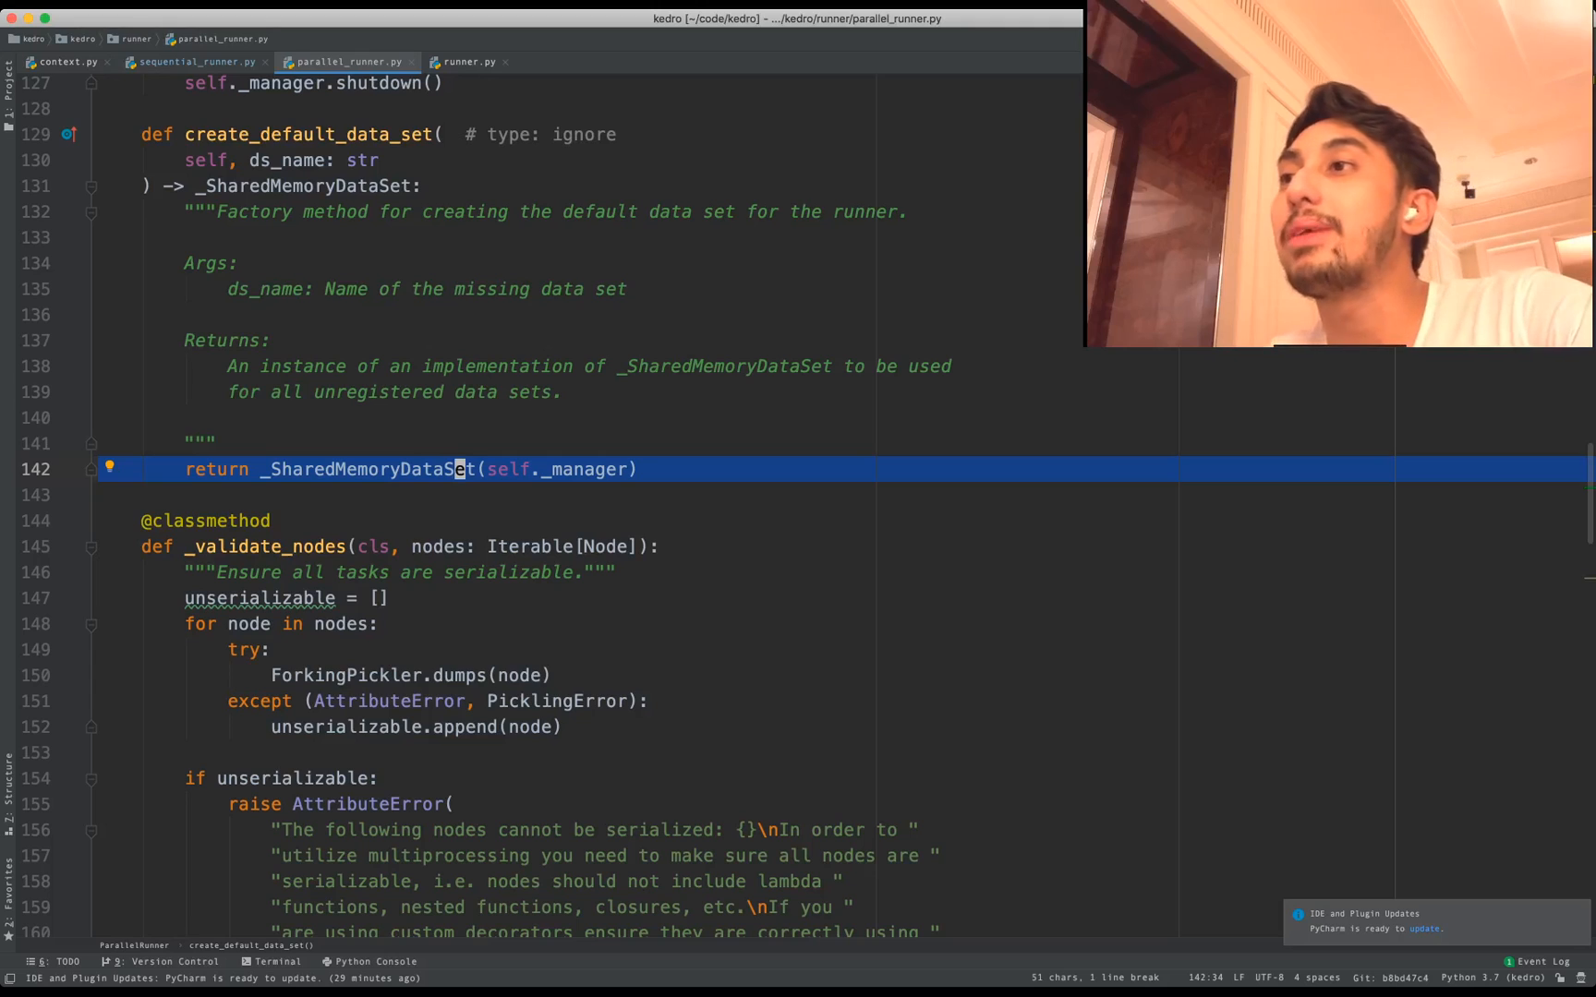
- From sequential_runner.py's node loop, jump to the run_node definition in runner.py
click(207, 62)
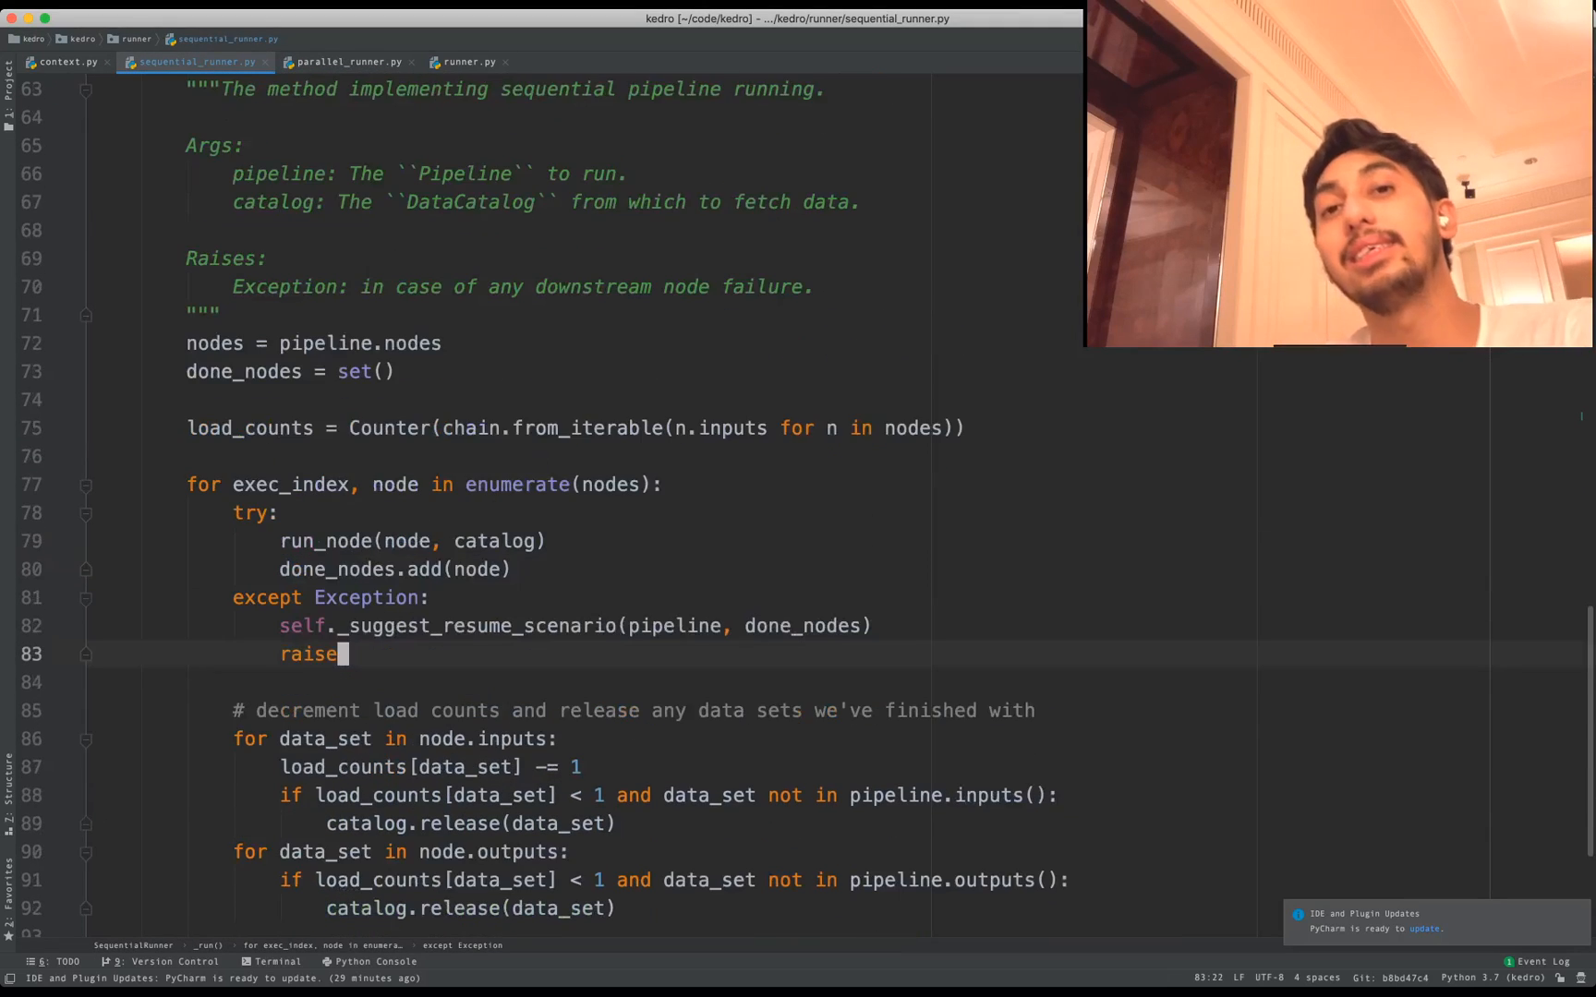
scroll(down, 3)
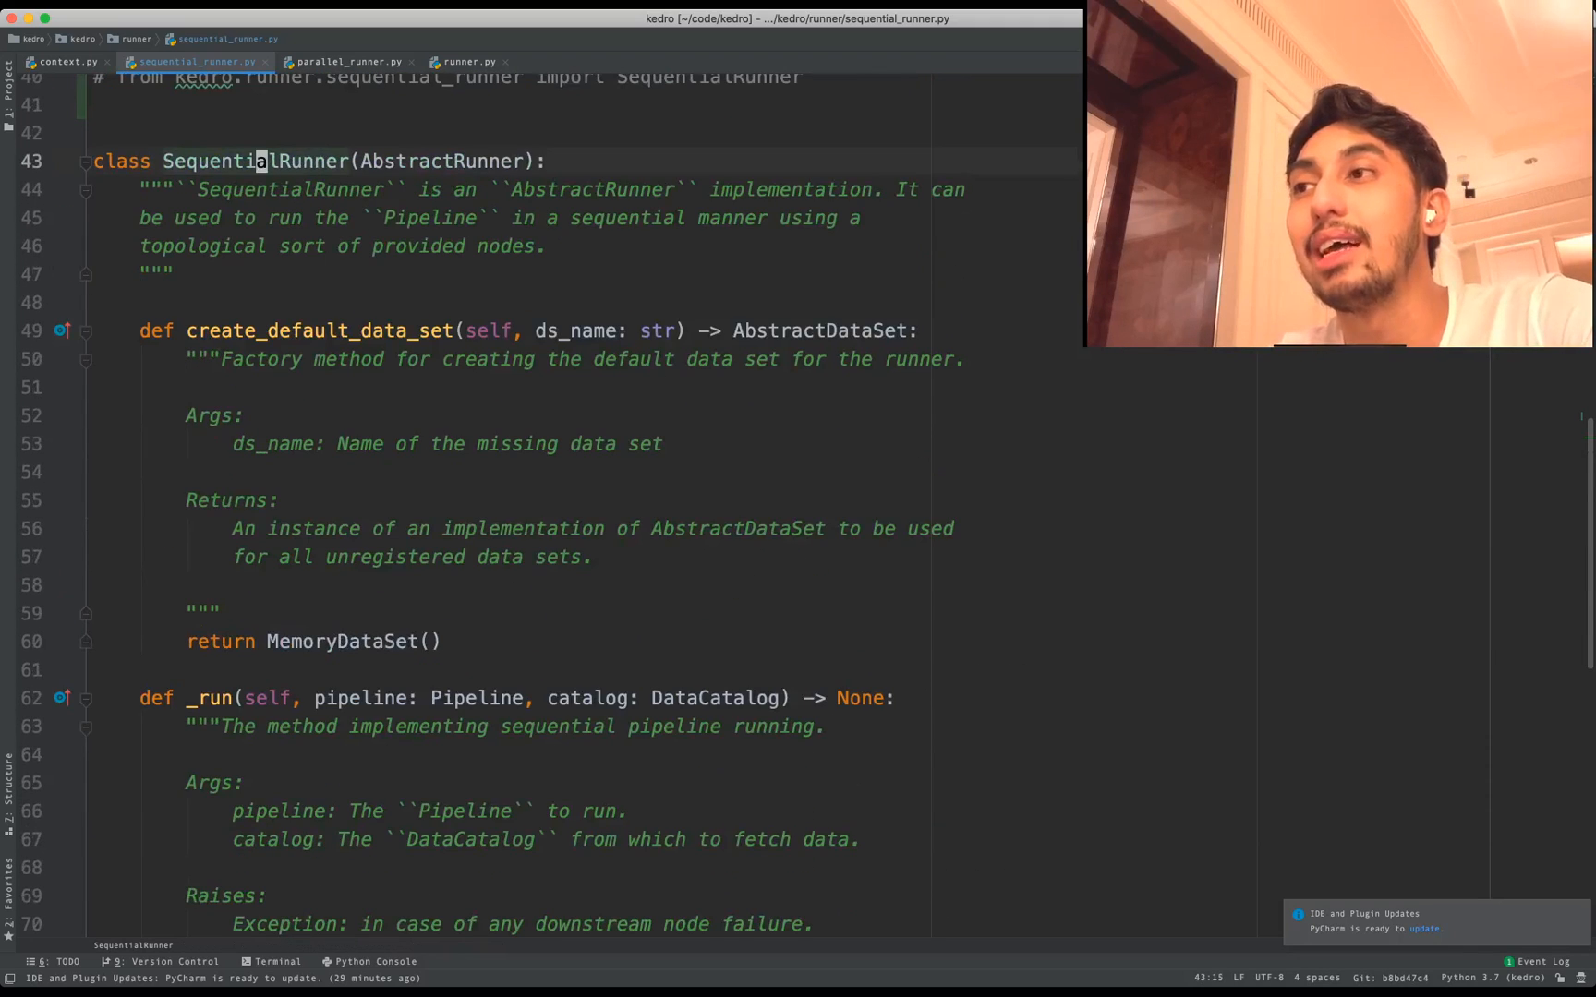
scroll(down, 3)
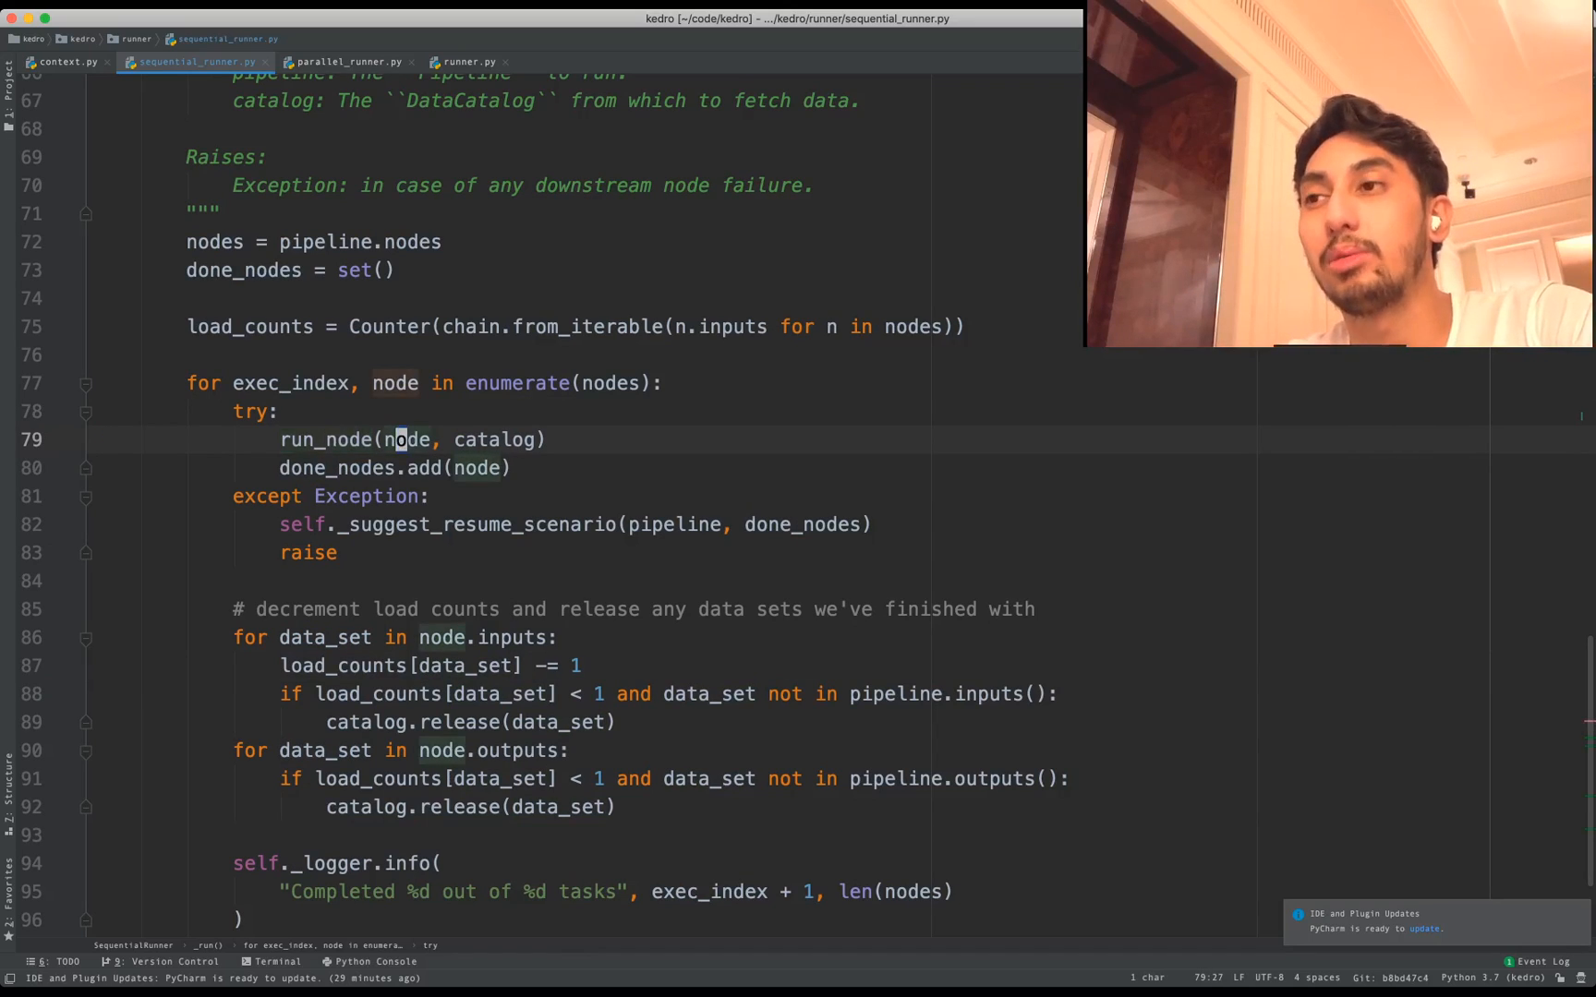
click(494, 439)
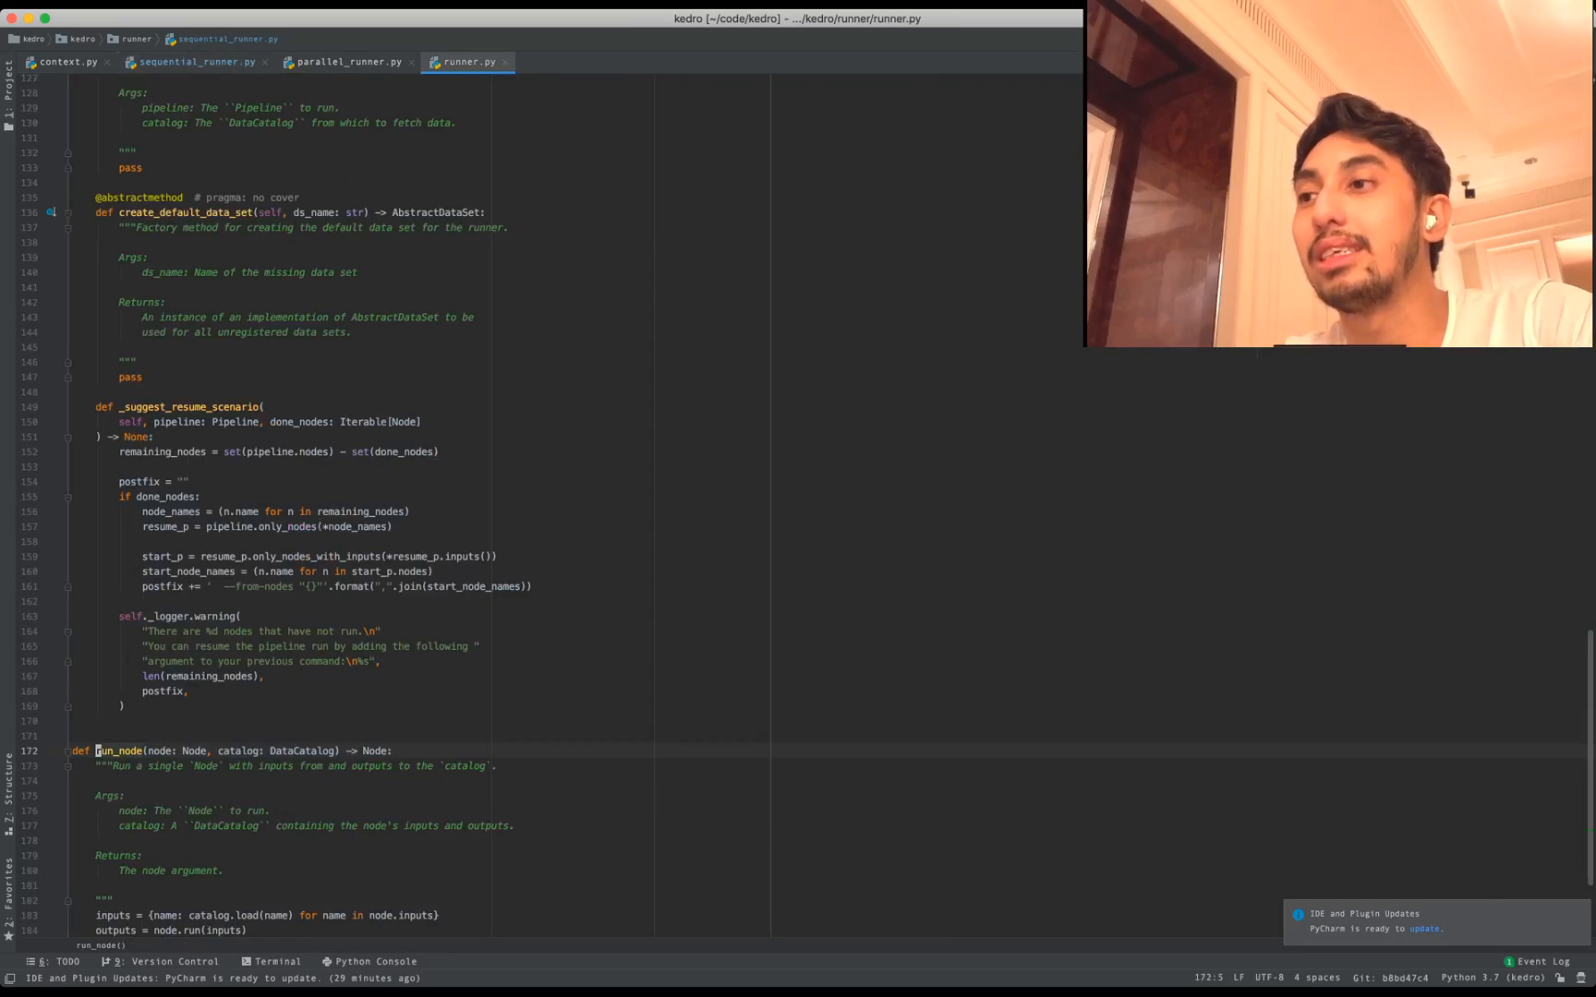
- Walk through run_node's body from loading inputs from the catalog to saving outputs
scroll(down, 3)
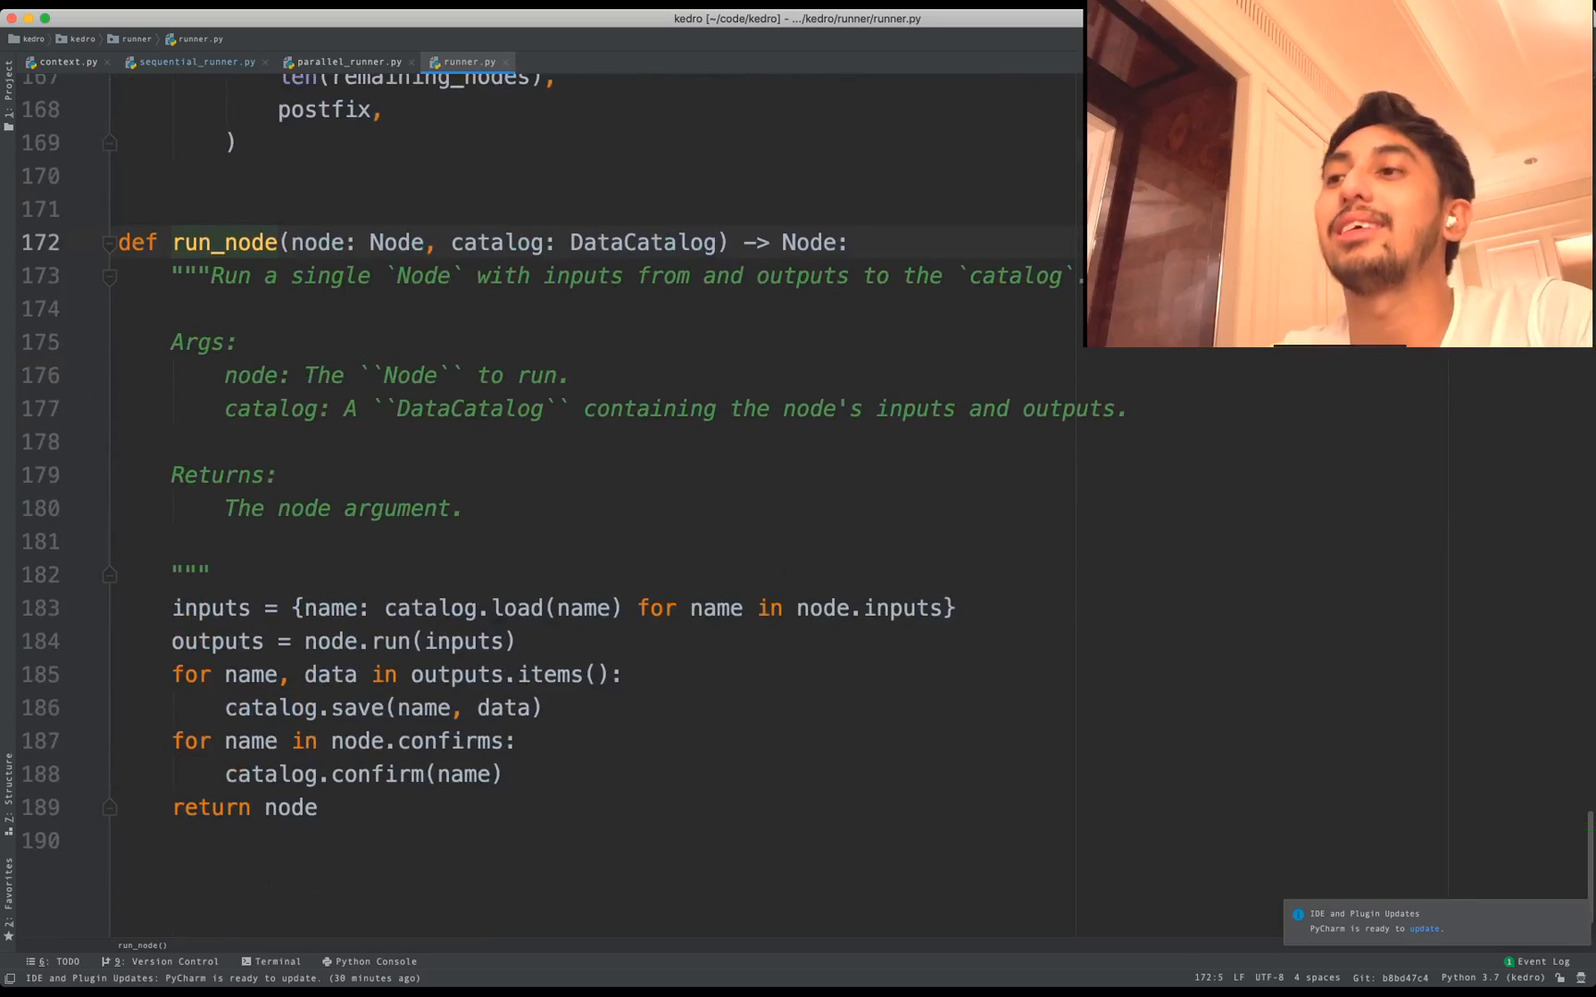
click(213, 608)
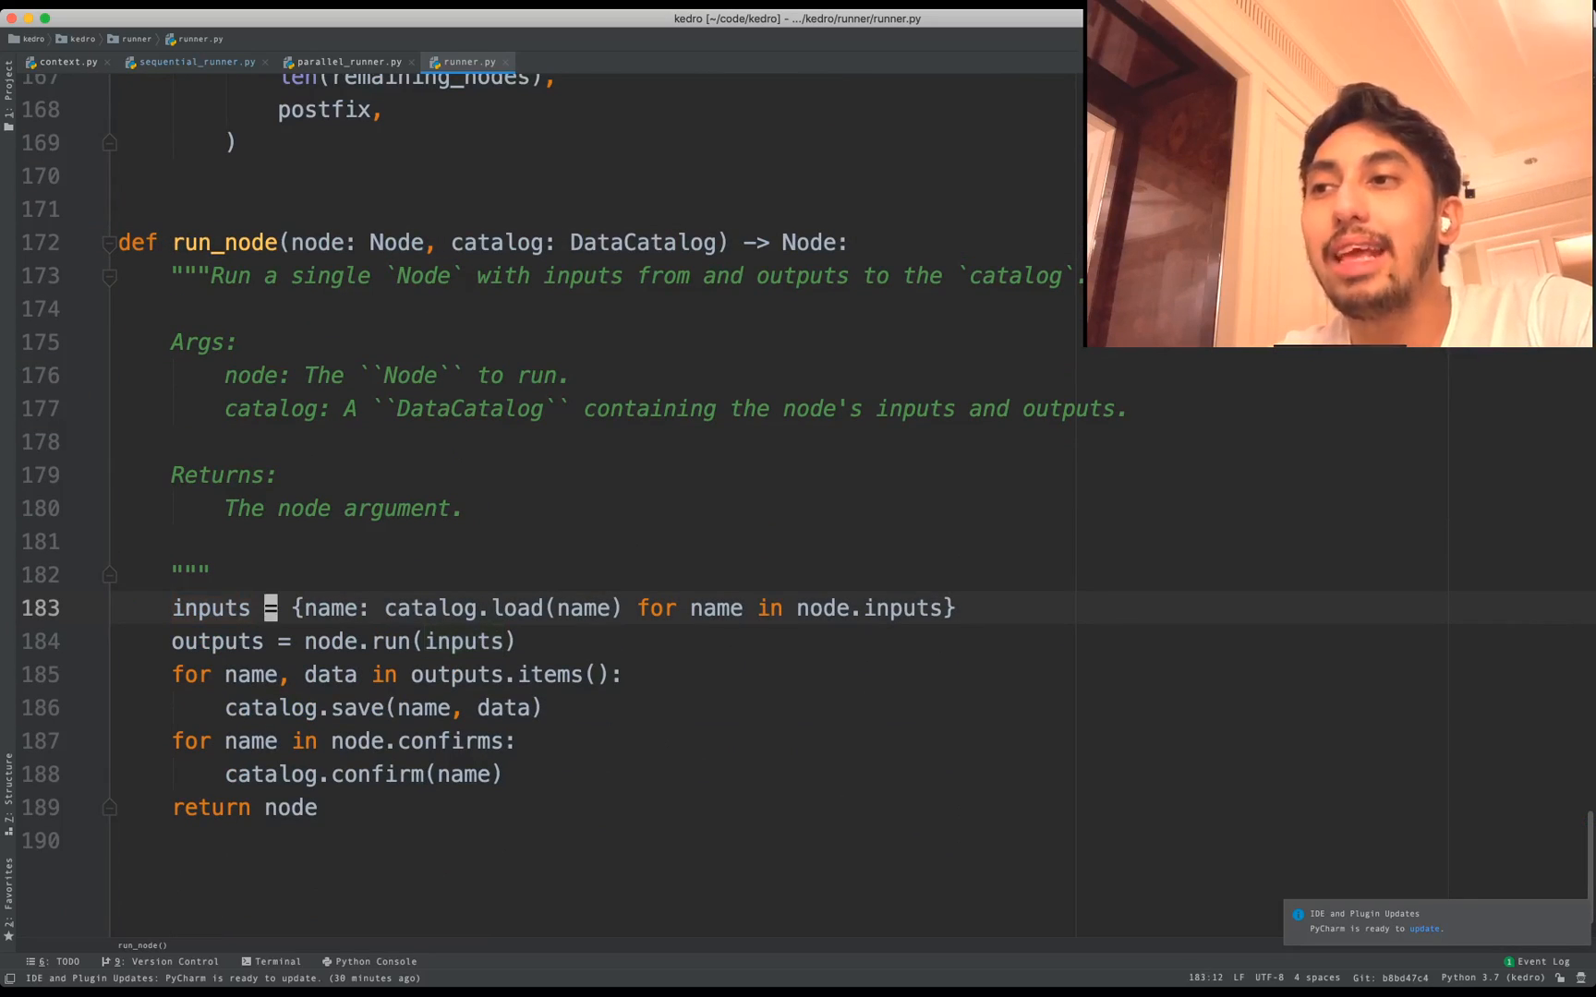
double_click(429, 607)
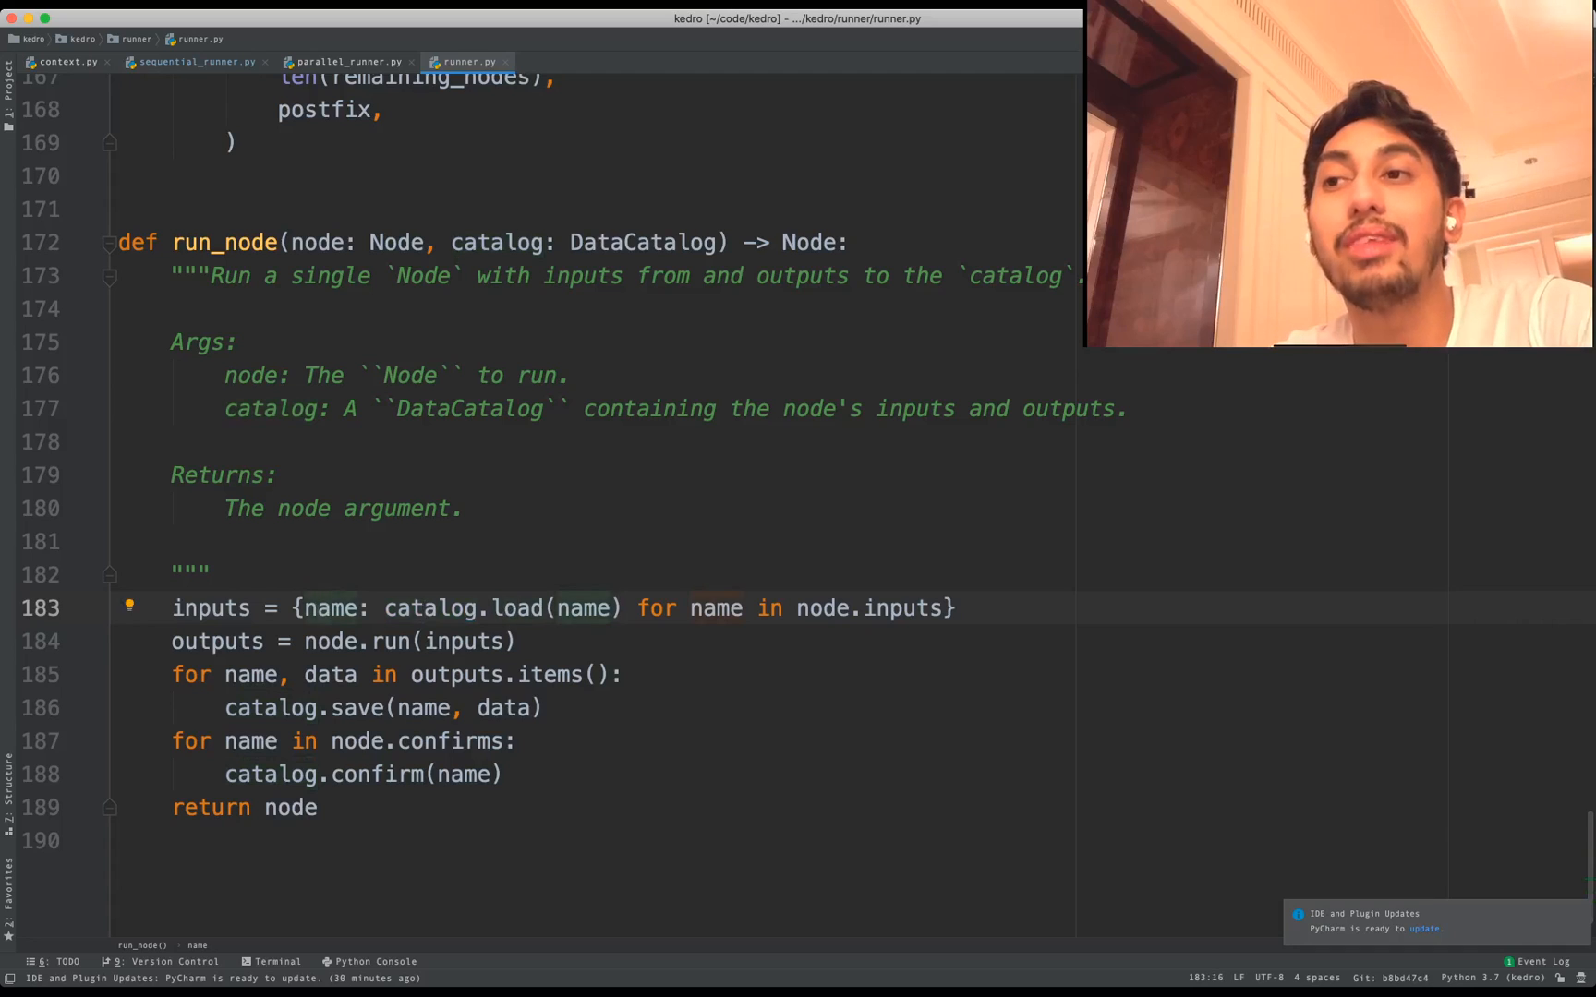
double_click(822, 608)
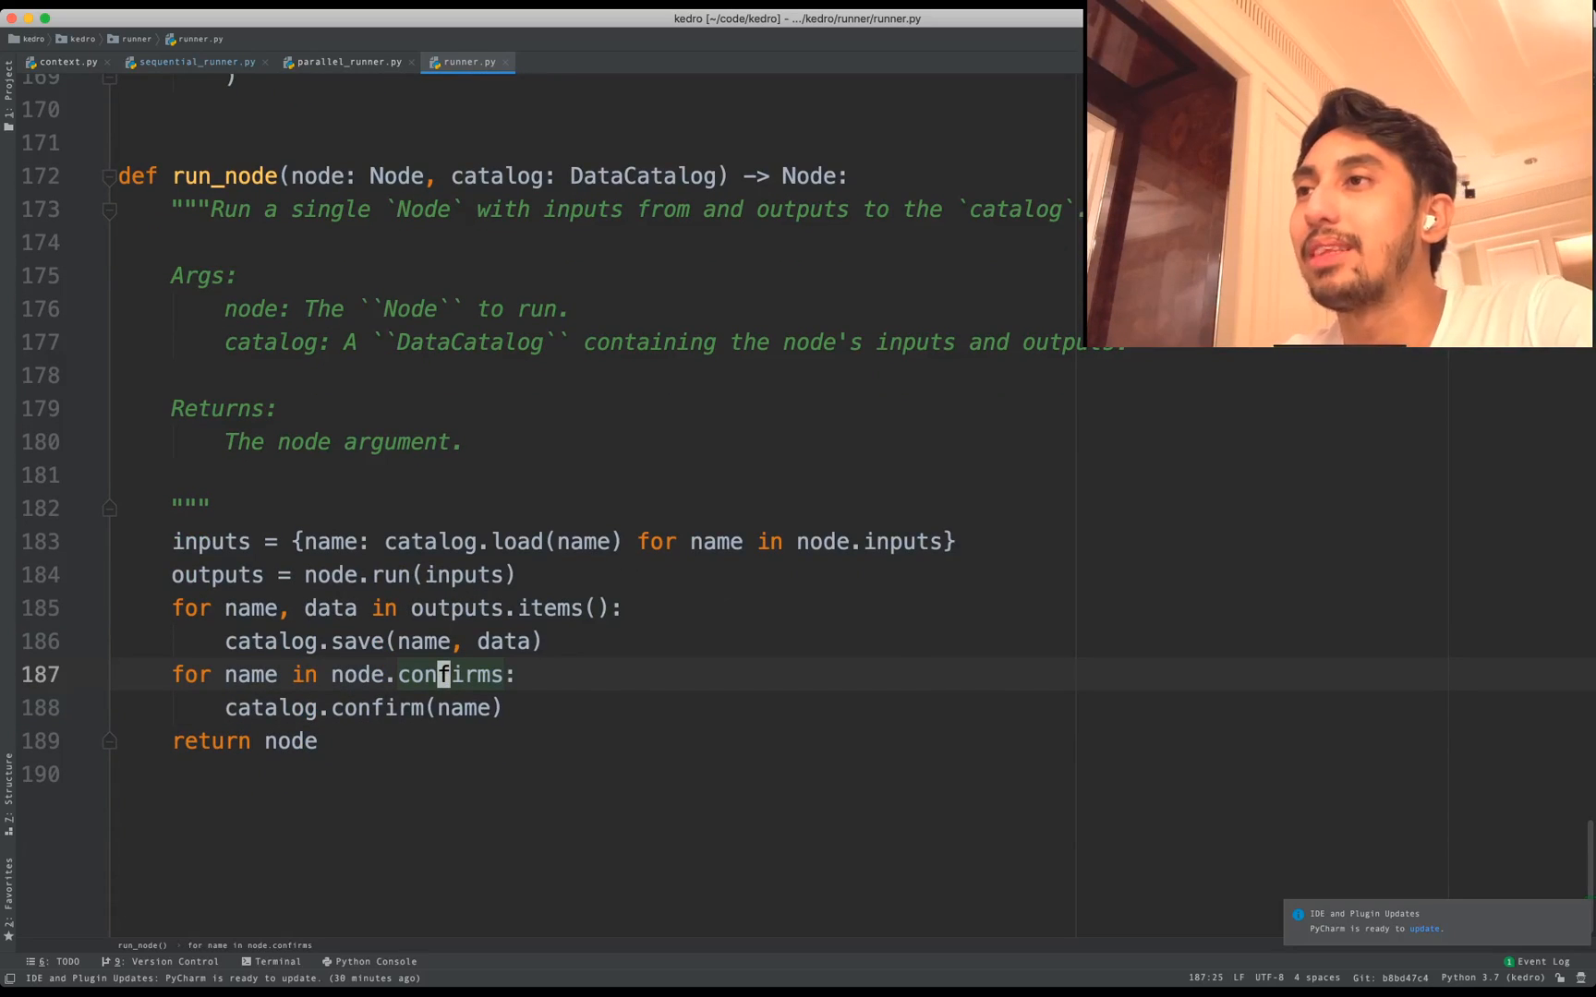
- Locate the pool.submit loop in parallel_runner.py's _run where run_node is dispatched per ready node
click(343, 63)
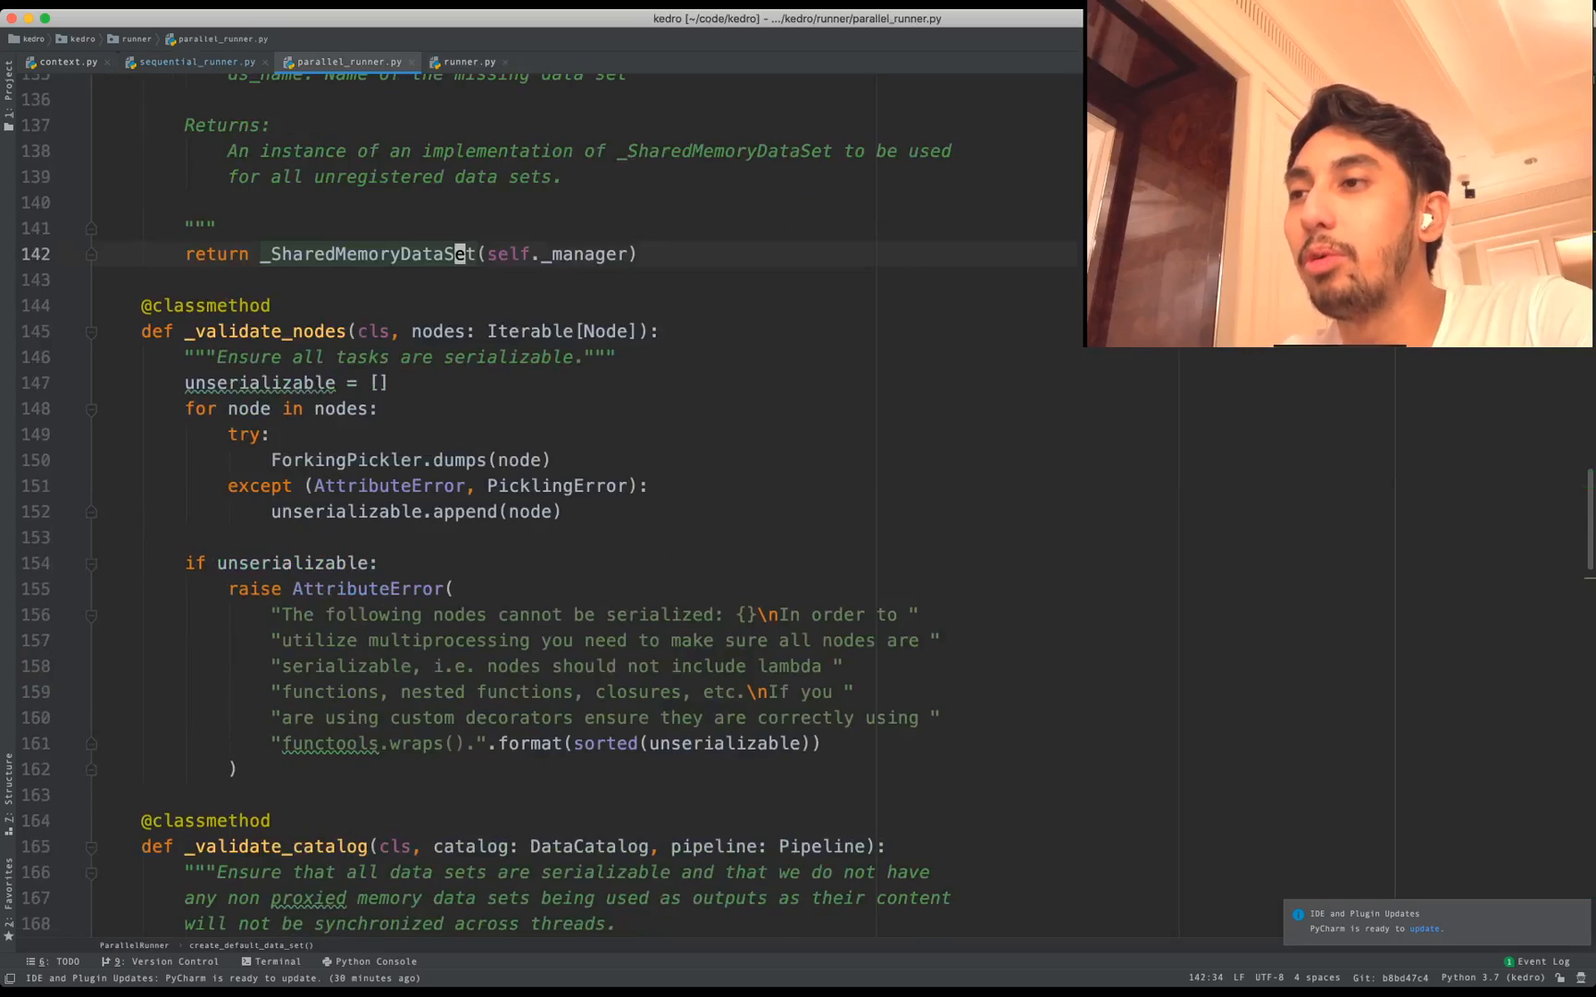
scroll(down, 3)
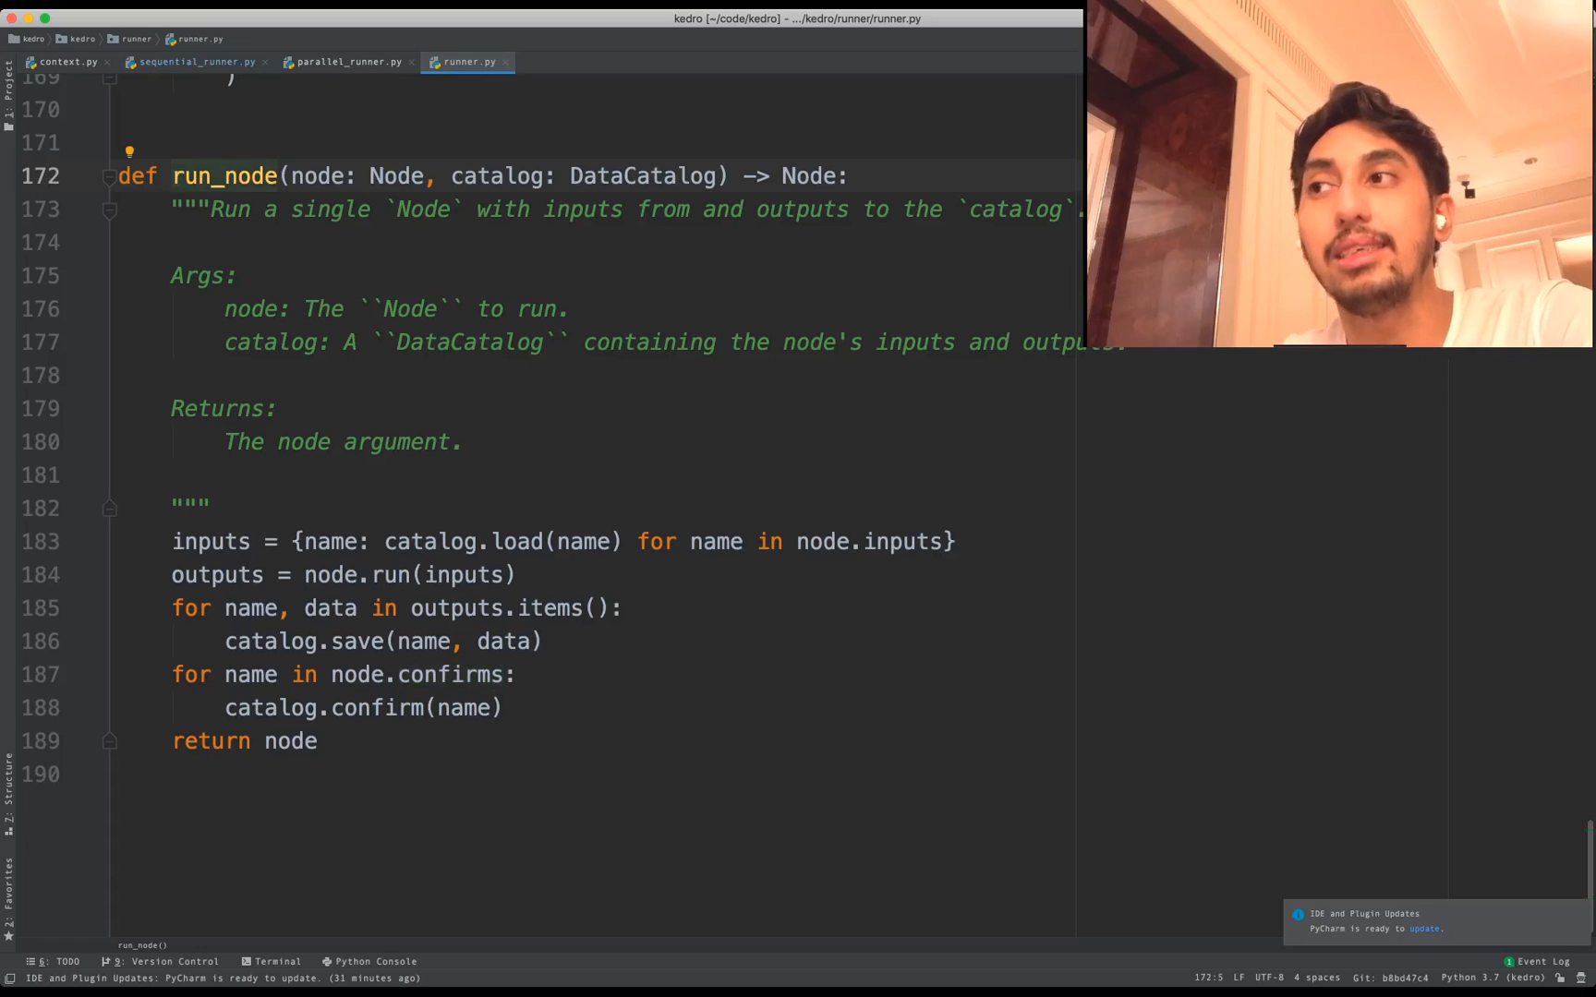
click(351, 62)
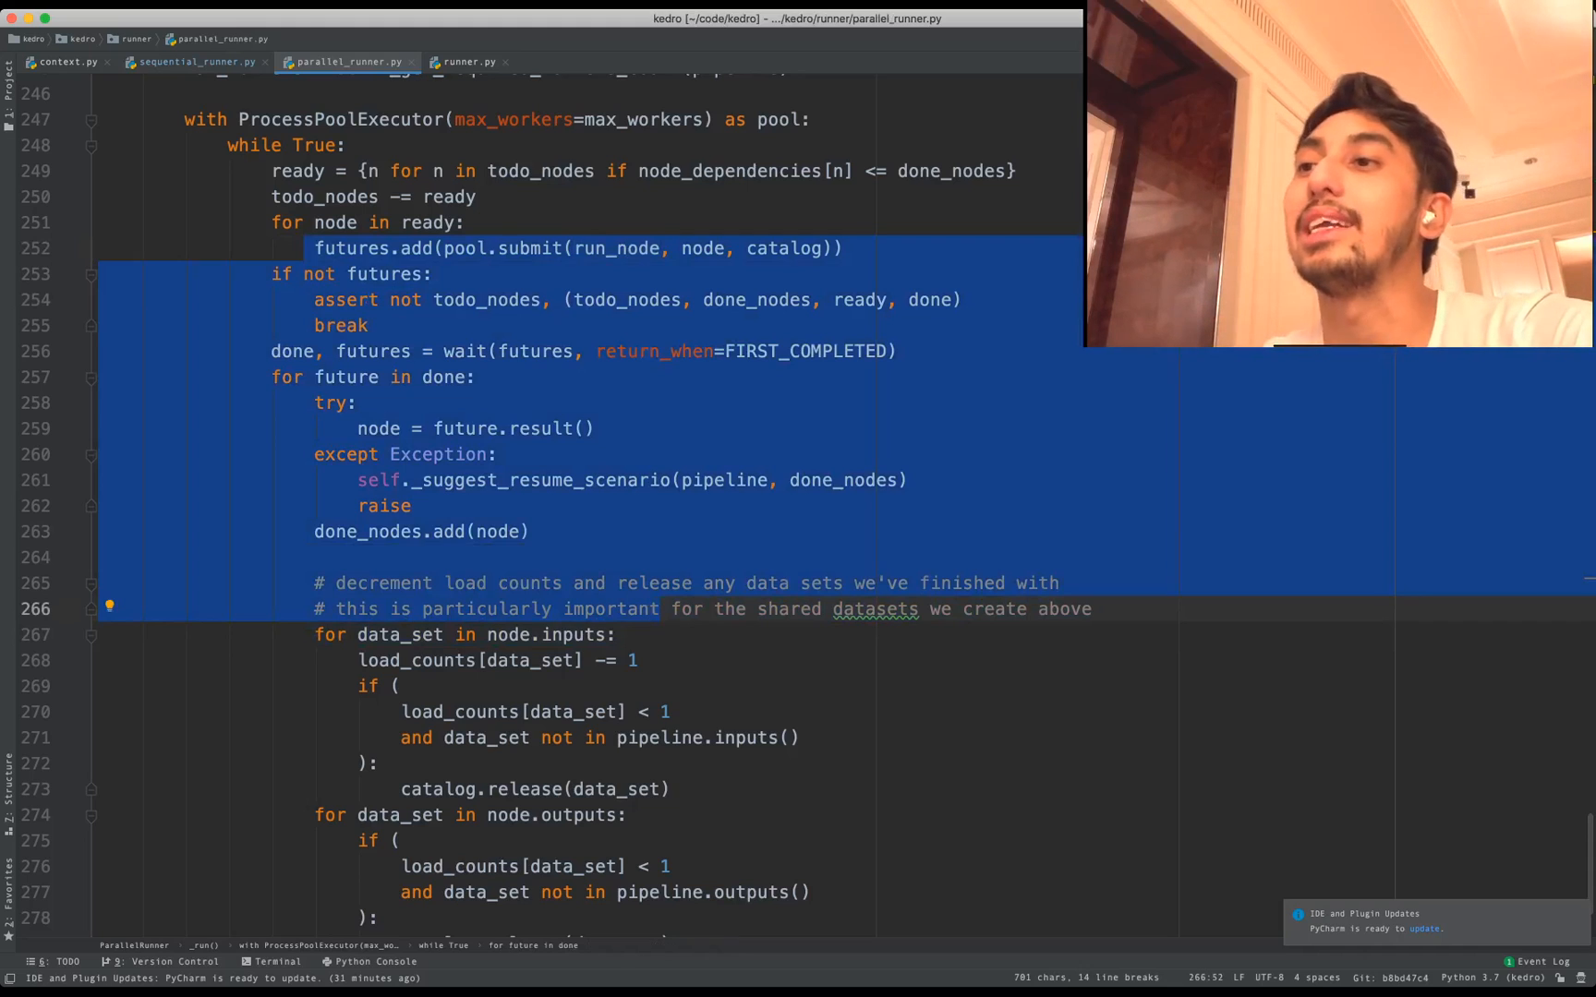
click(528, 532)
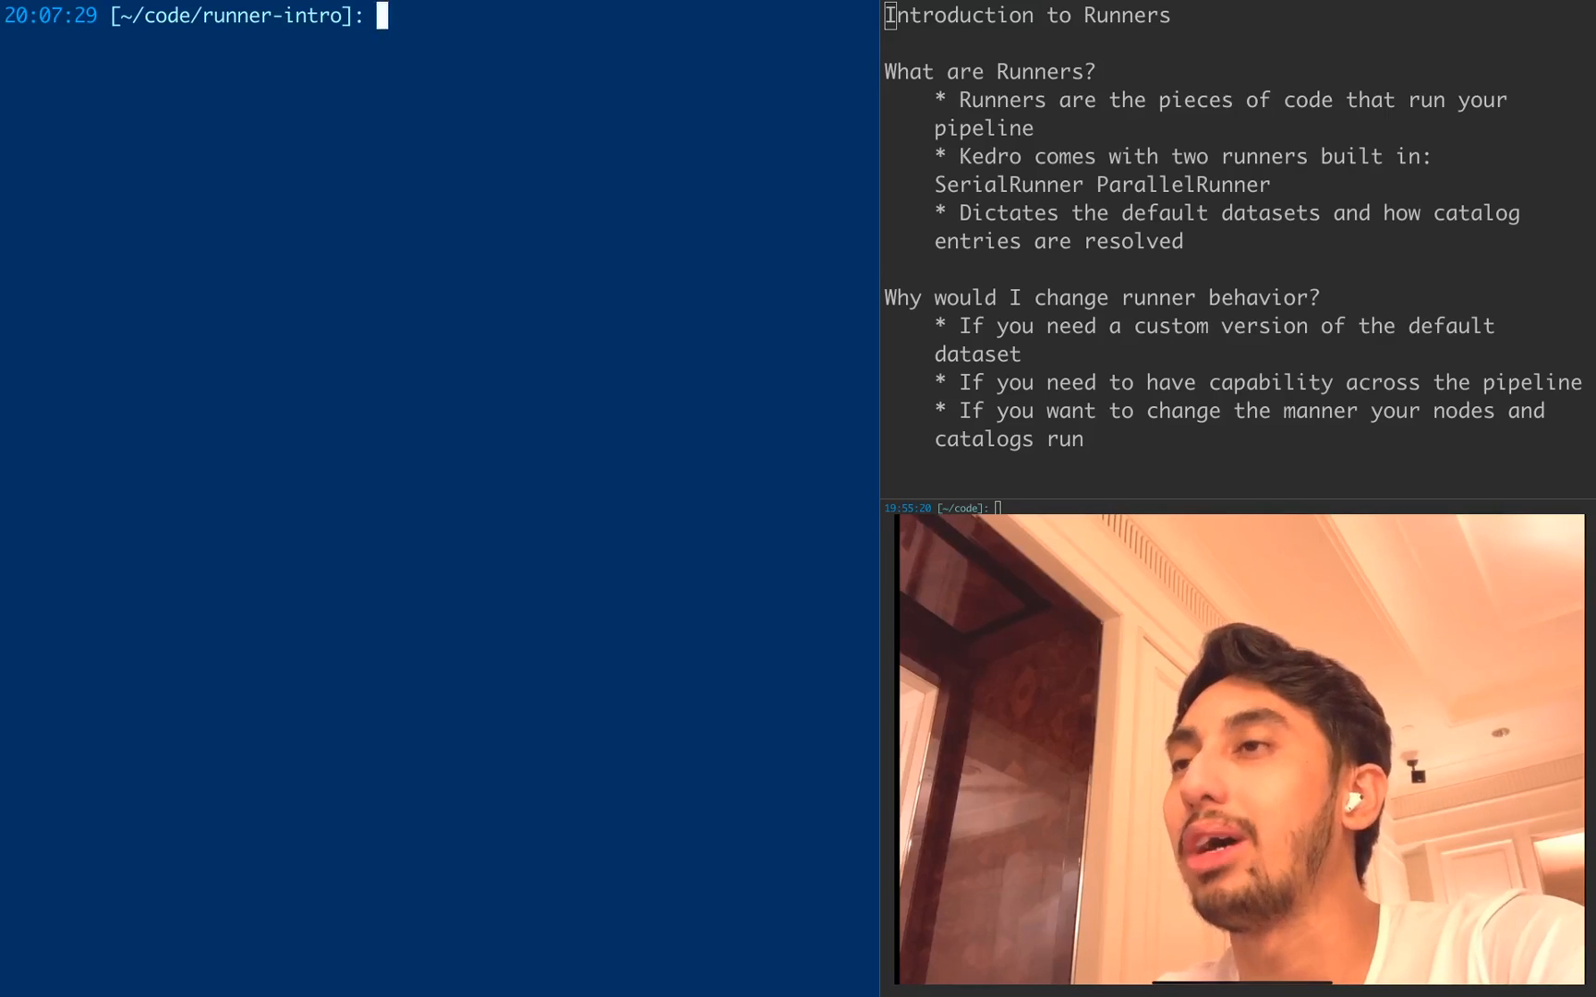
- Run 'kedro run' so the pipeline completes its 4 tasks with 96.67% accuracy
text(k)
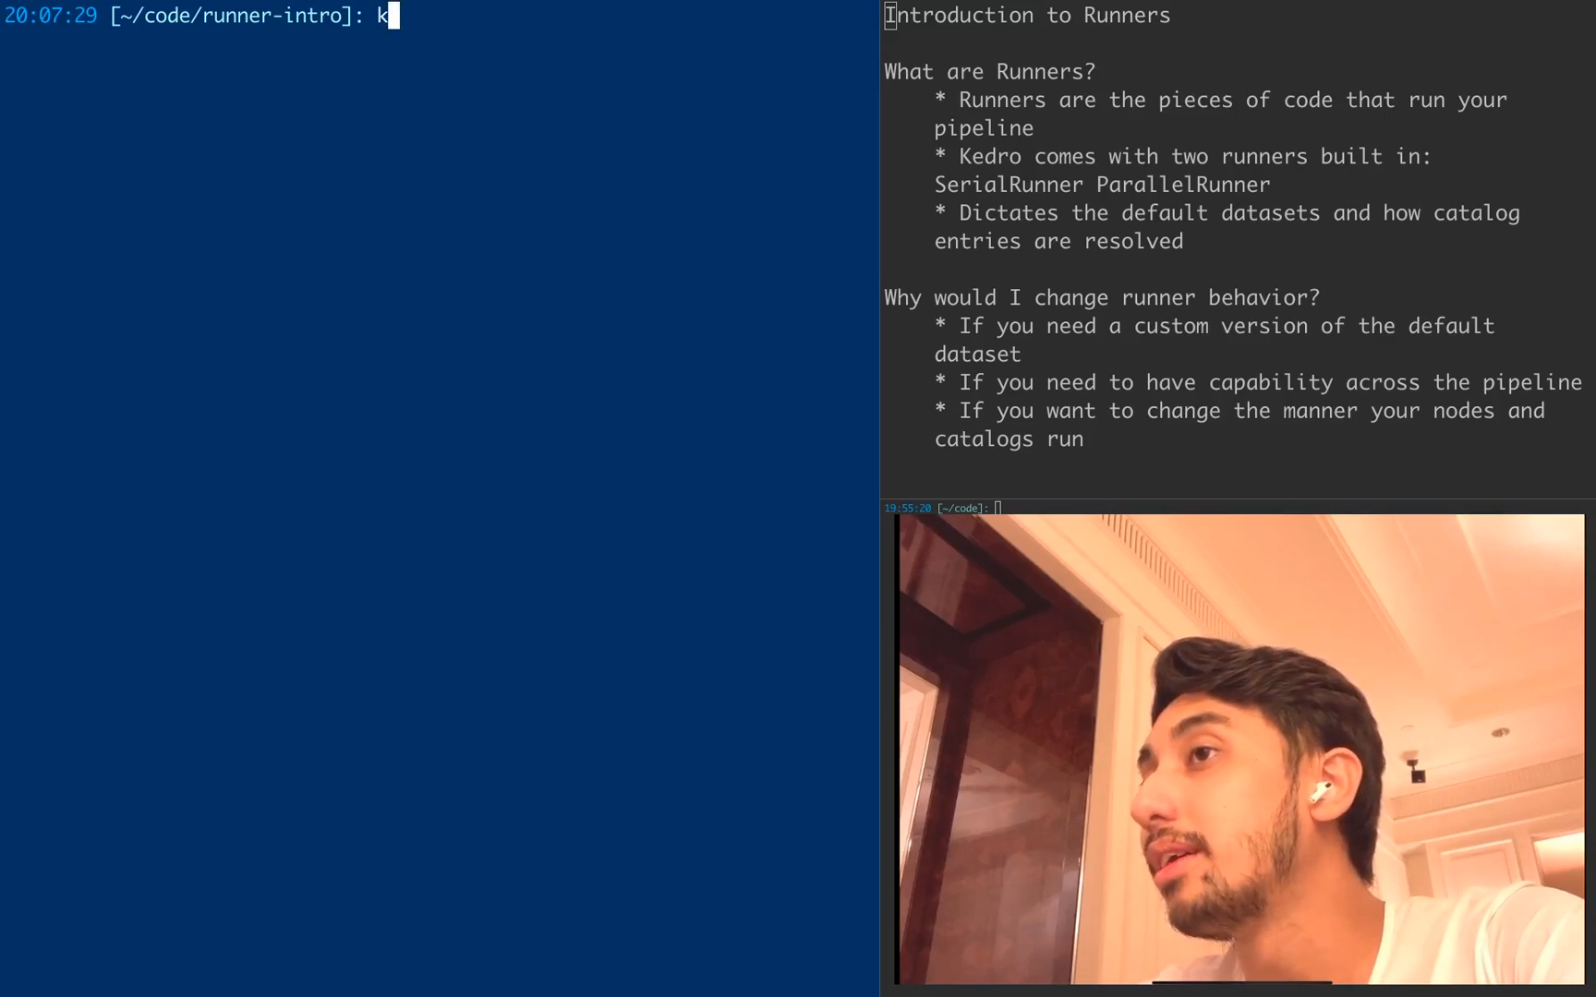
text(edro run)
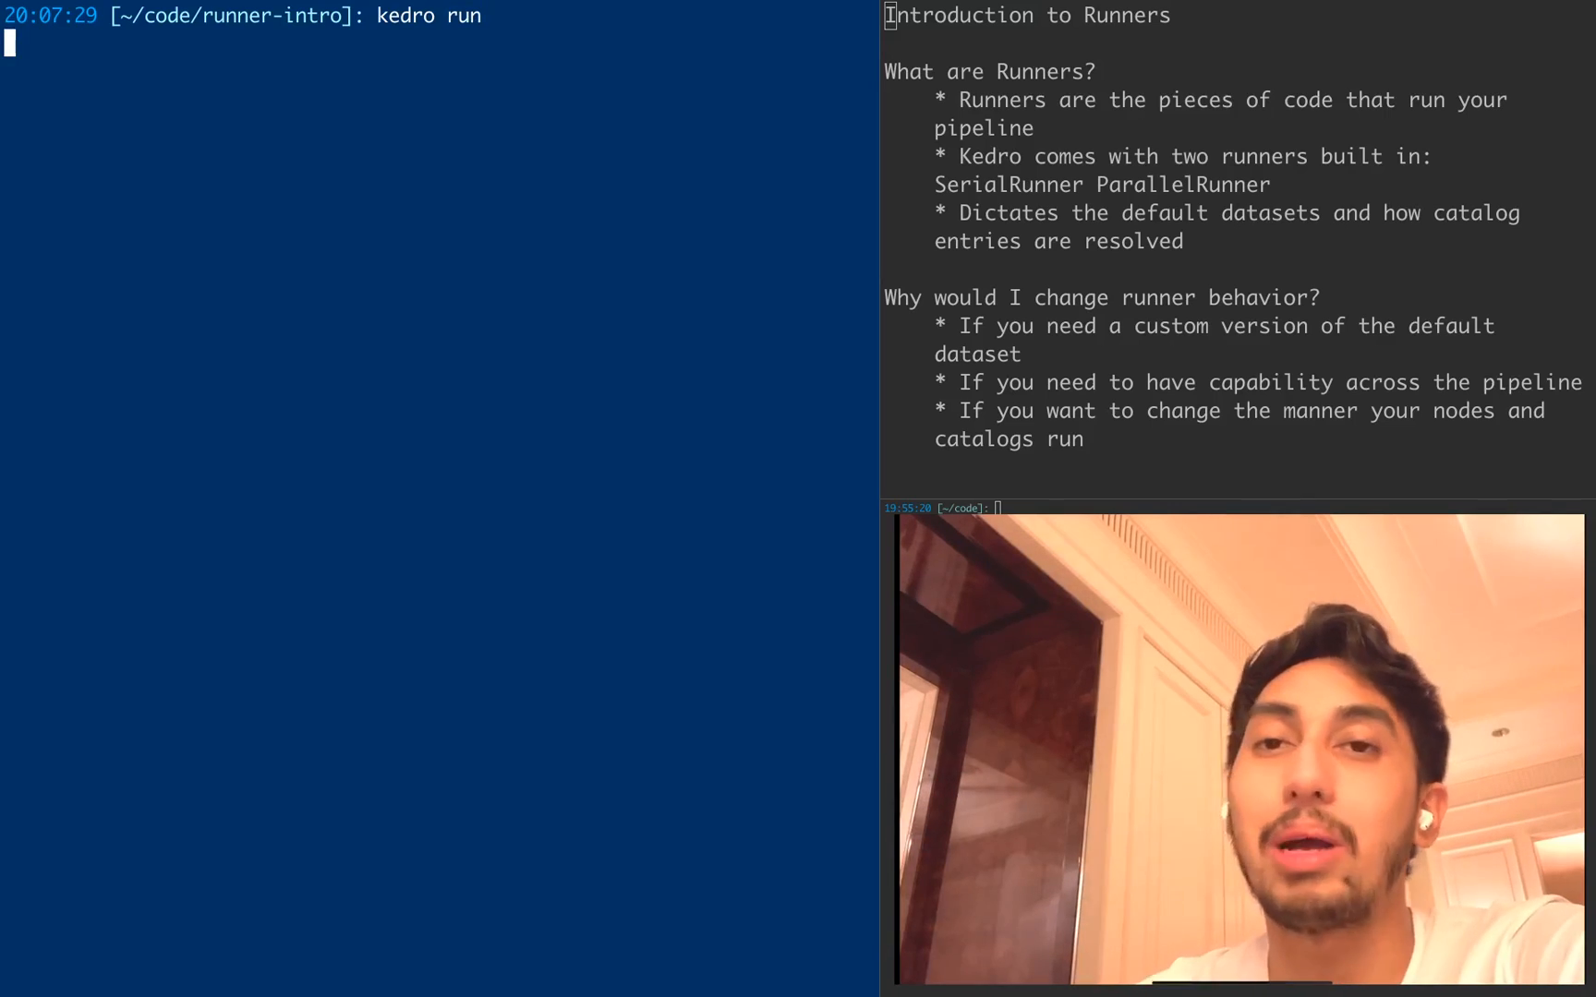
key(Enter)
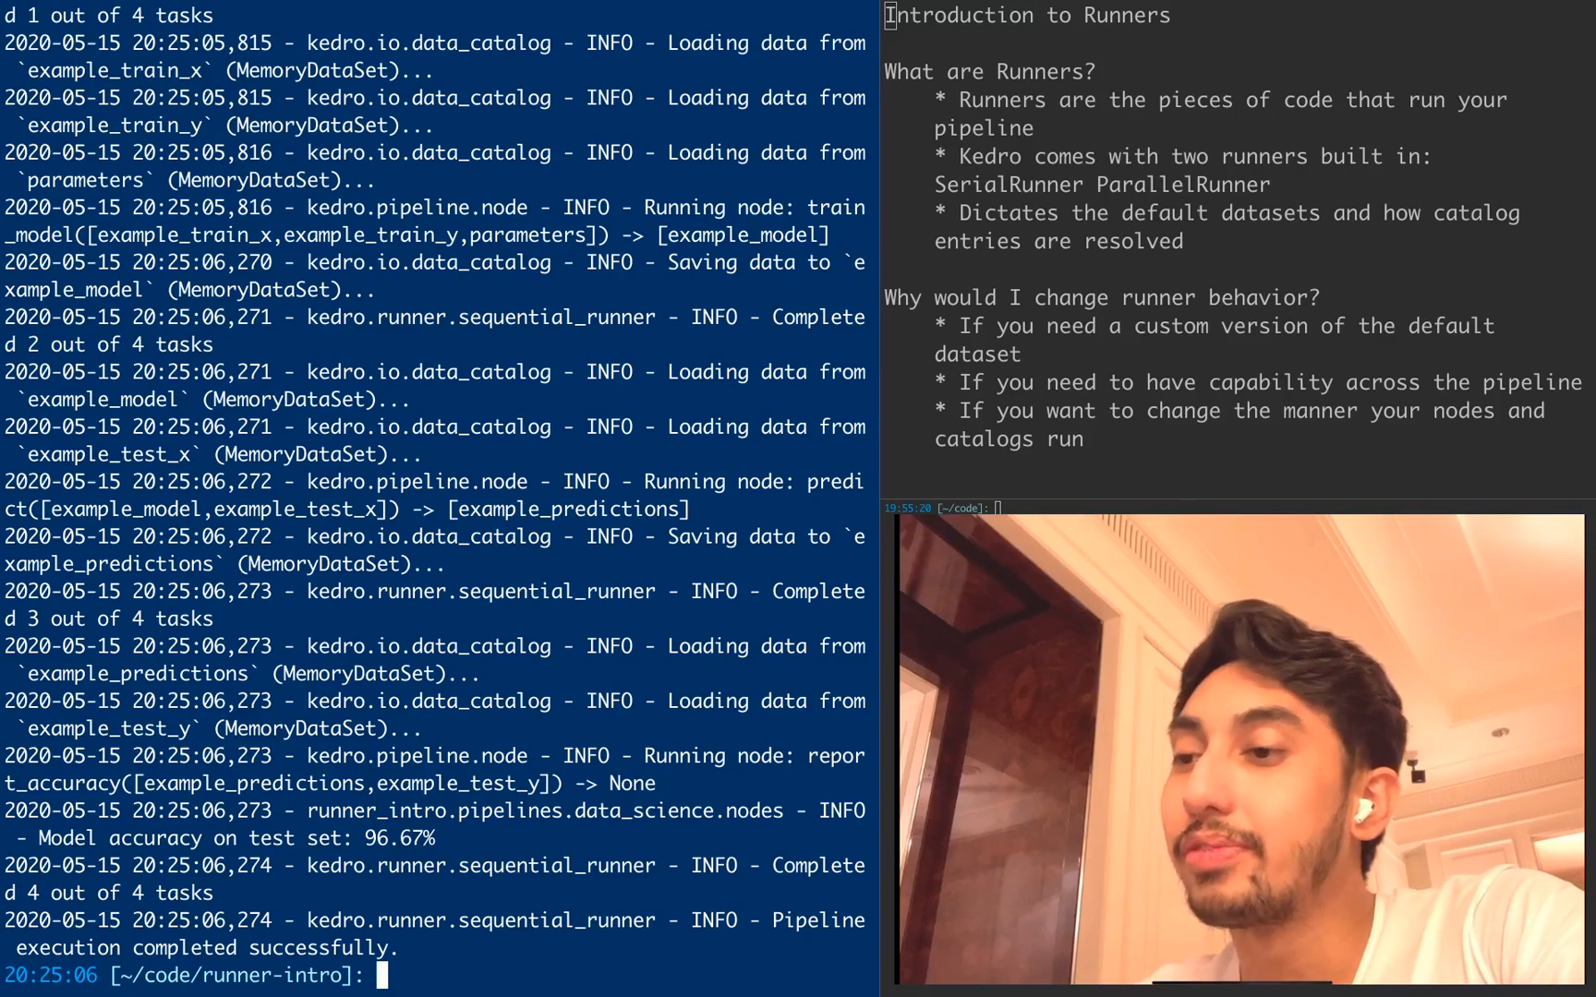
- Run 'kedro run --parallel' to execute the pipeline with shared memory datasets
text(kedro run --pa)
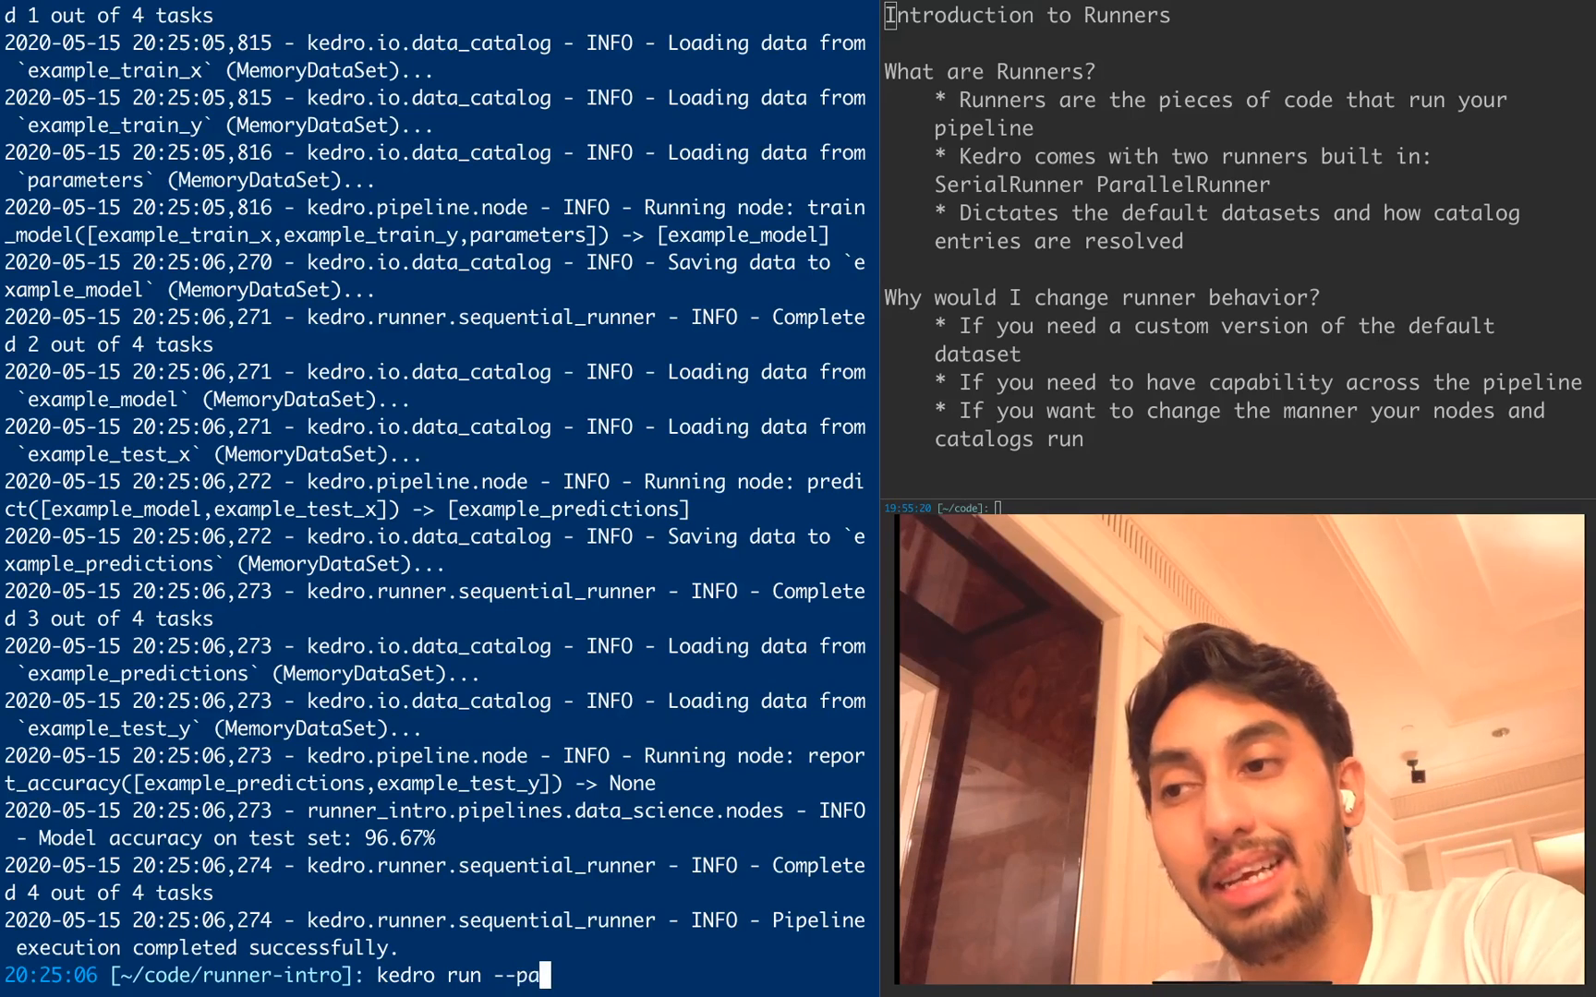
text(rallel)
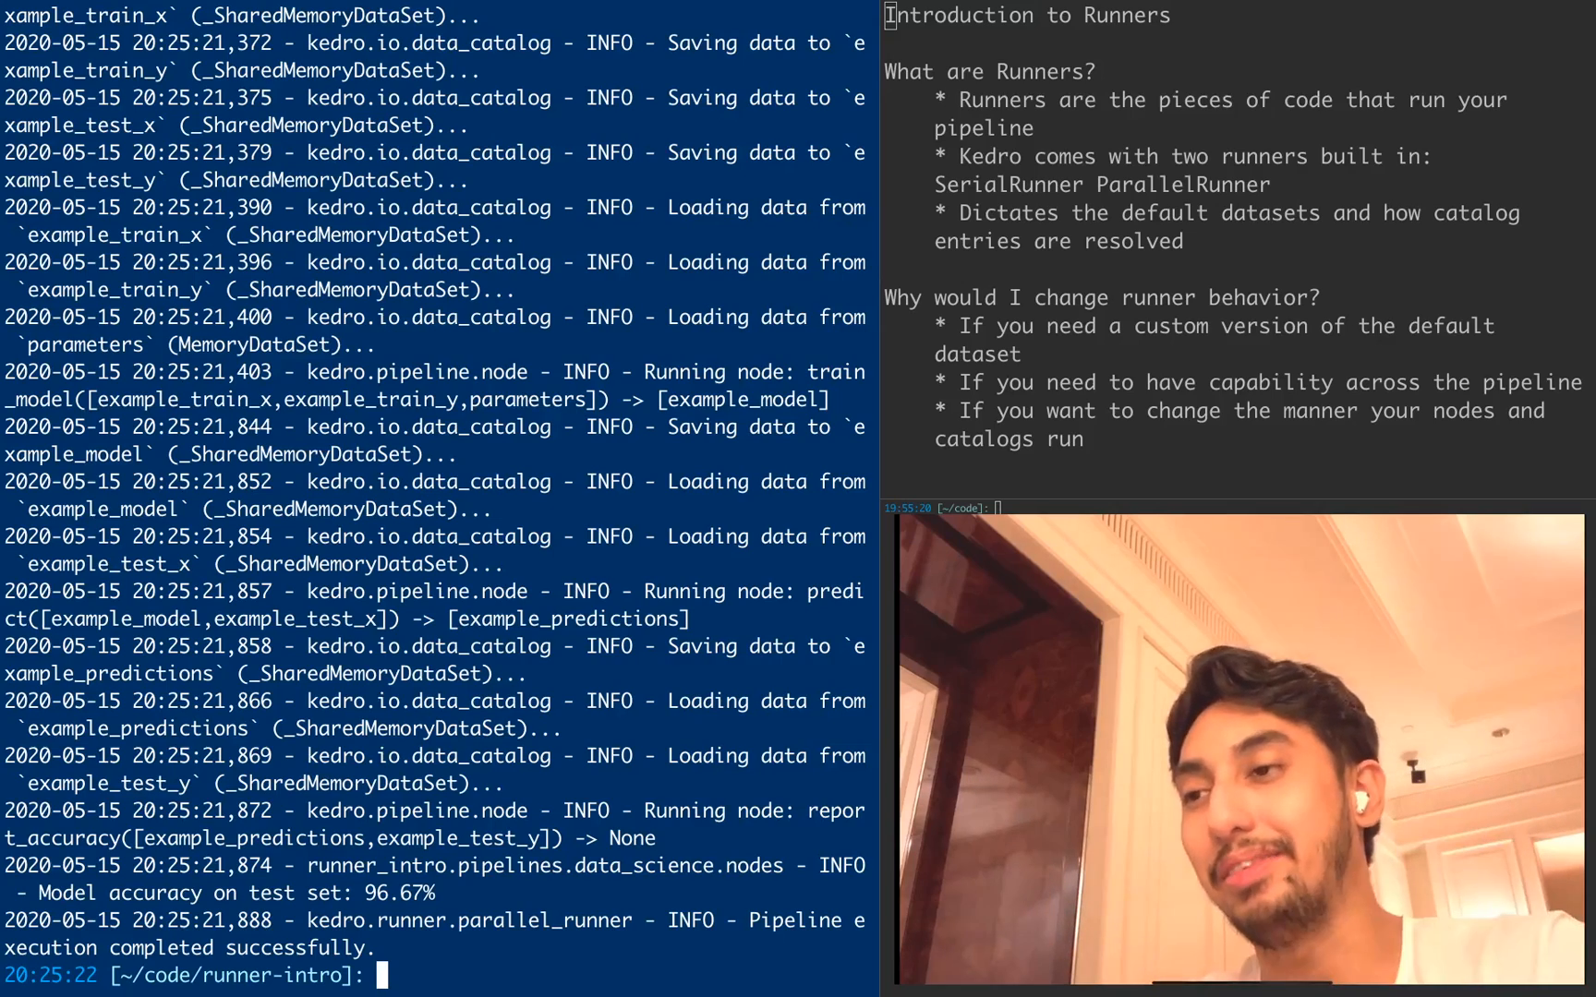
- Open kedro_cli.py in vim at PARALLEL_ARG_HELP and RUNNER_ARG_HELP
text(vim)
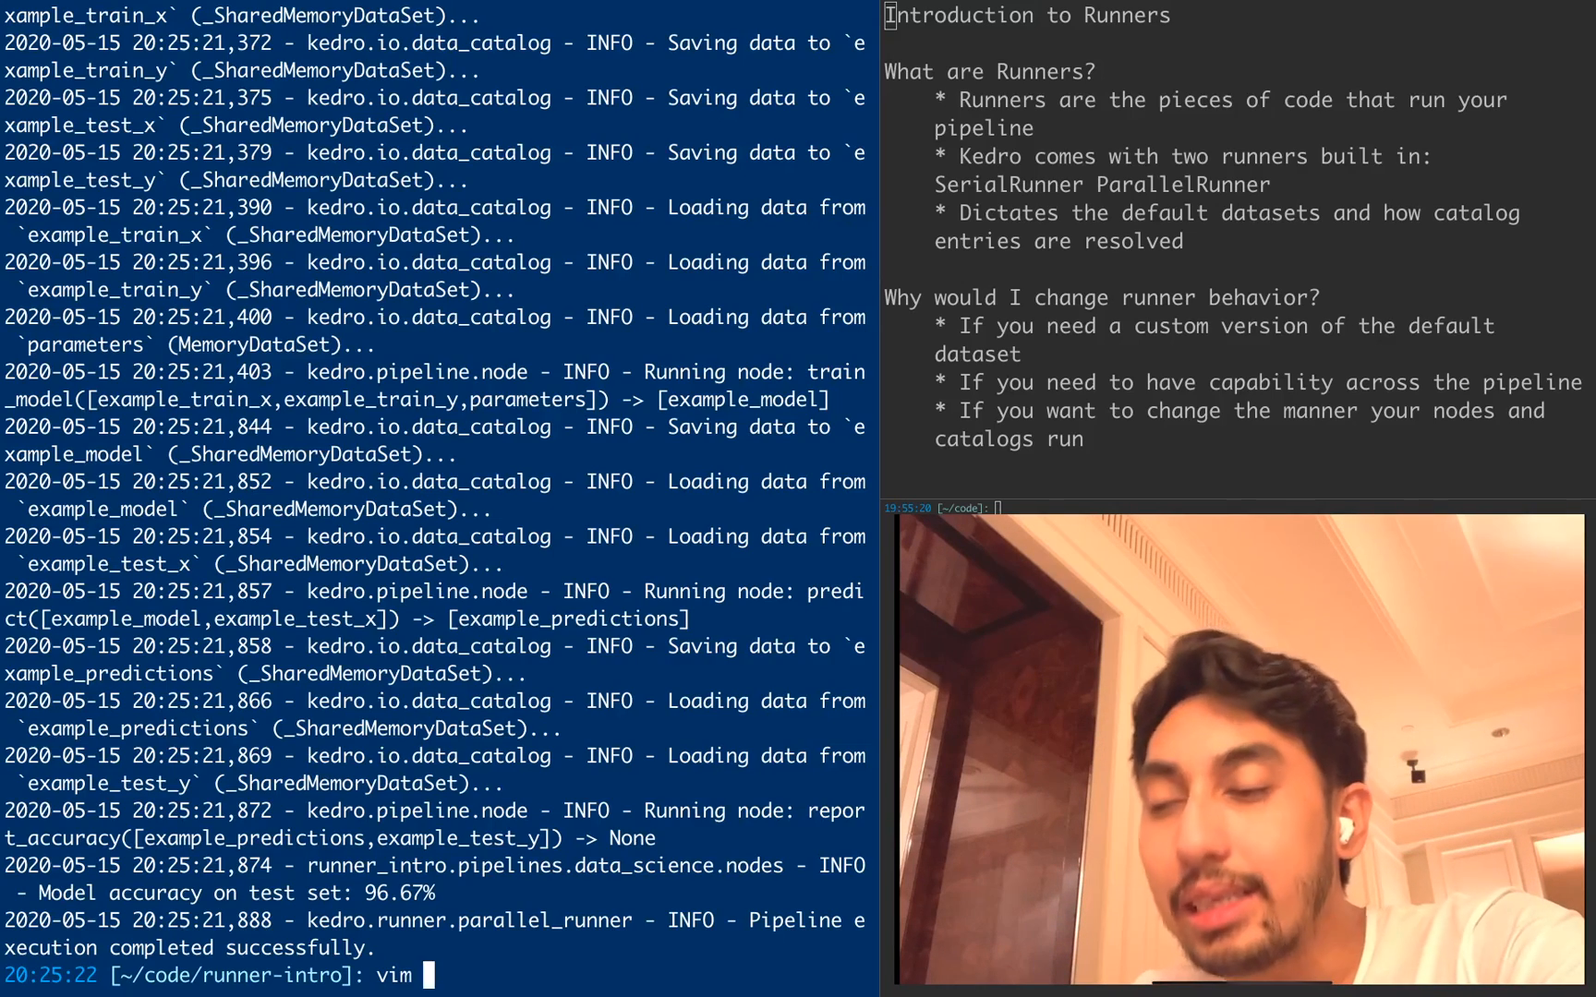
text(kedro_cli.py)
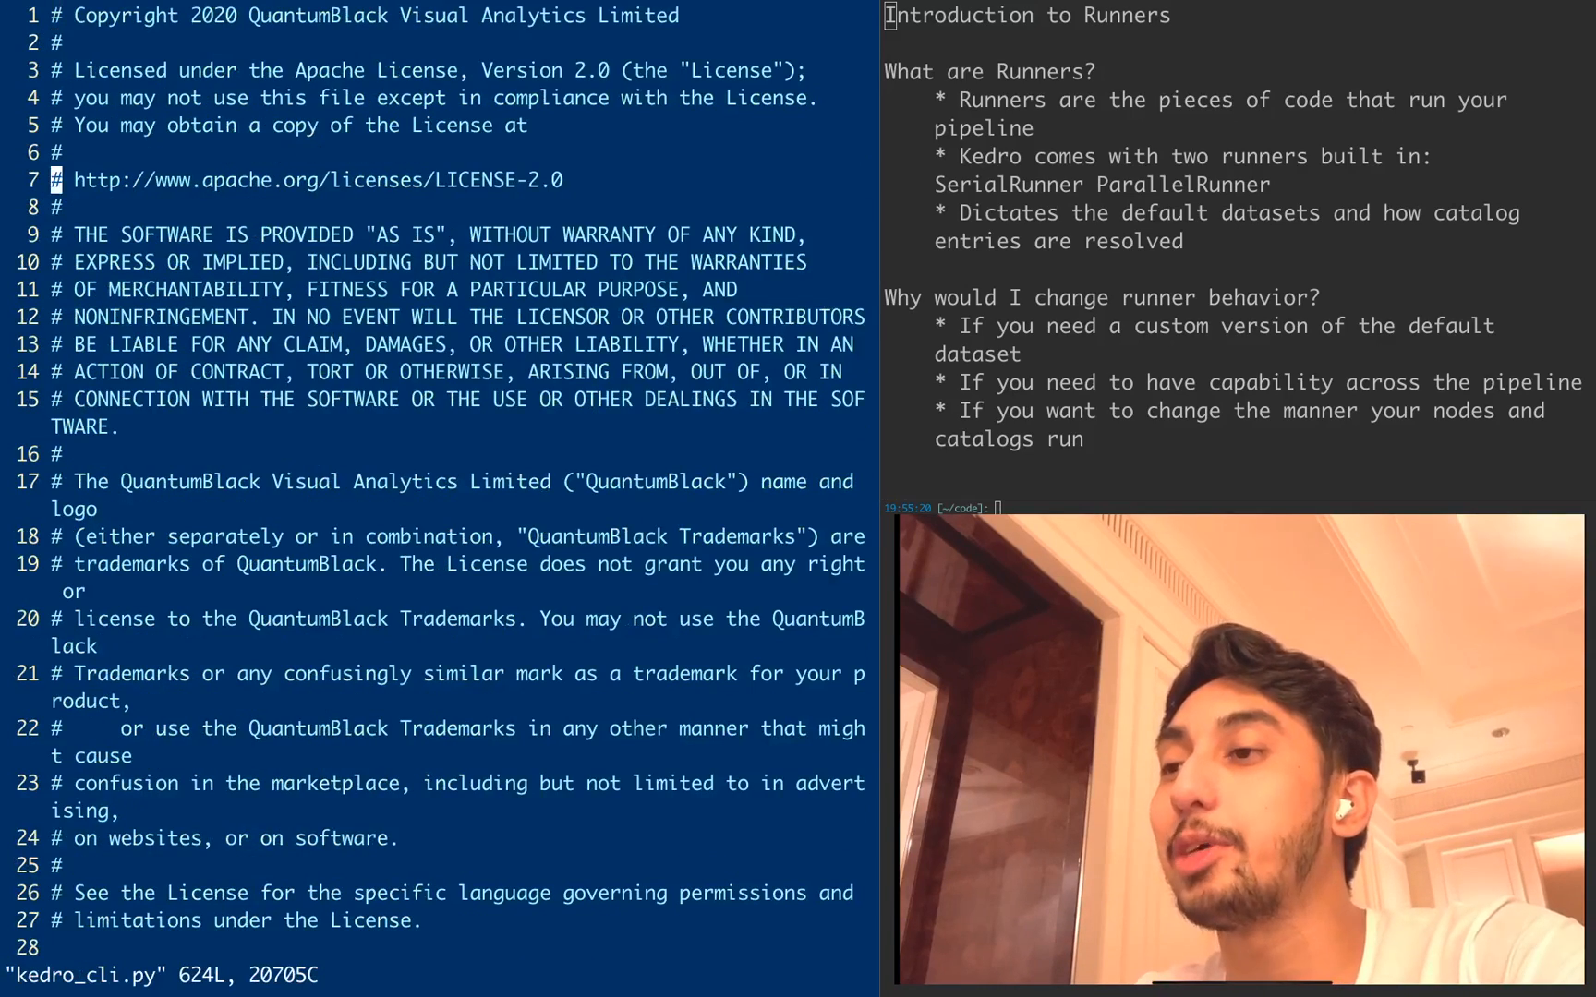
scroll(down, 3)
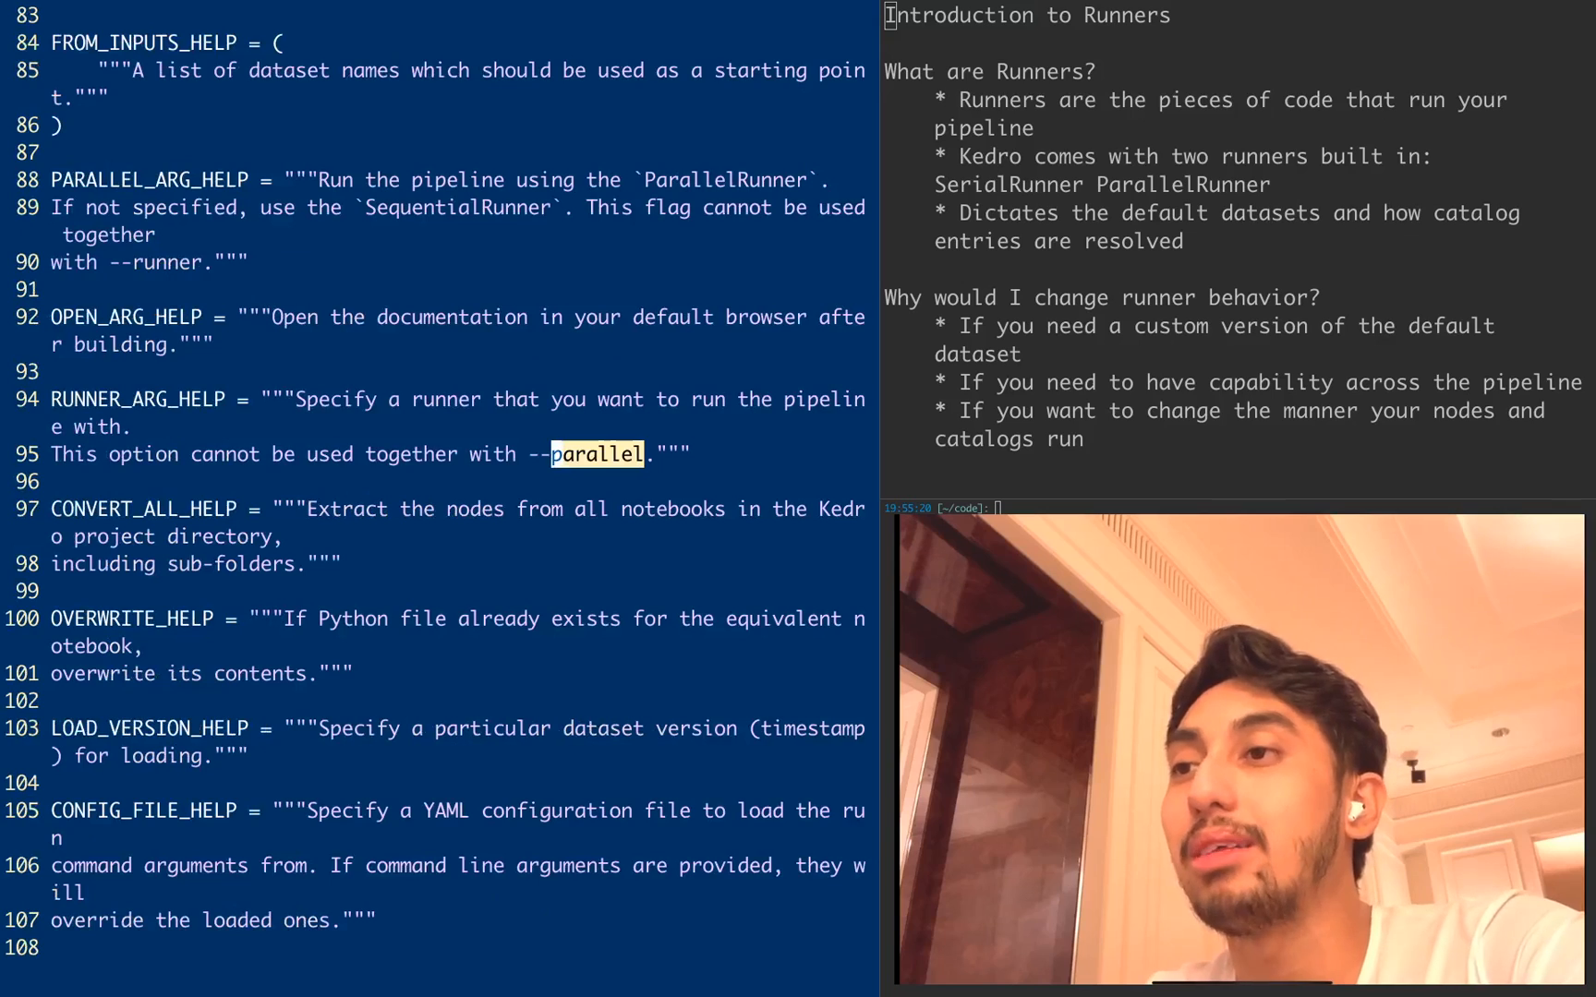
- Move to the run() function where --parallel selects ParallelRunner, else SequentialRunner
scroll(down, 3)
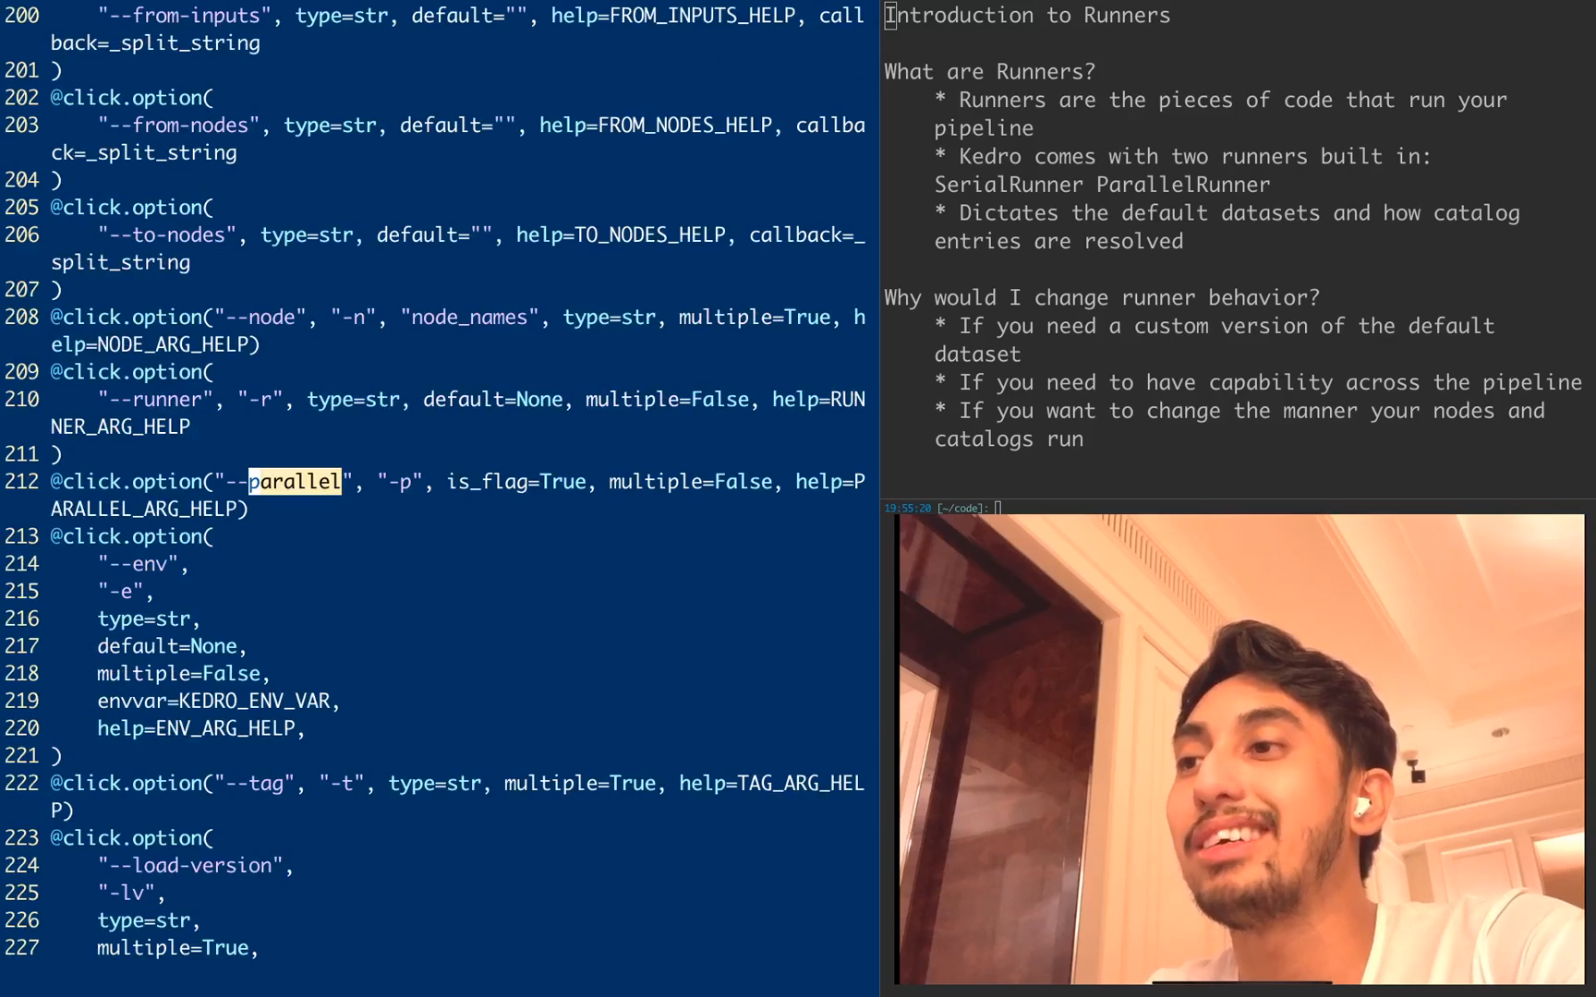
key(V)
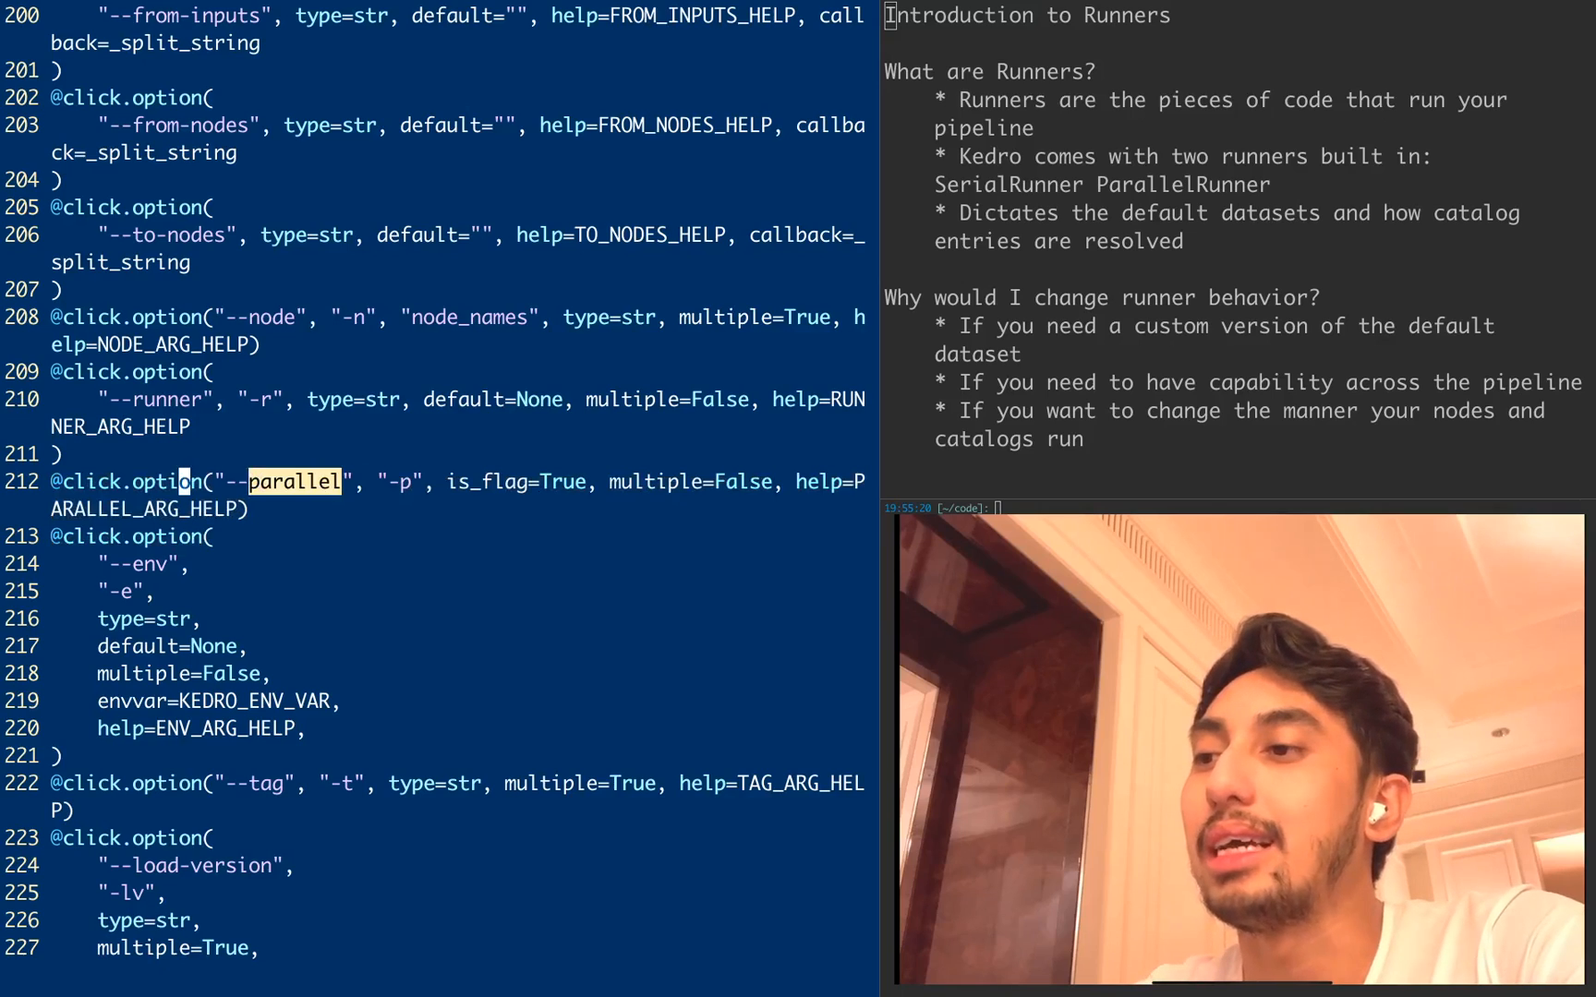
scroll(down, 3)
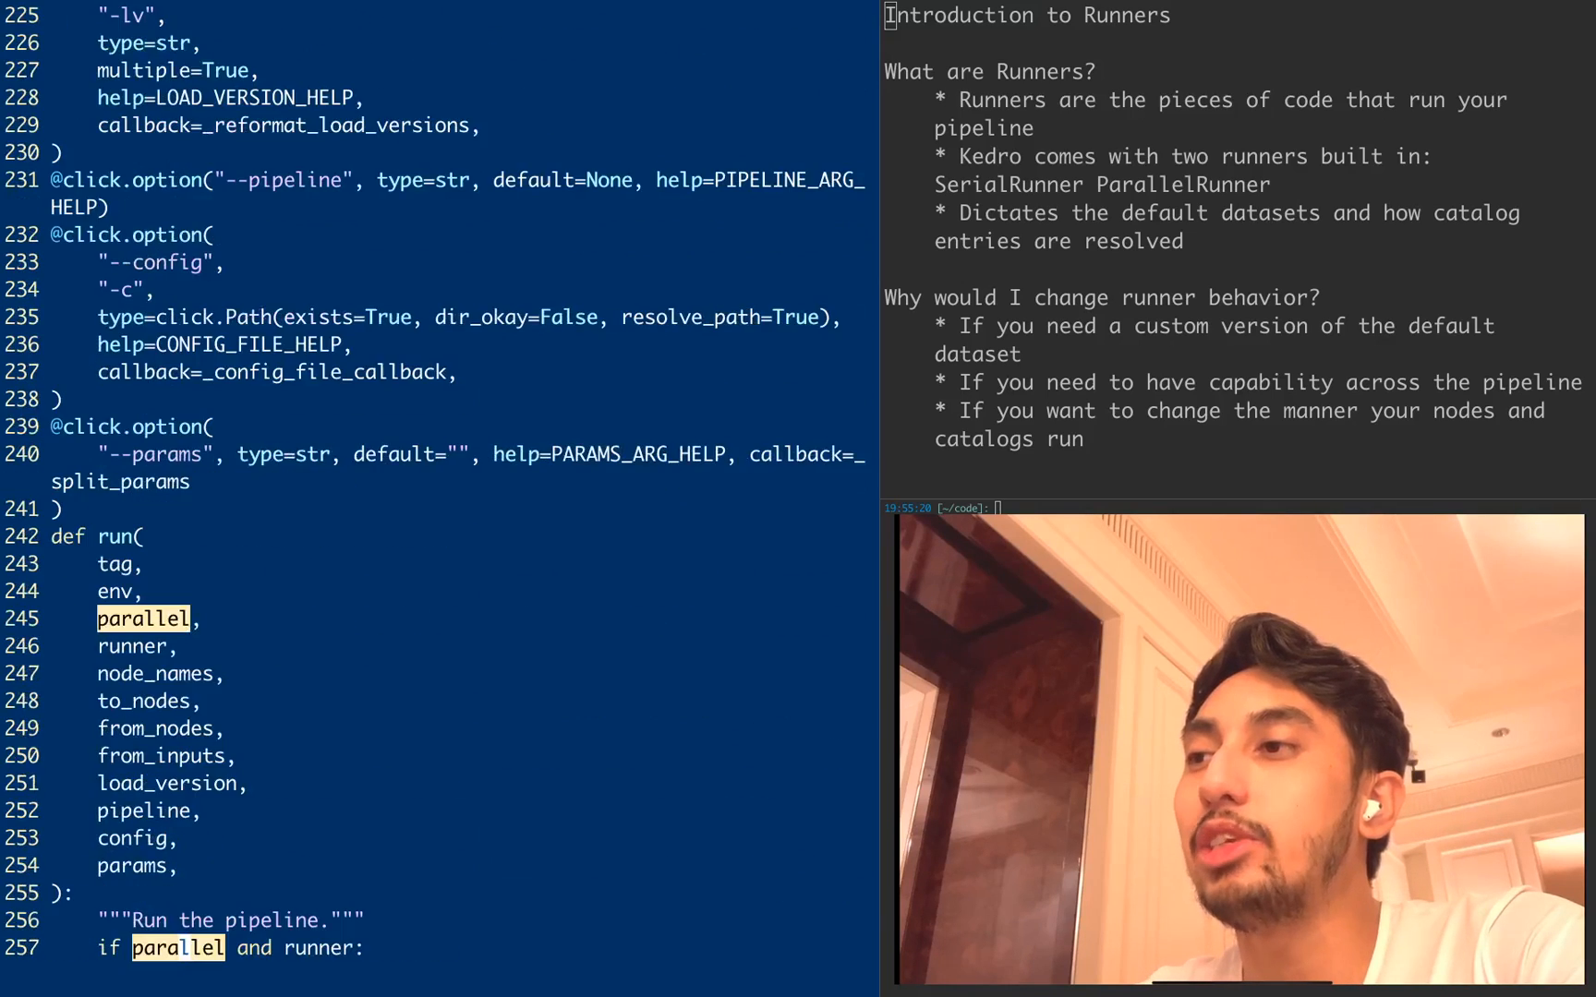
scroll(down, 3)
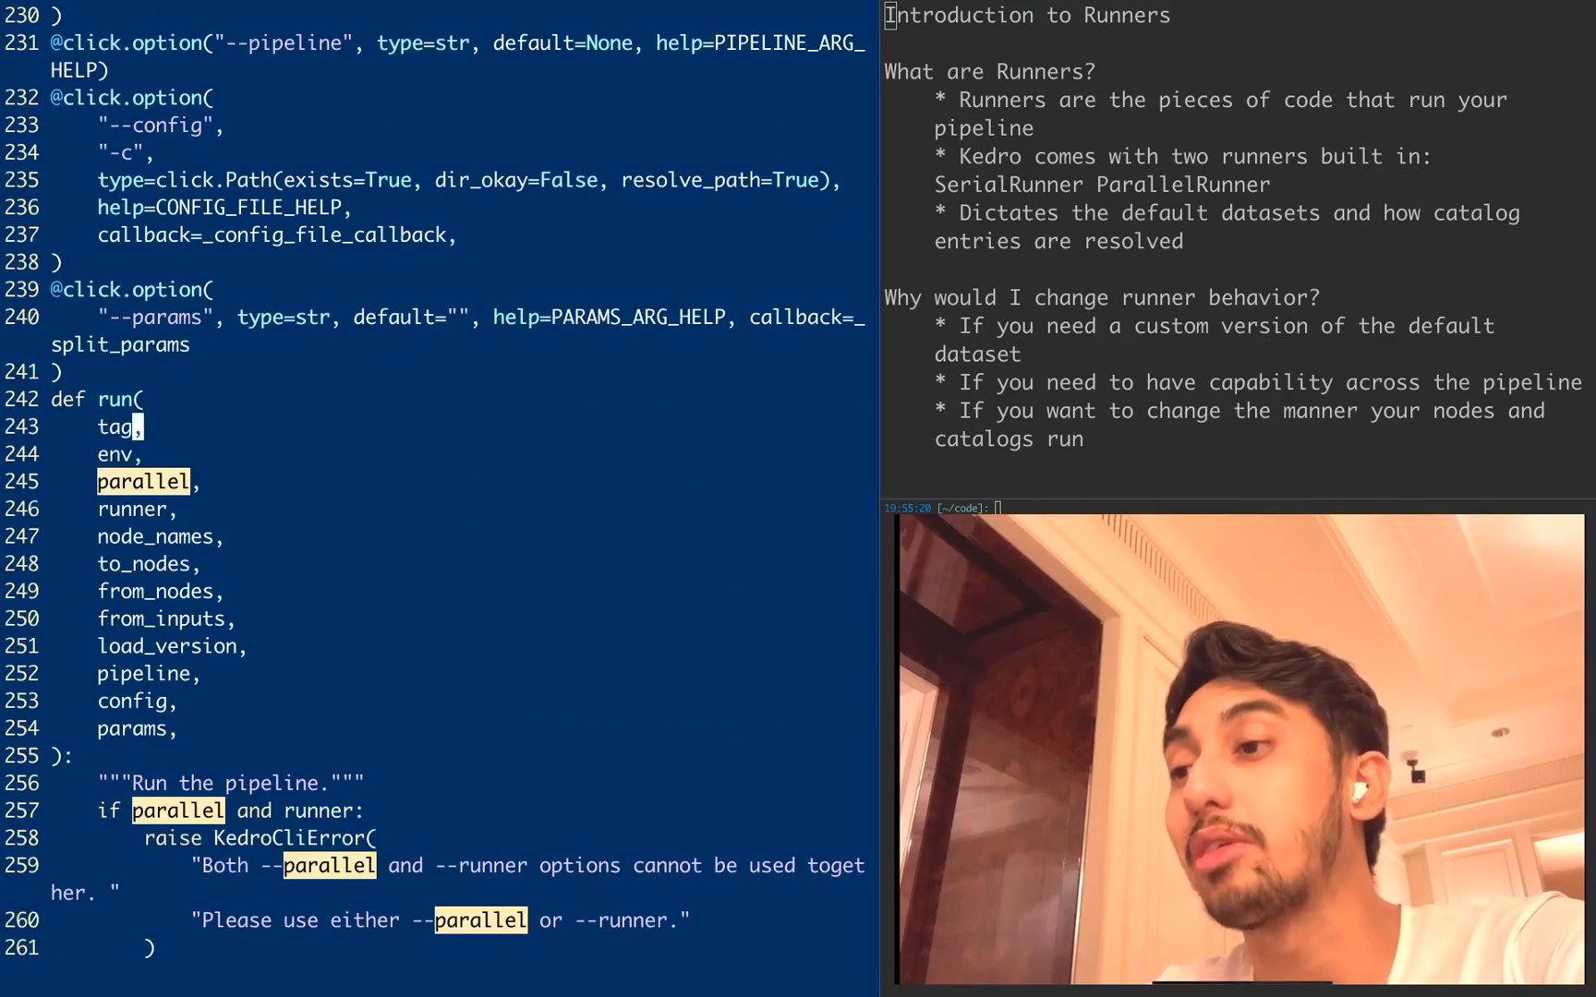
scroll(down, 3)
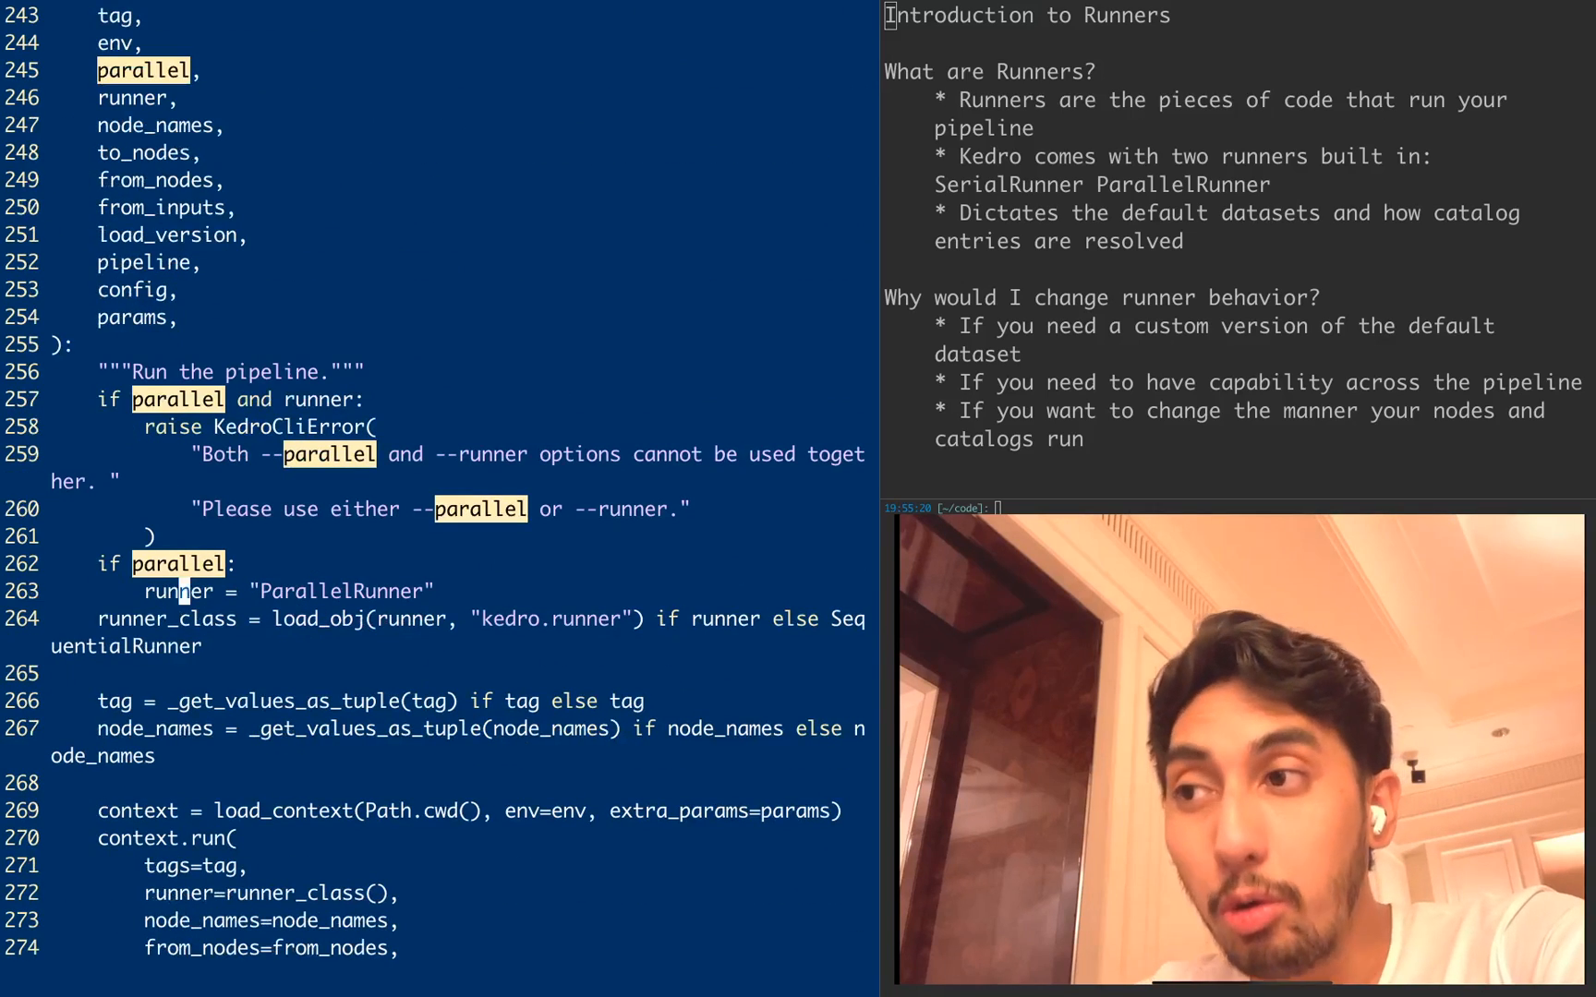
key(V)
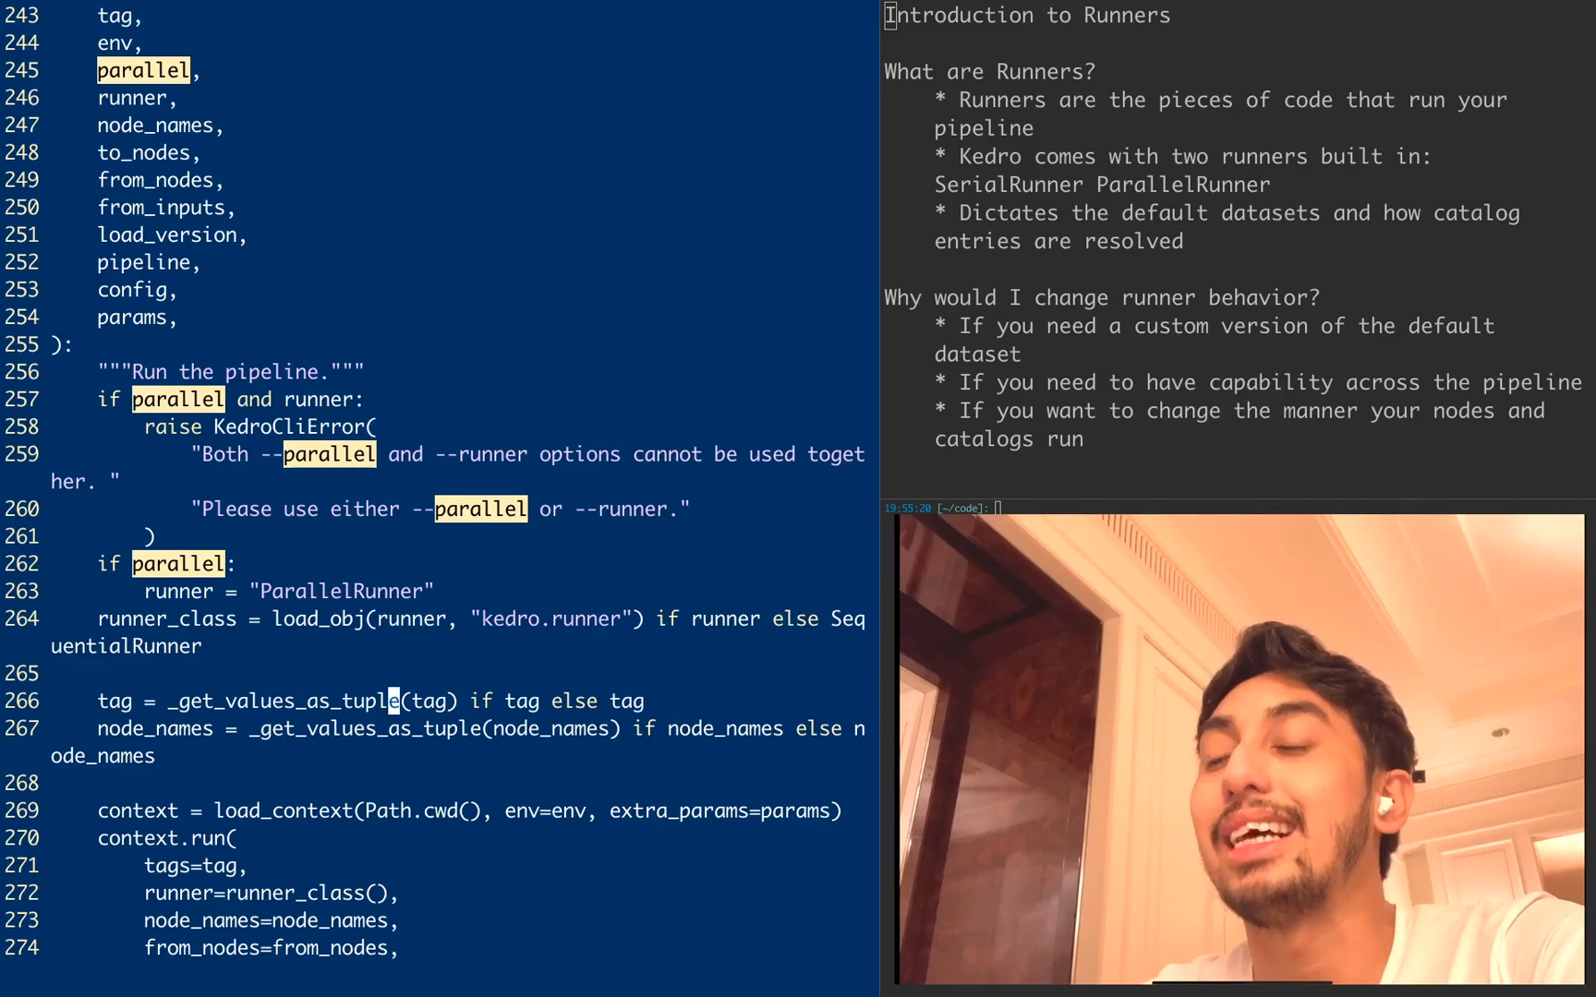
- Highlight the context.run call and its runner=runner_class() argument line
scroll(down, 3)
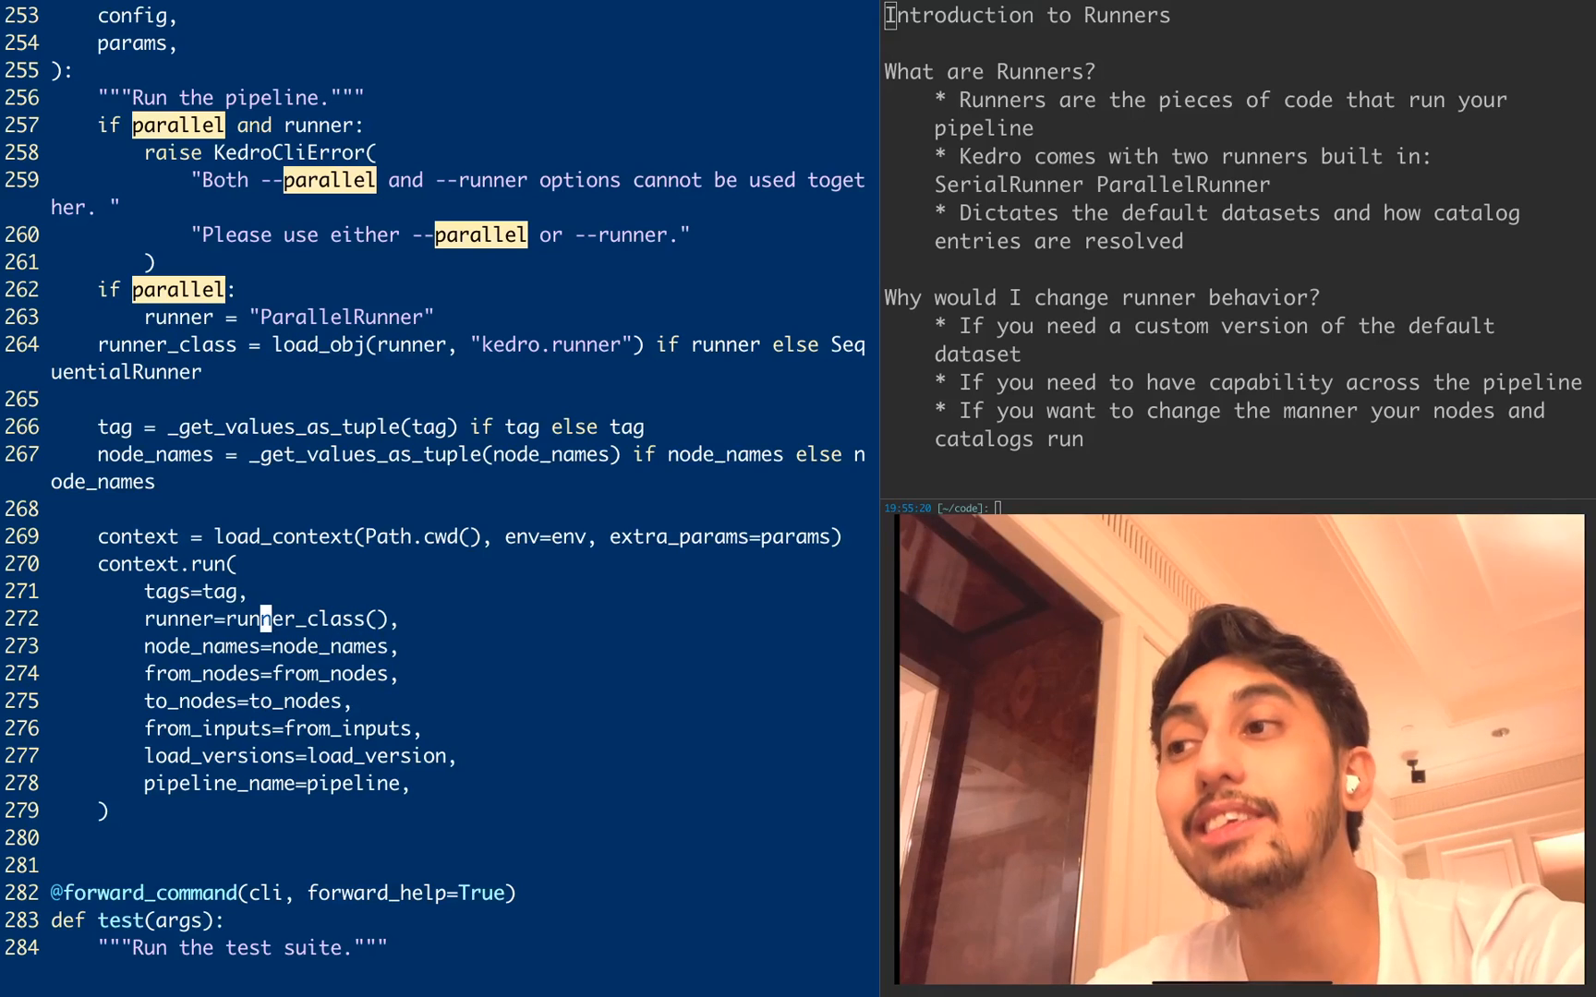
key(V)
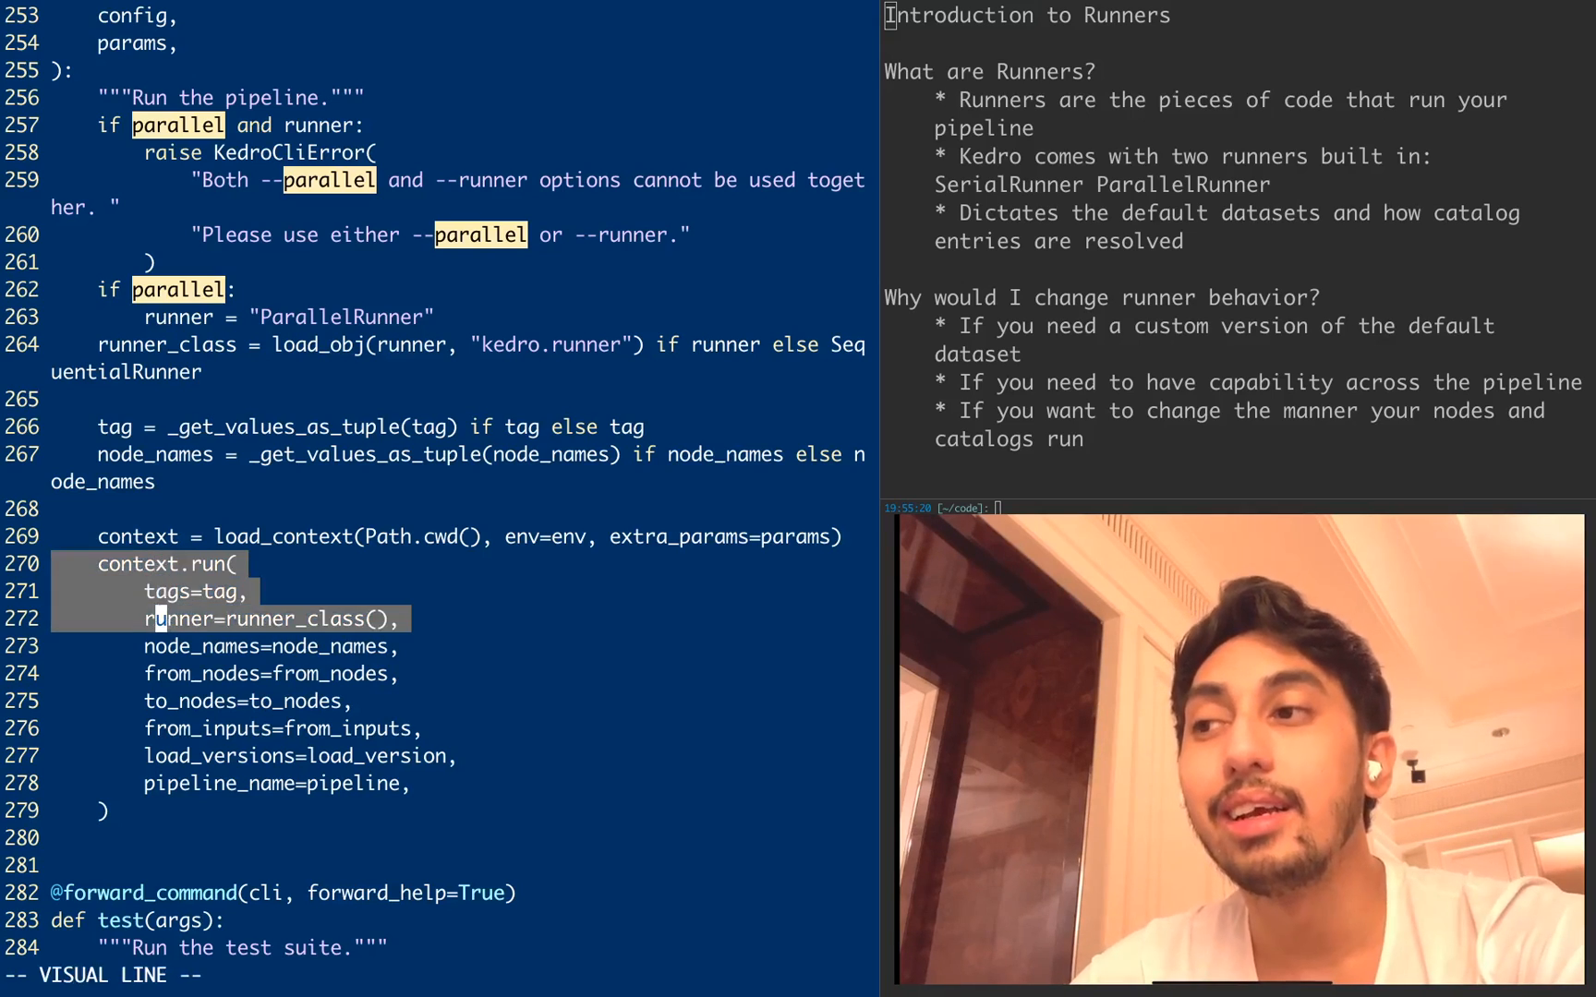
key(Escape)
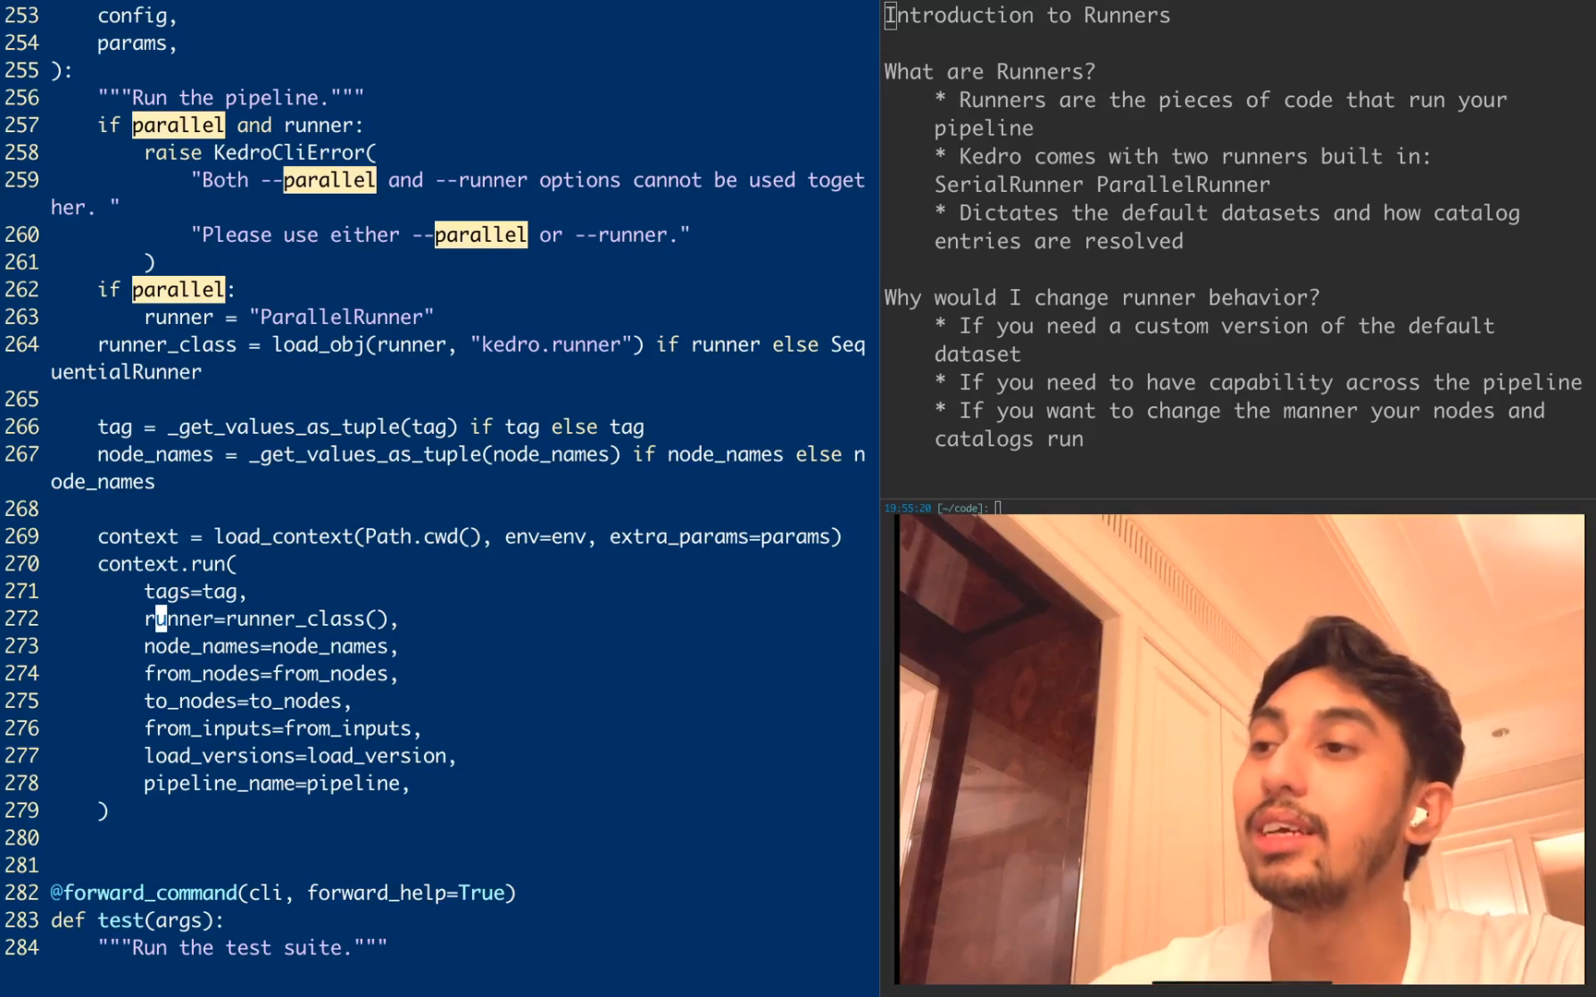
key(V)
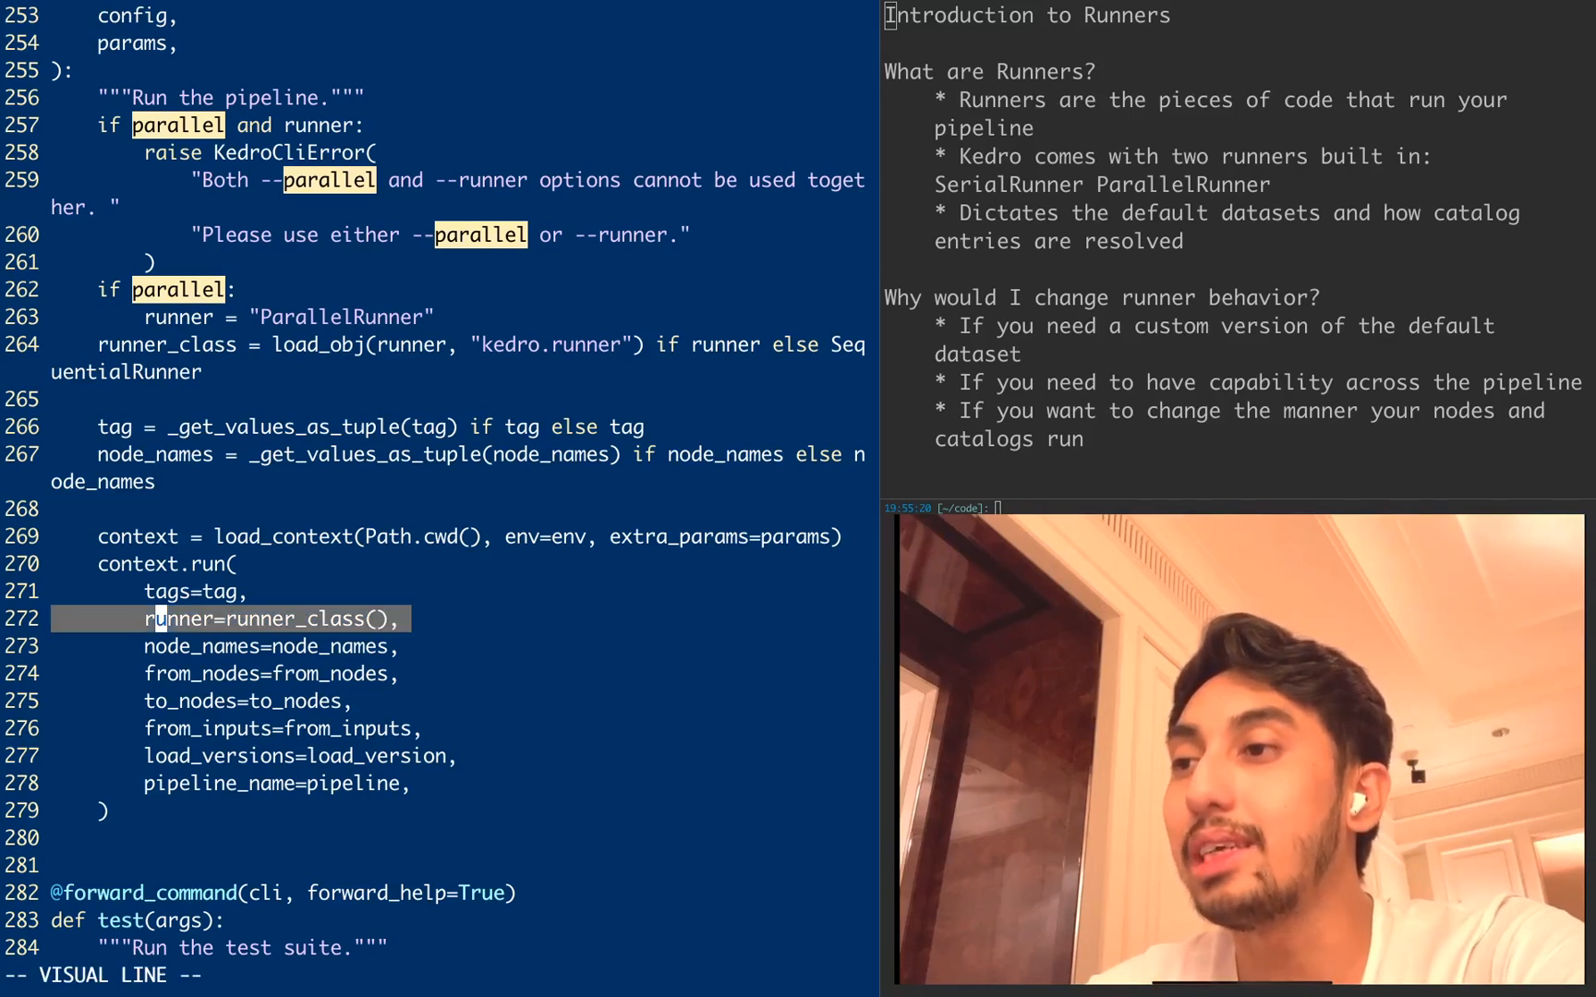